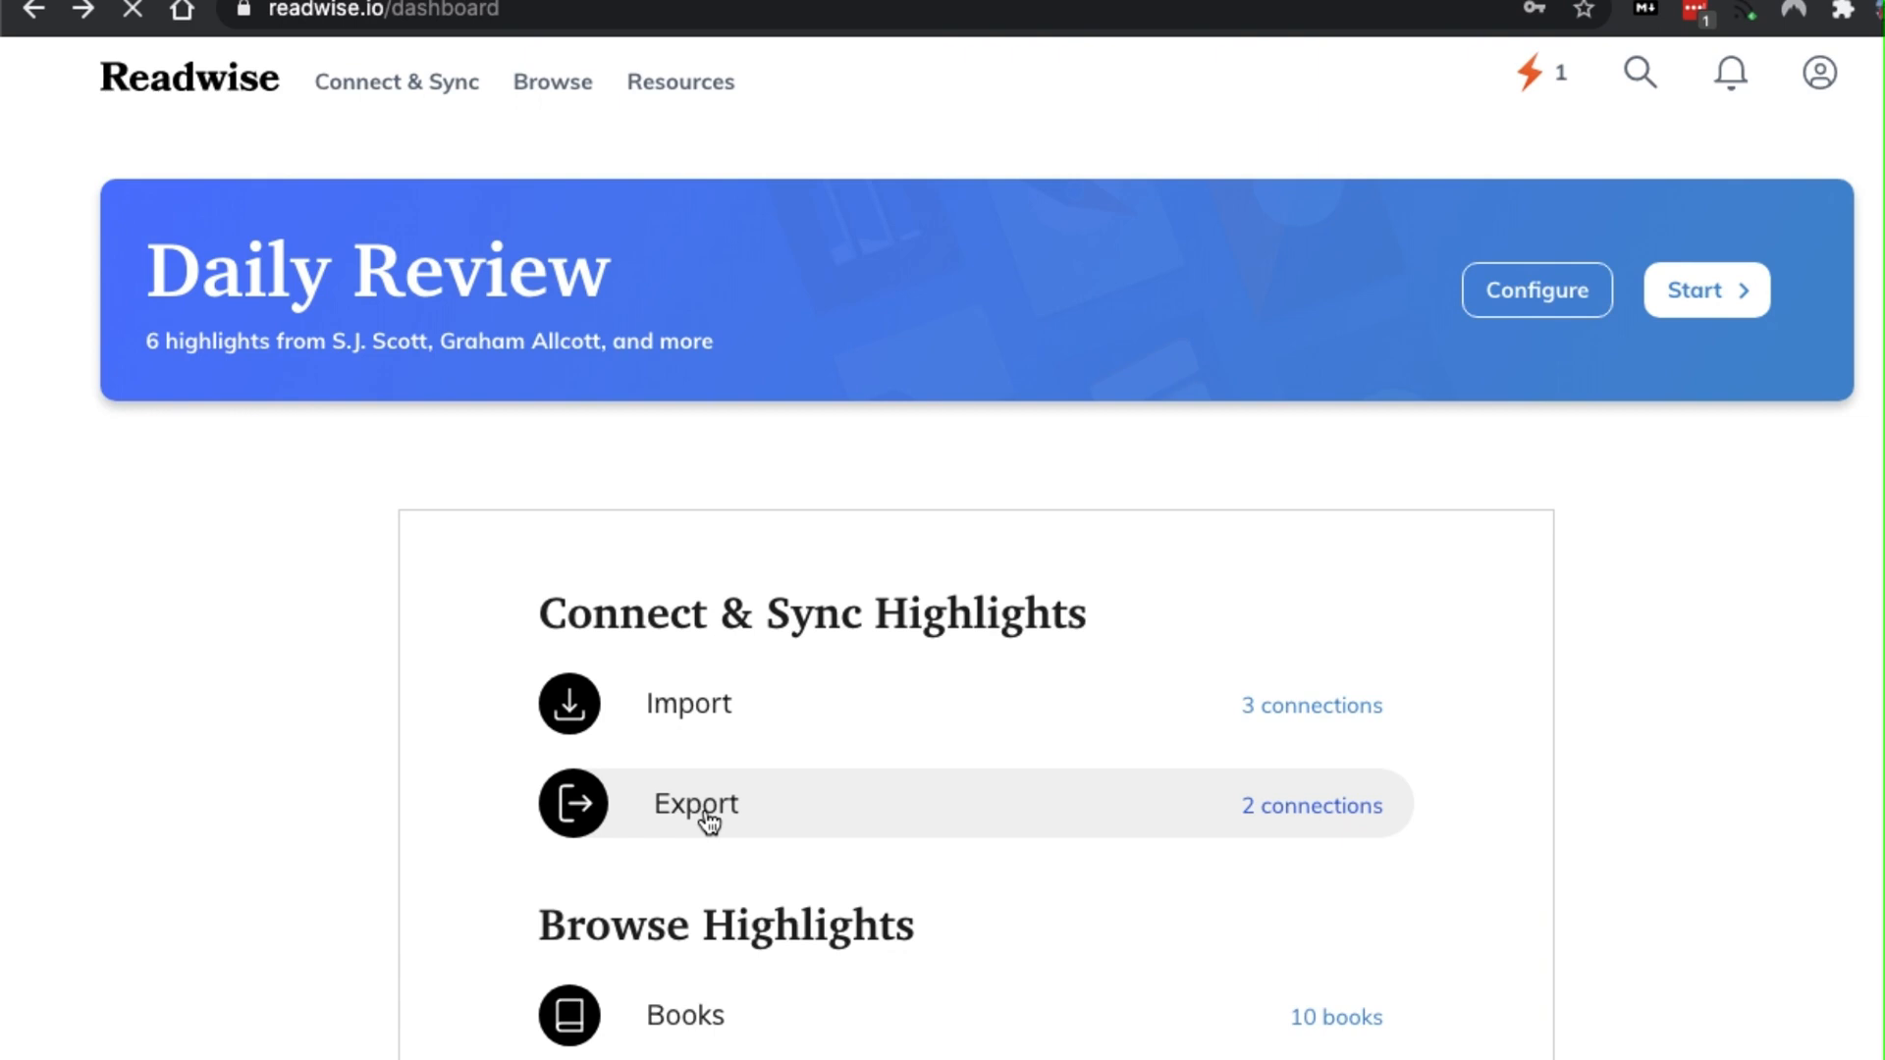
Open the Markdown export settings from Readwise's Export integrations page
{"action": "left_click", "coordinate": [694, 803]}
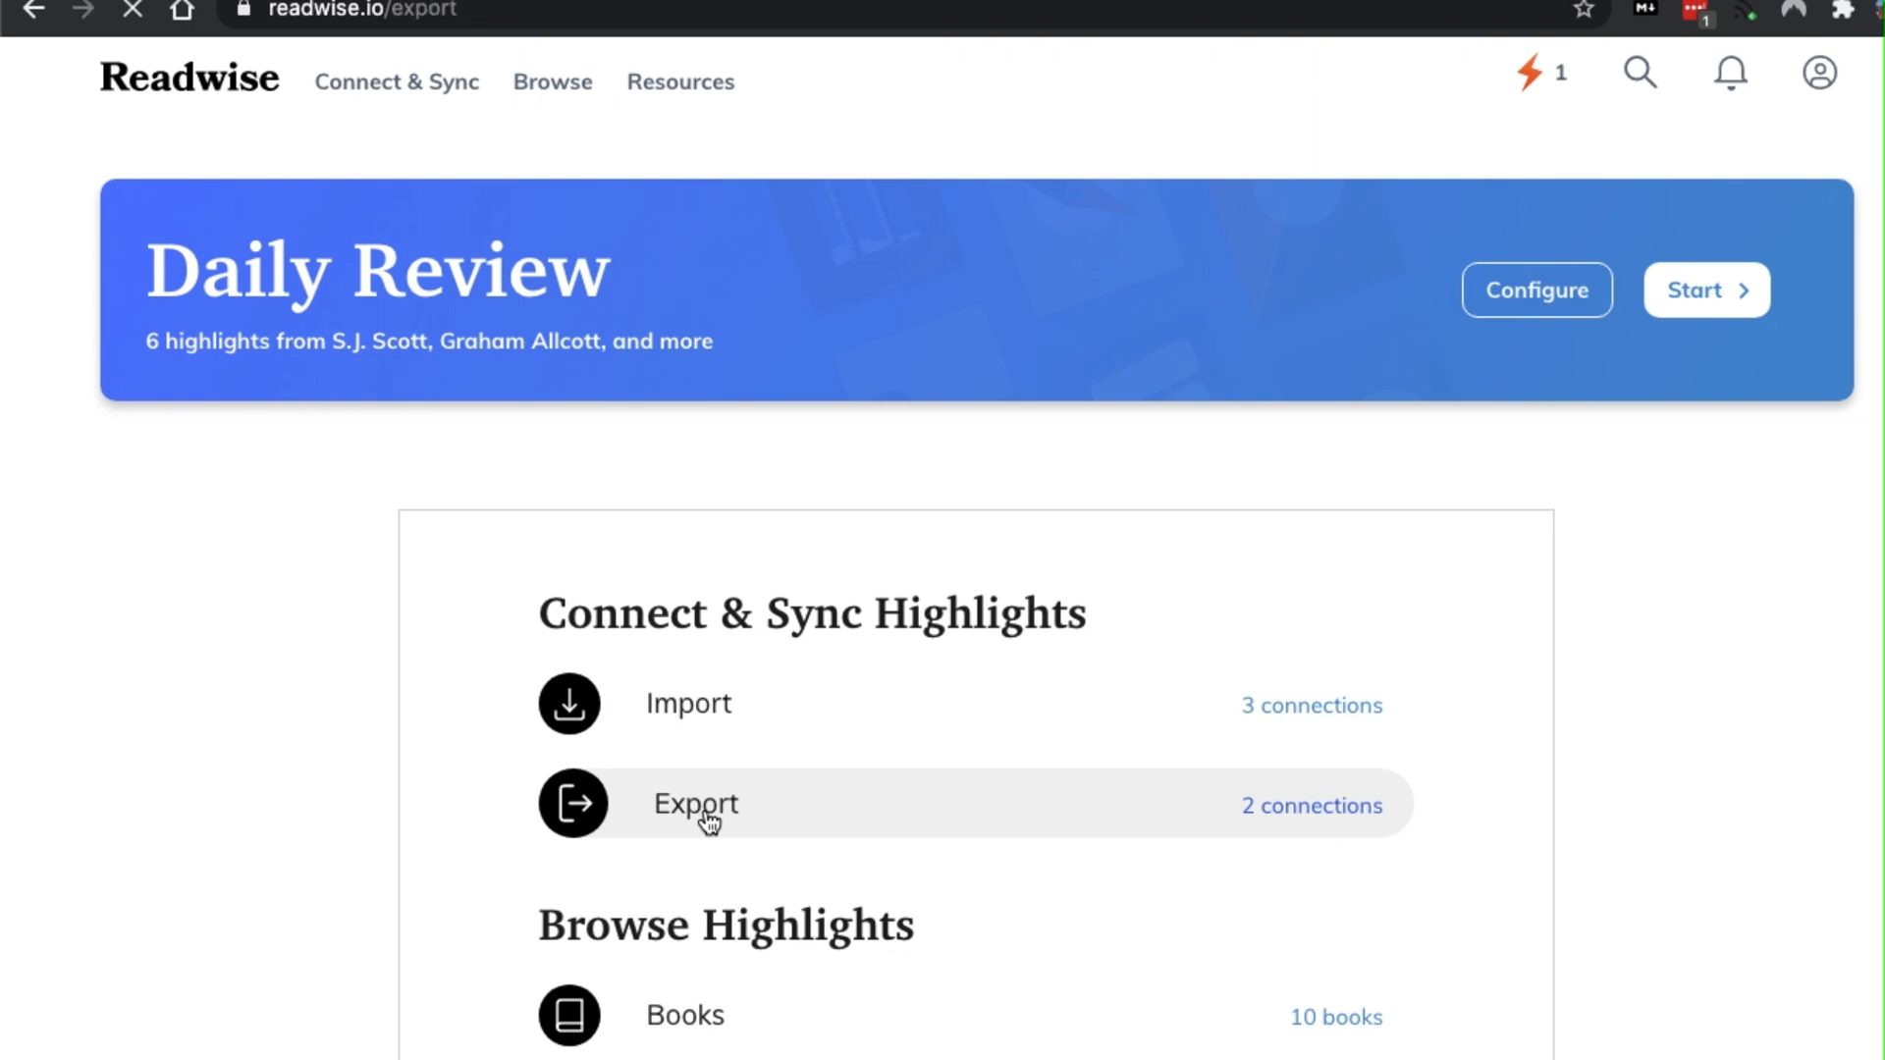
{"action": "left_click", "coordinate": [694, 803]}
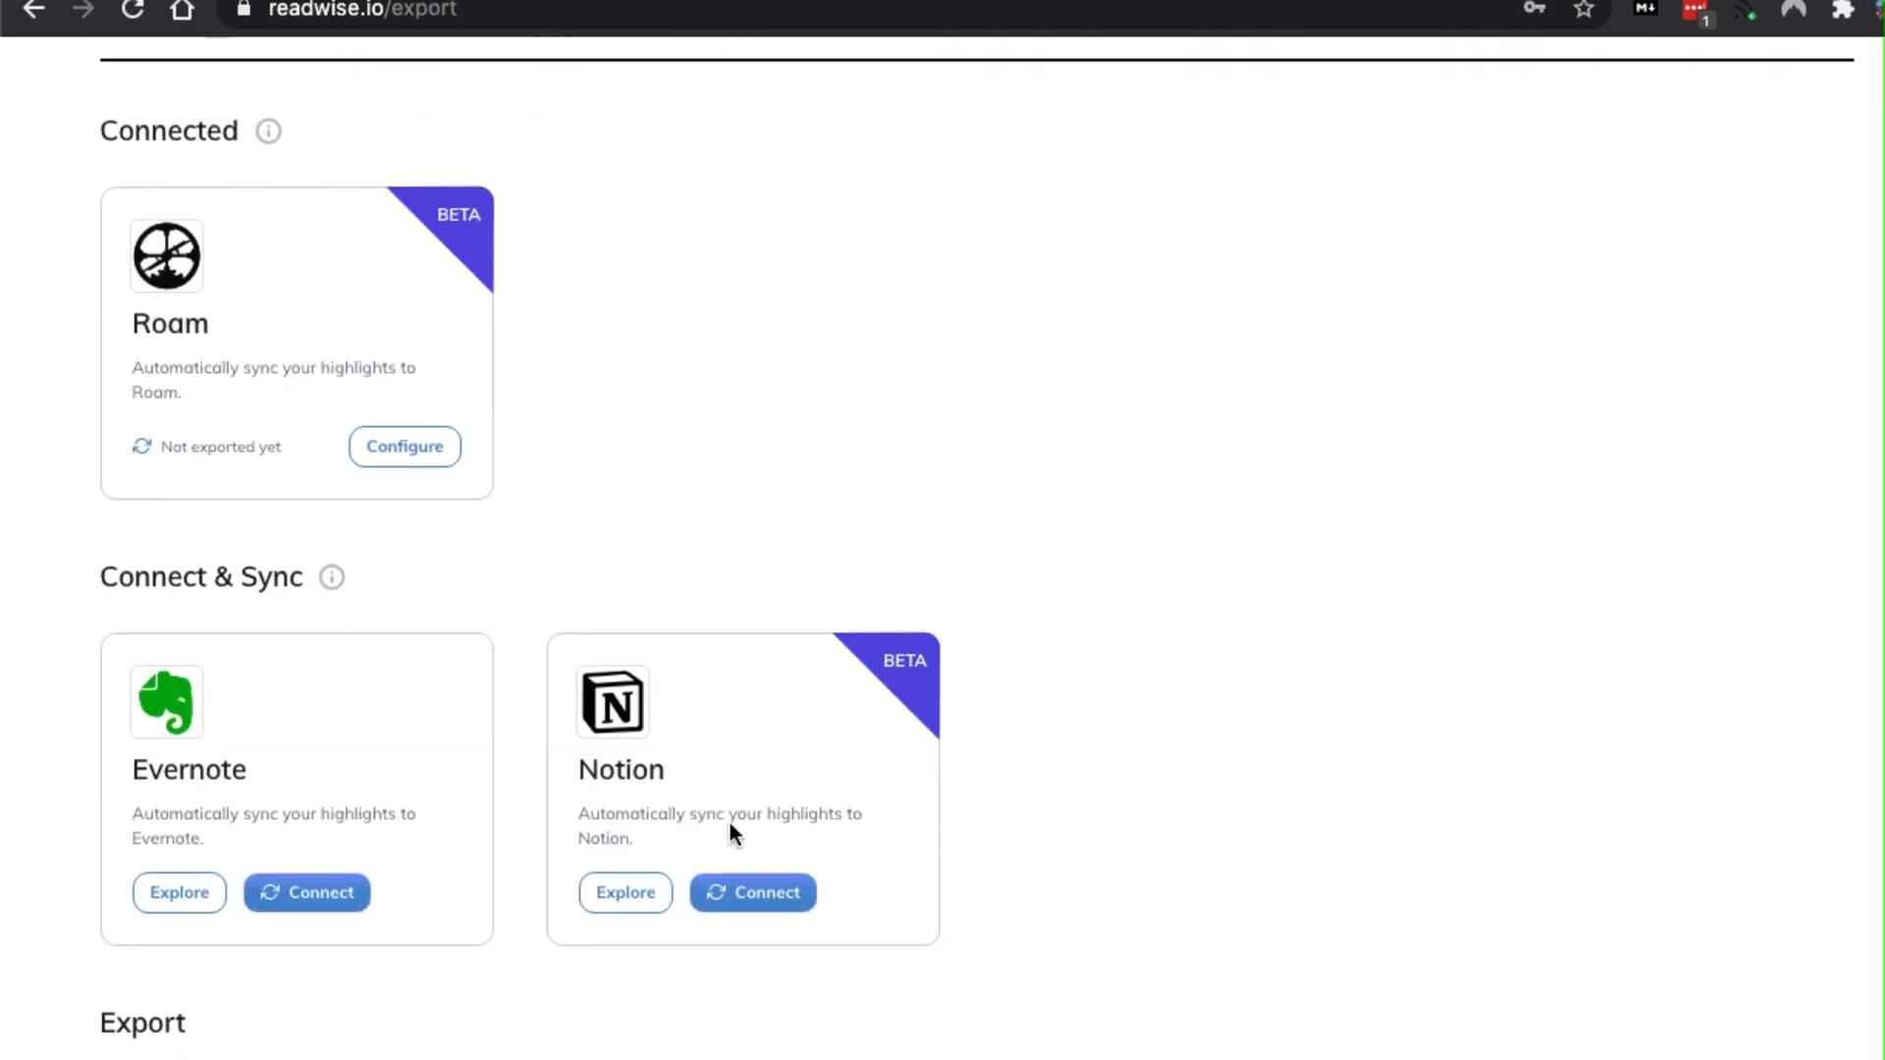
{"action": "scroll", "scroll_direction": "down", "scroll_amount": 3}
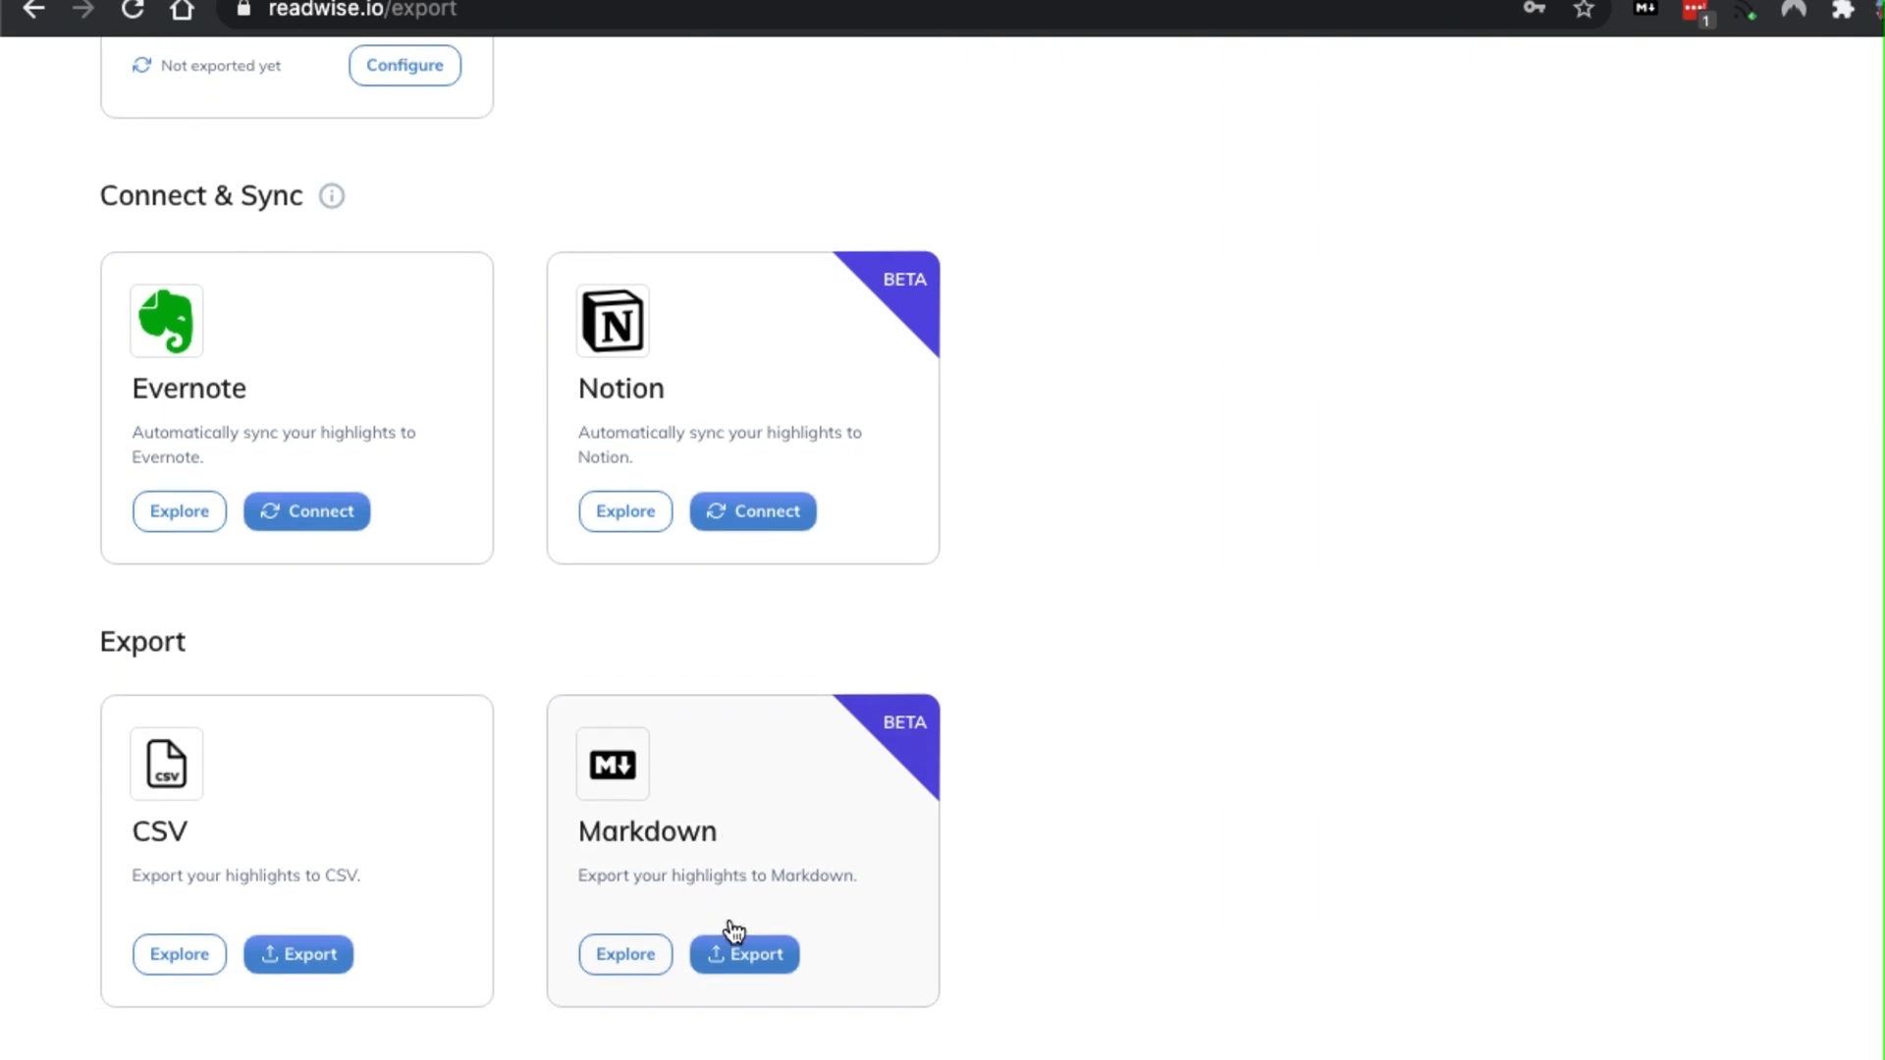
{"action": "left_click", "coordinate": [743, 953]}
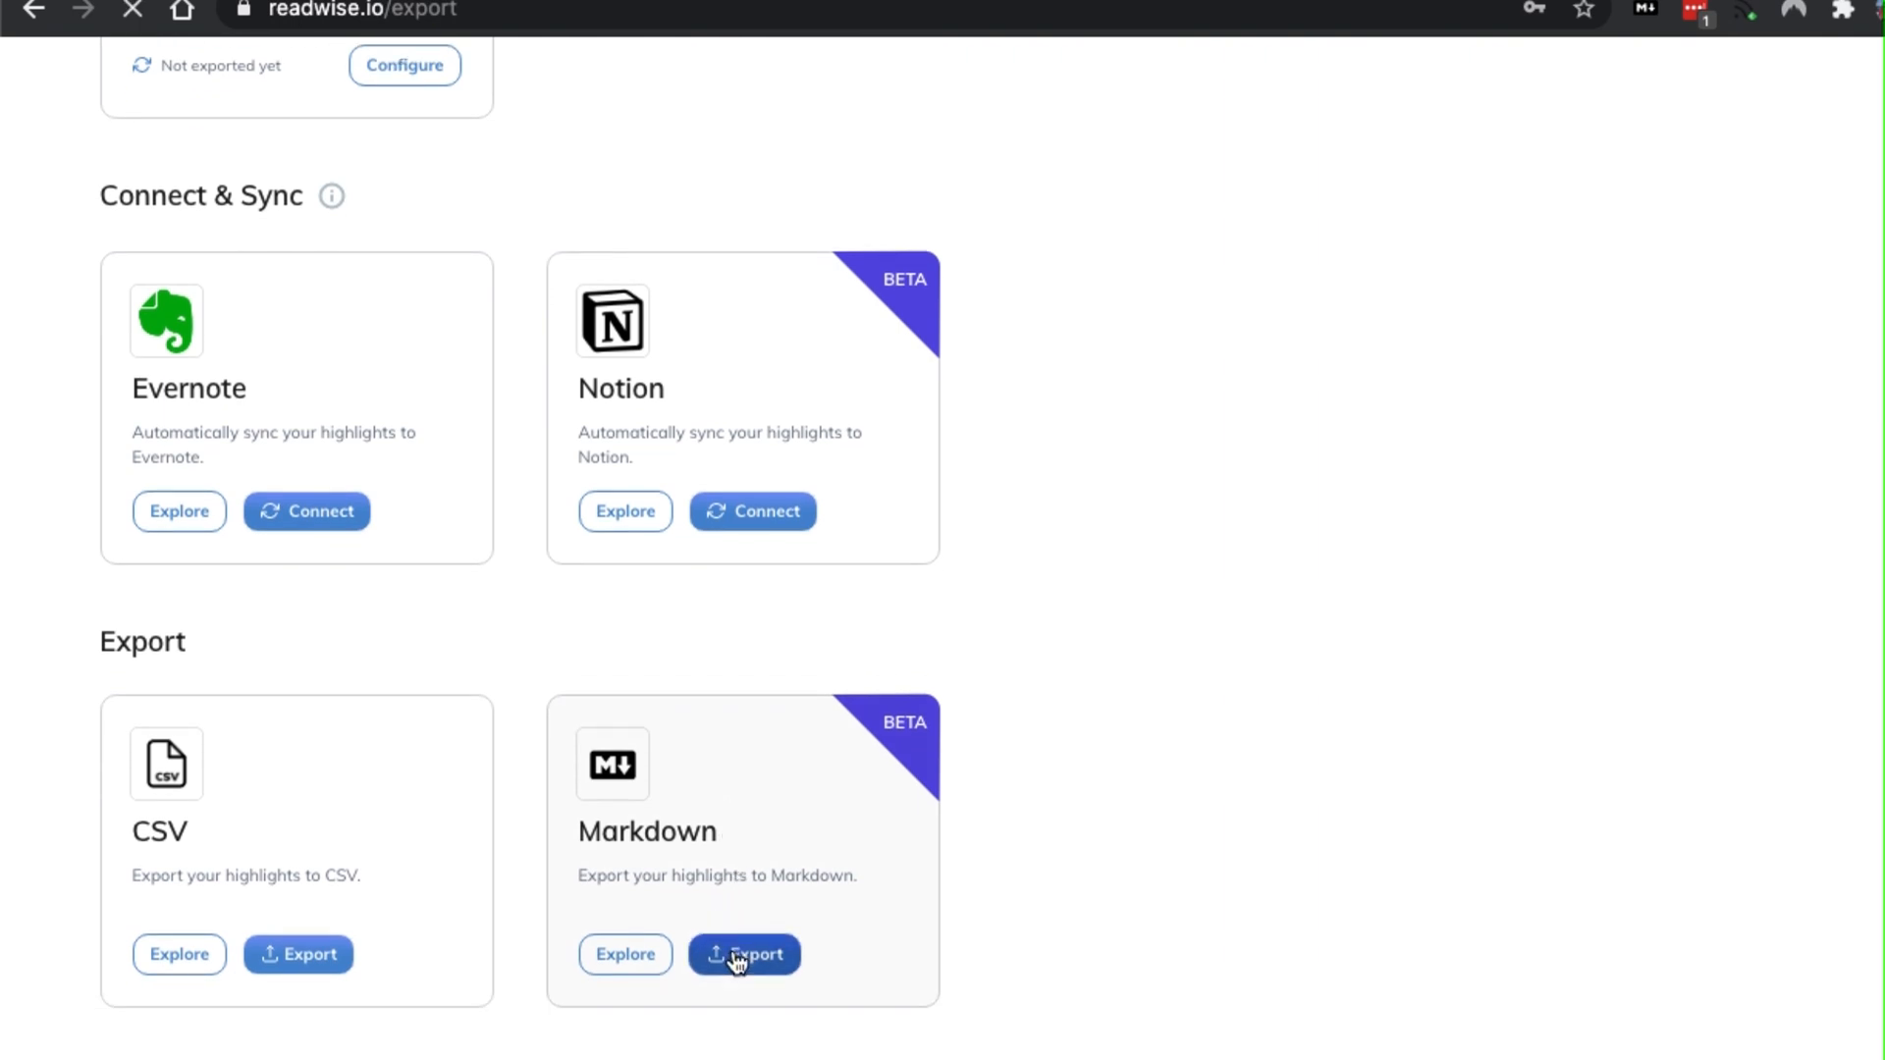
{"action": "left_click", "coordinate": [743, 954]}
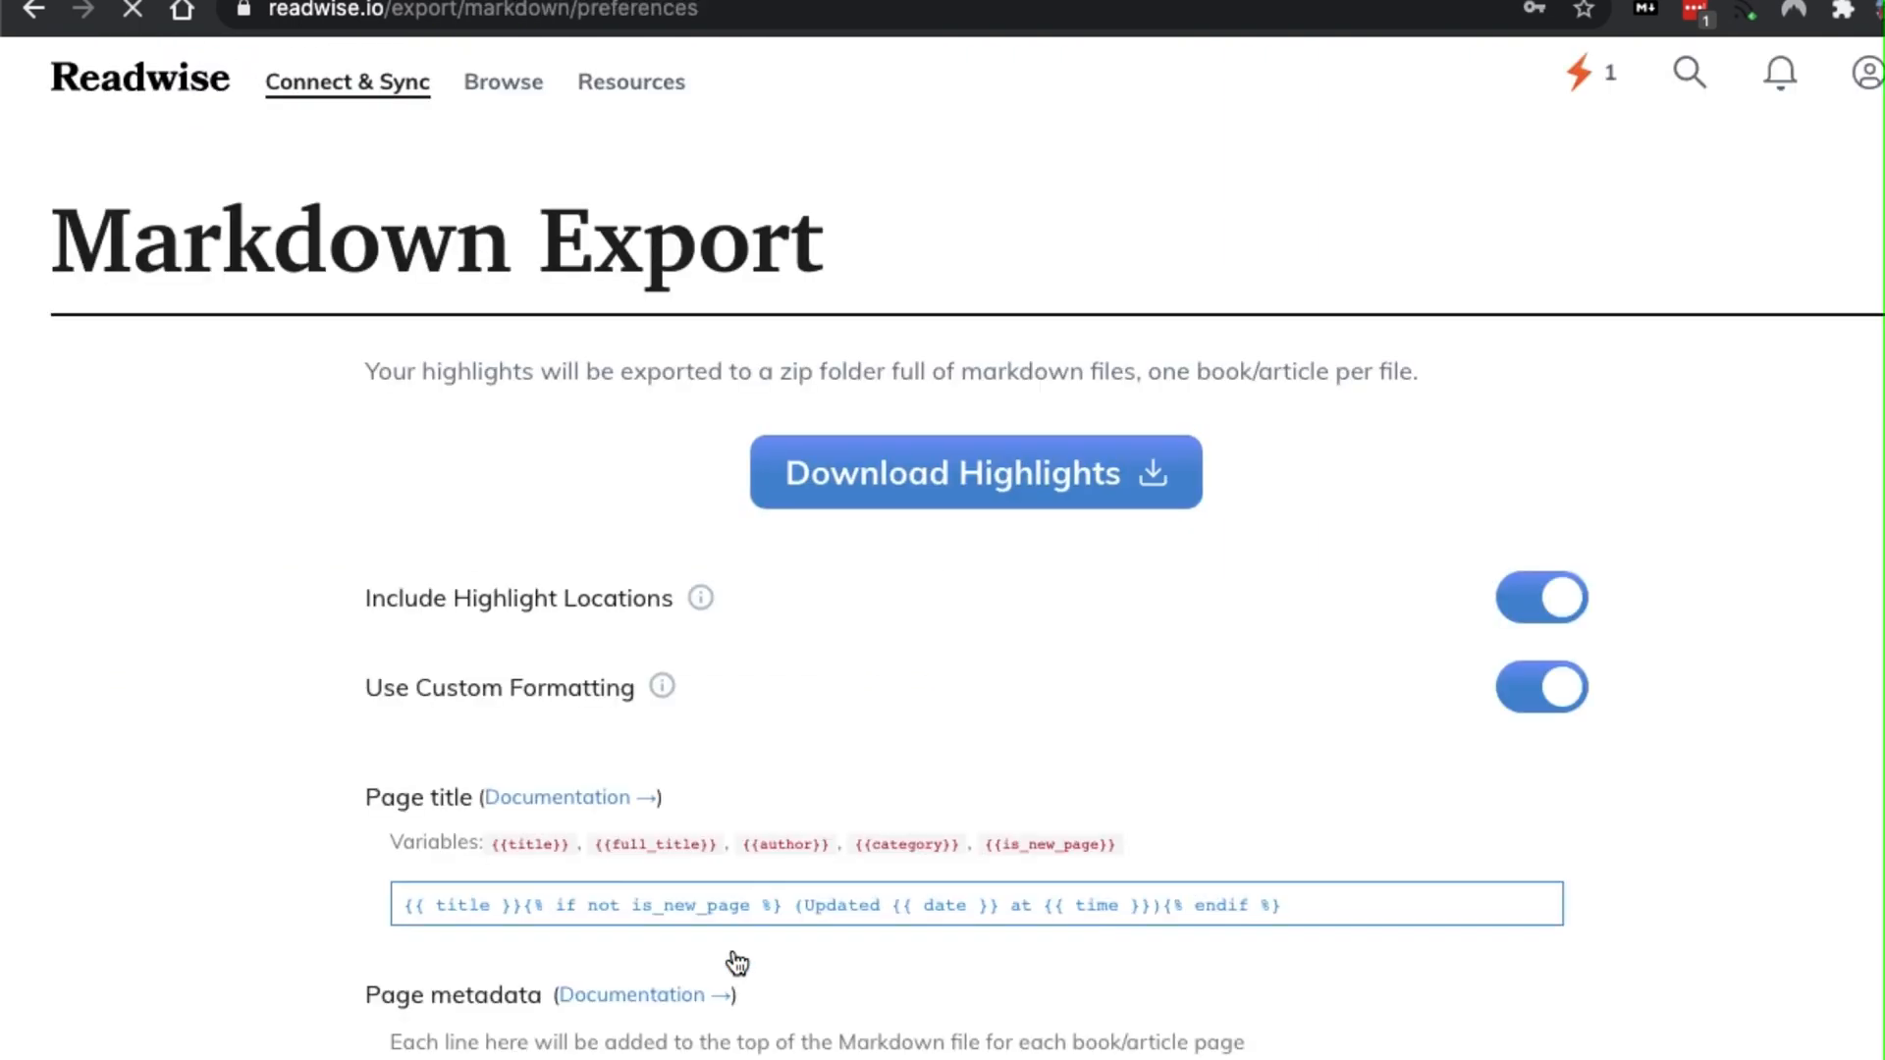
{"action": "scroll", "scroll_direction": "down", "scroll_amount": 3}
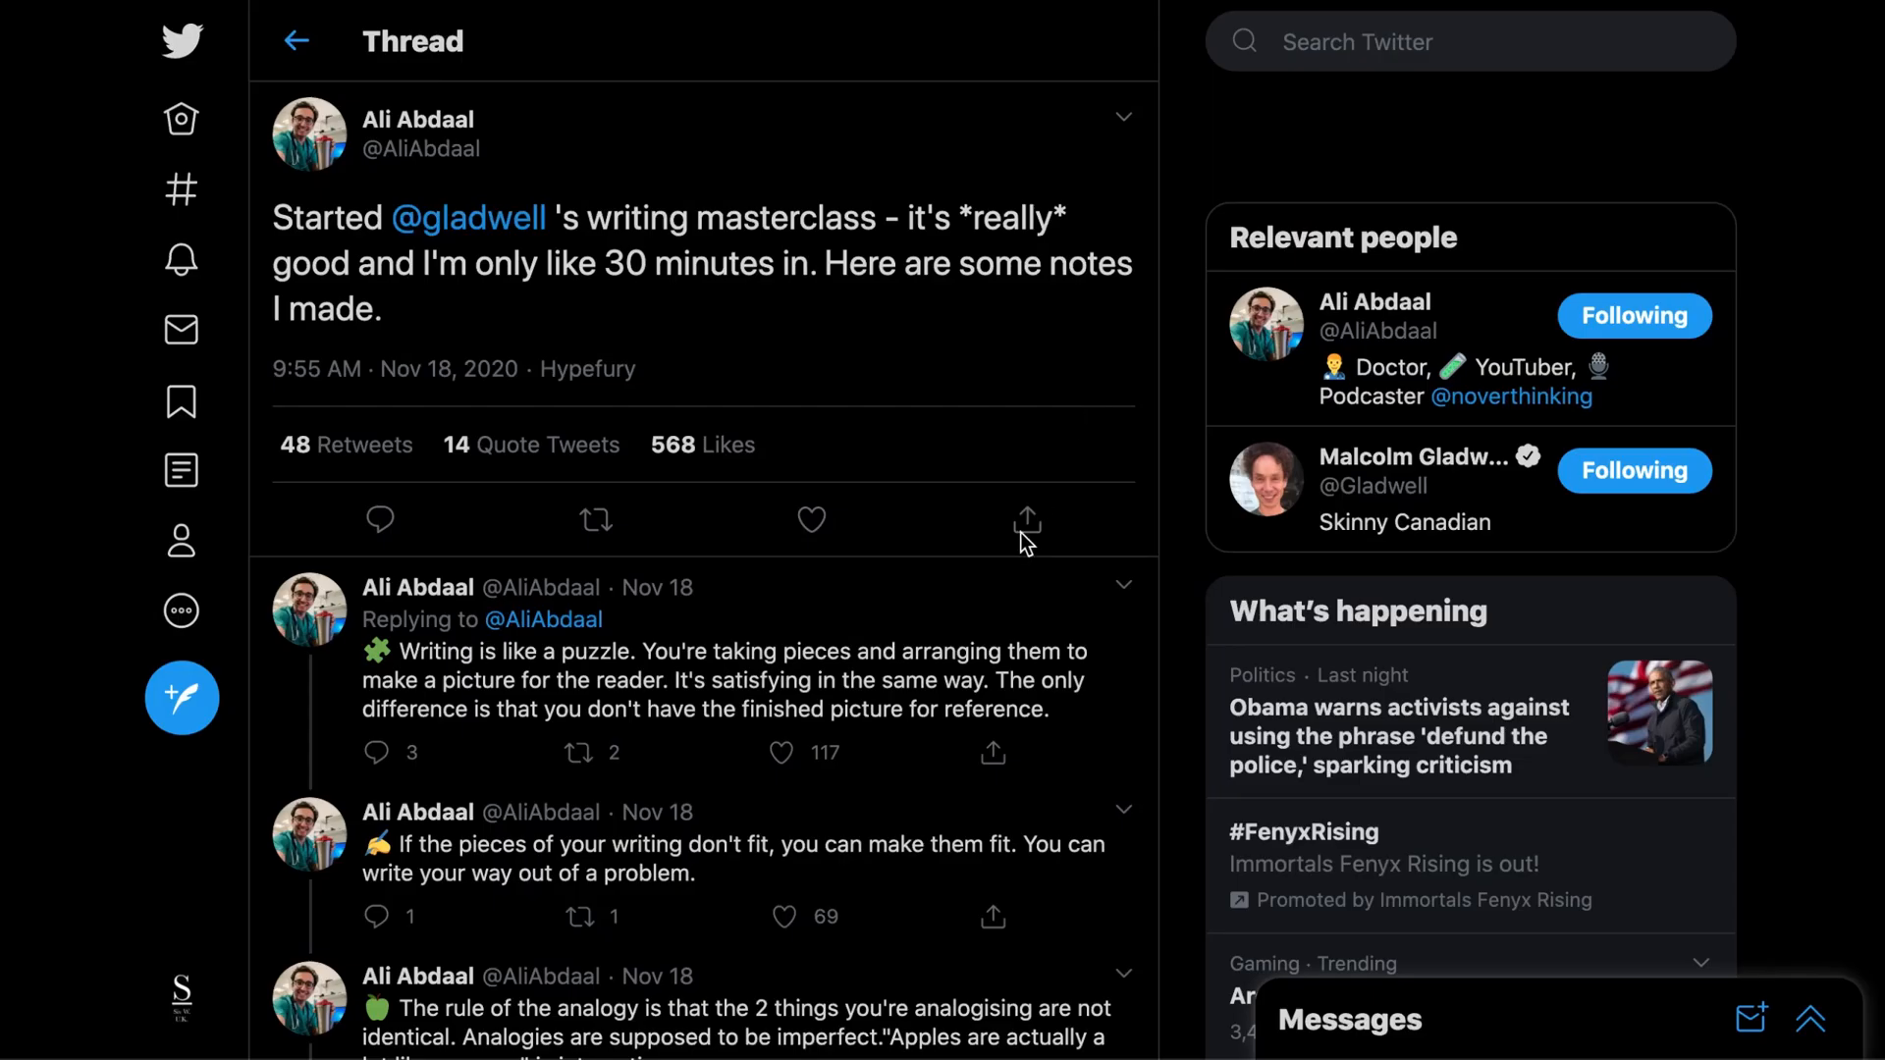
Direct-message the writing-masterclass thread to Readwise with the comment #writing
{"action": "left_click", "coordinate": [1027, 519]}
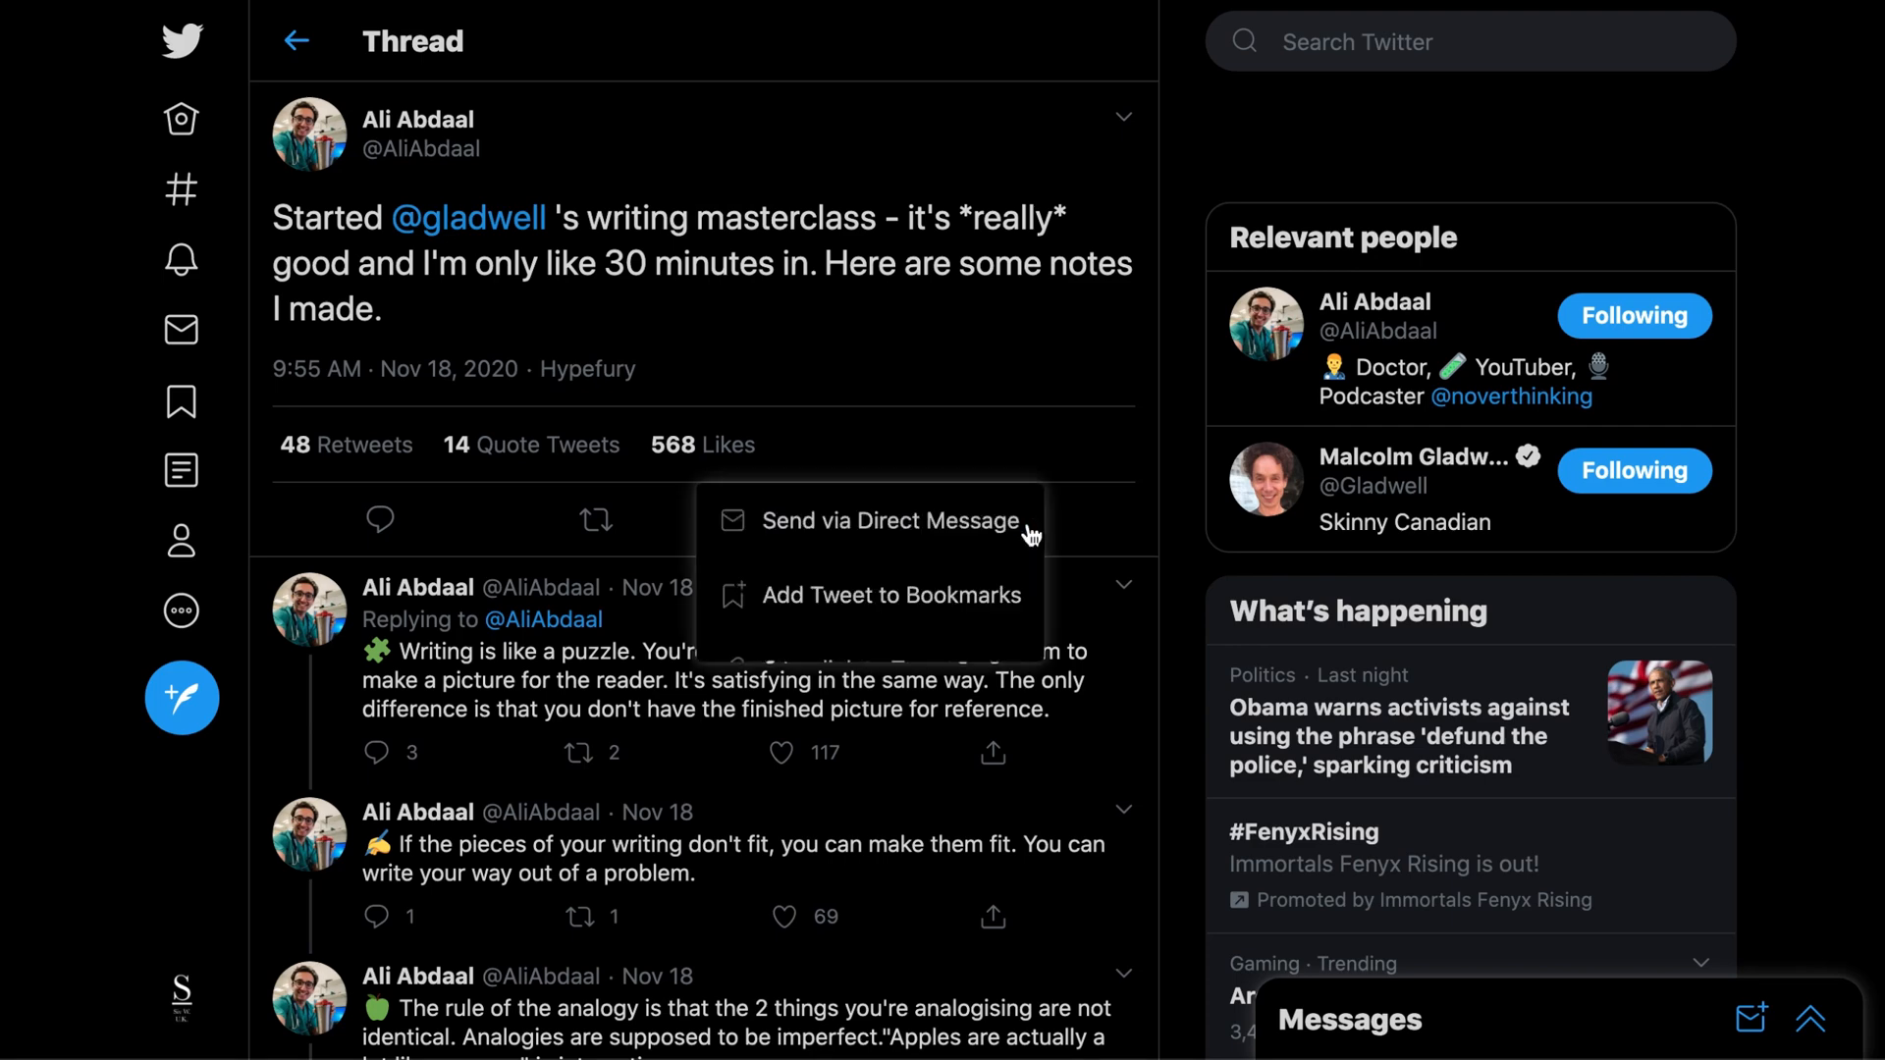
{"action": "left_click", "coordinate": [893, 520]}
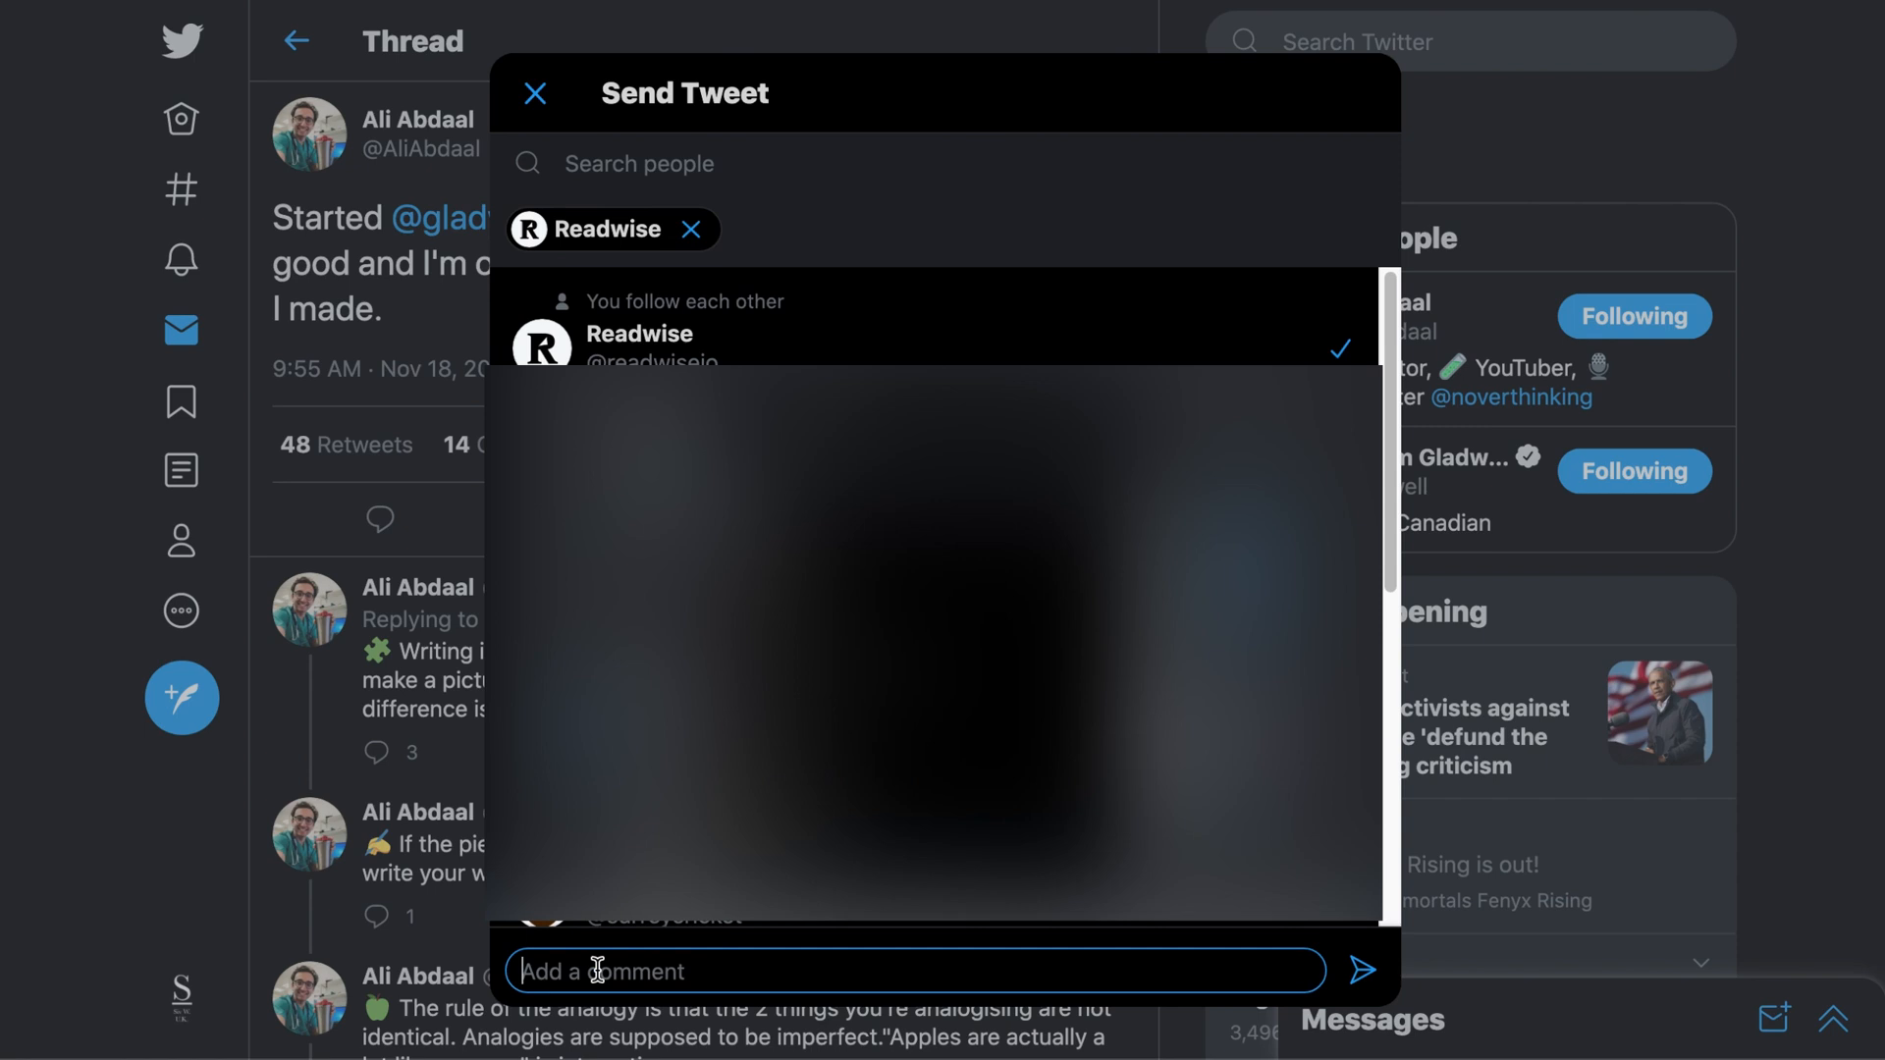
{"action": "type", "text": "t #"}
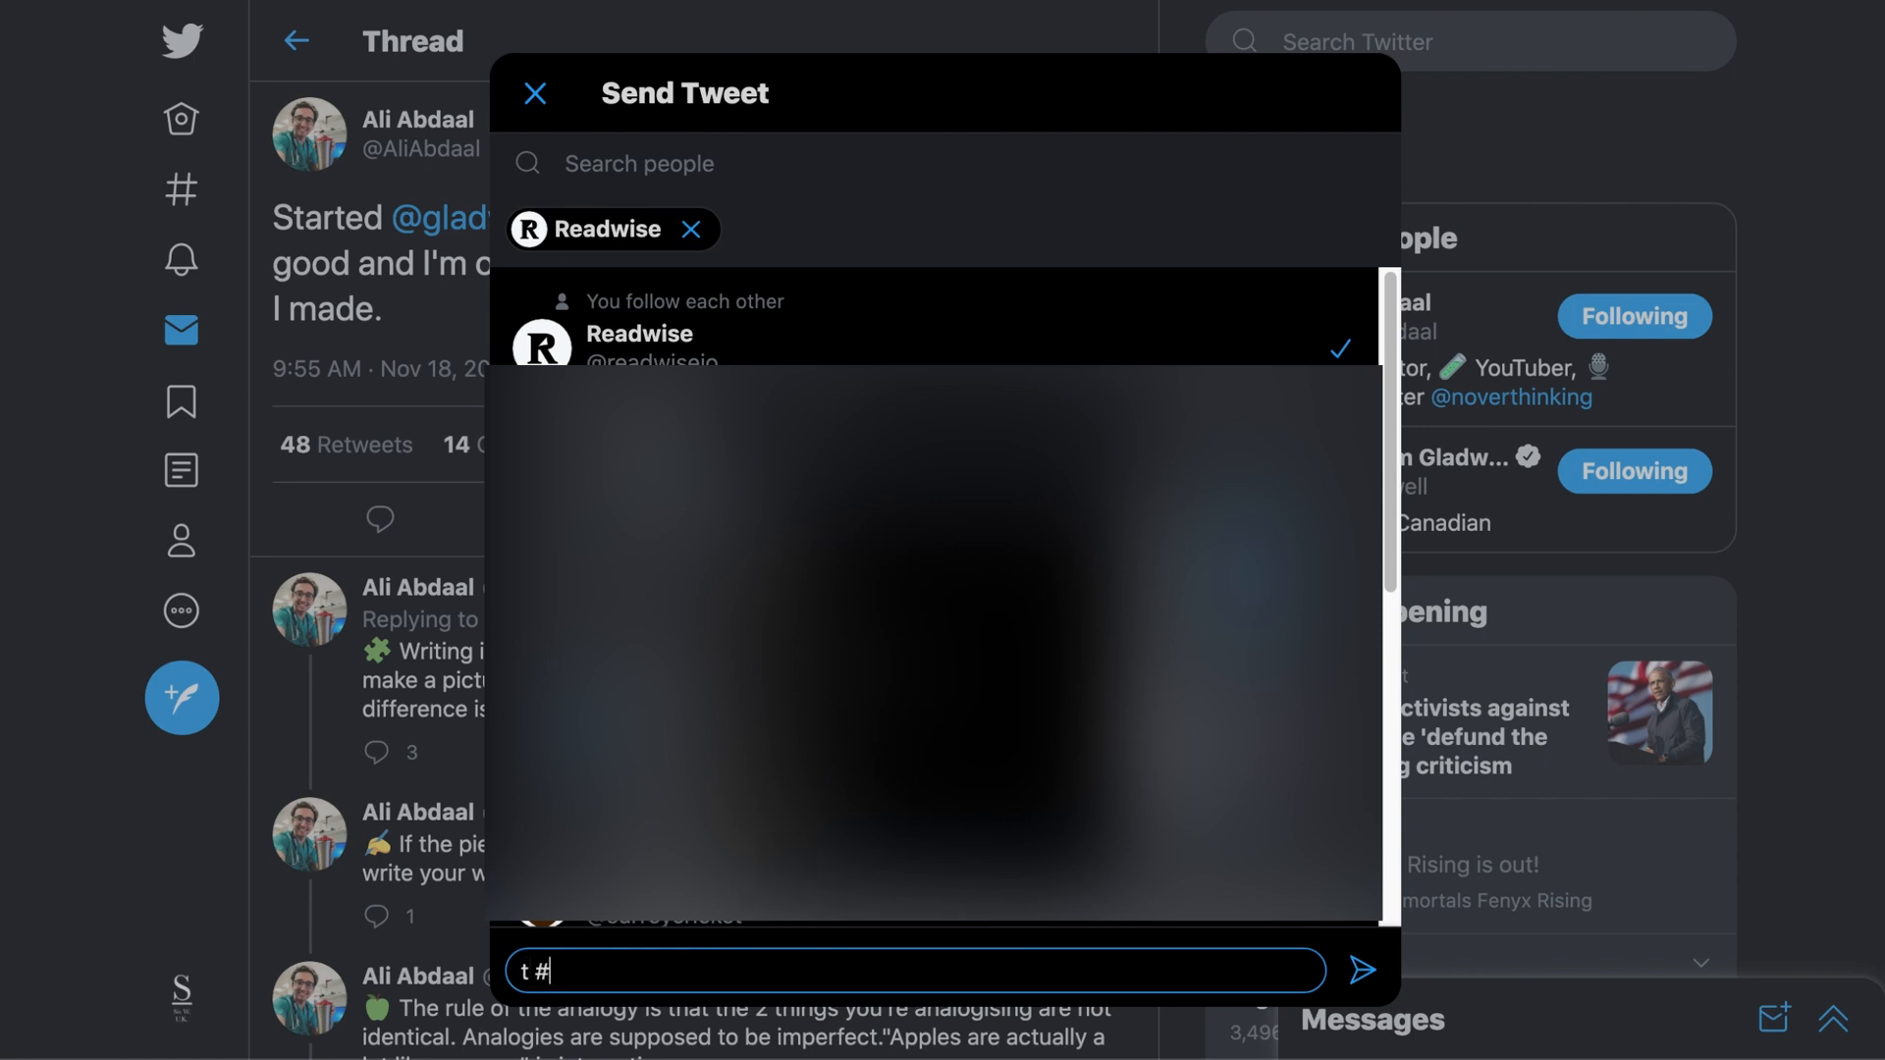
{"action": "type", "text": "writing"}
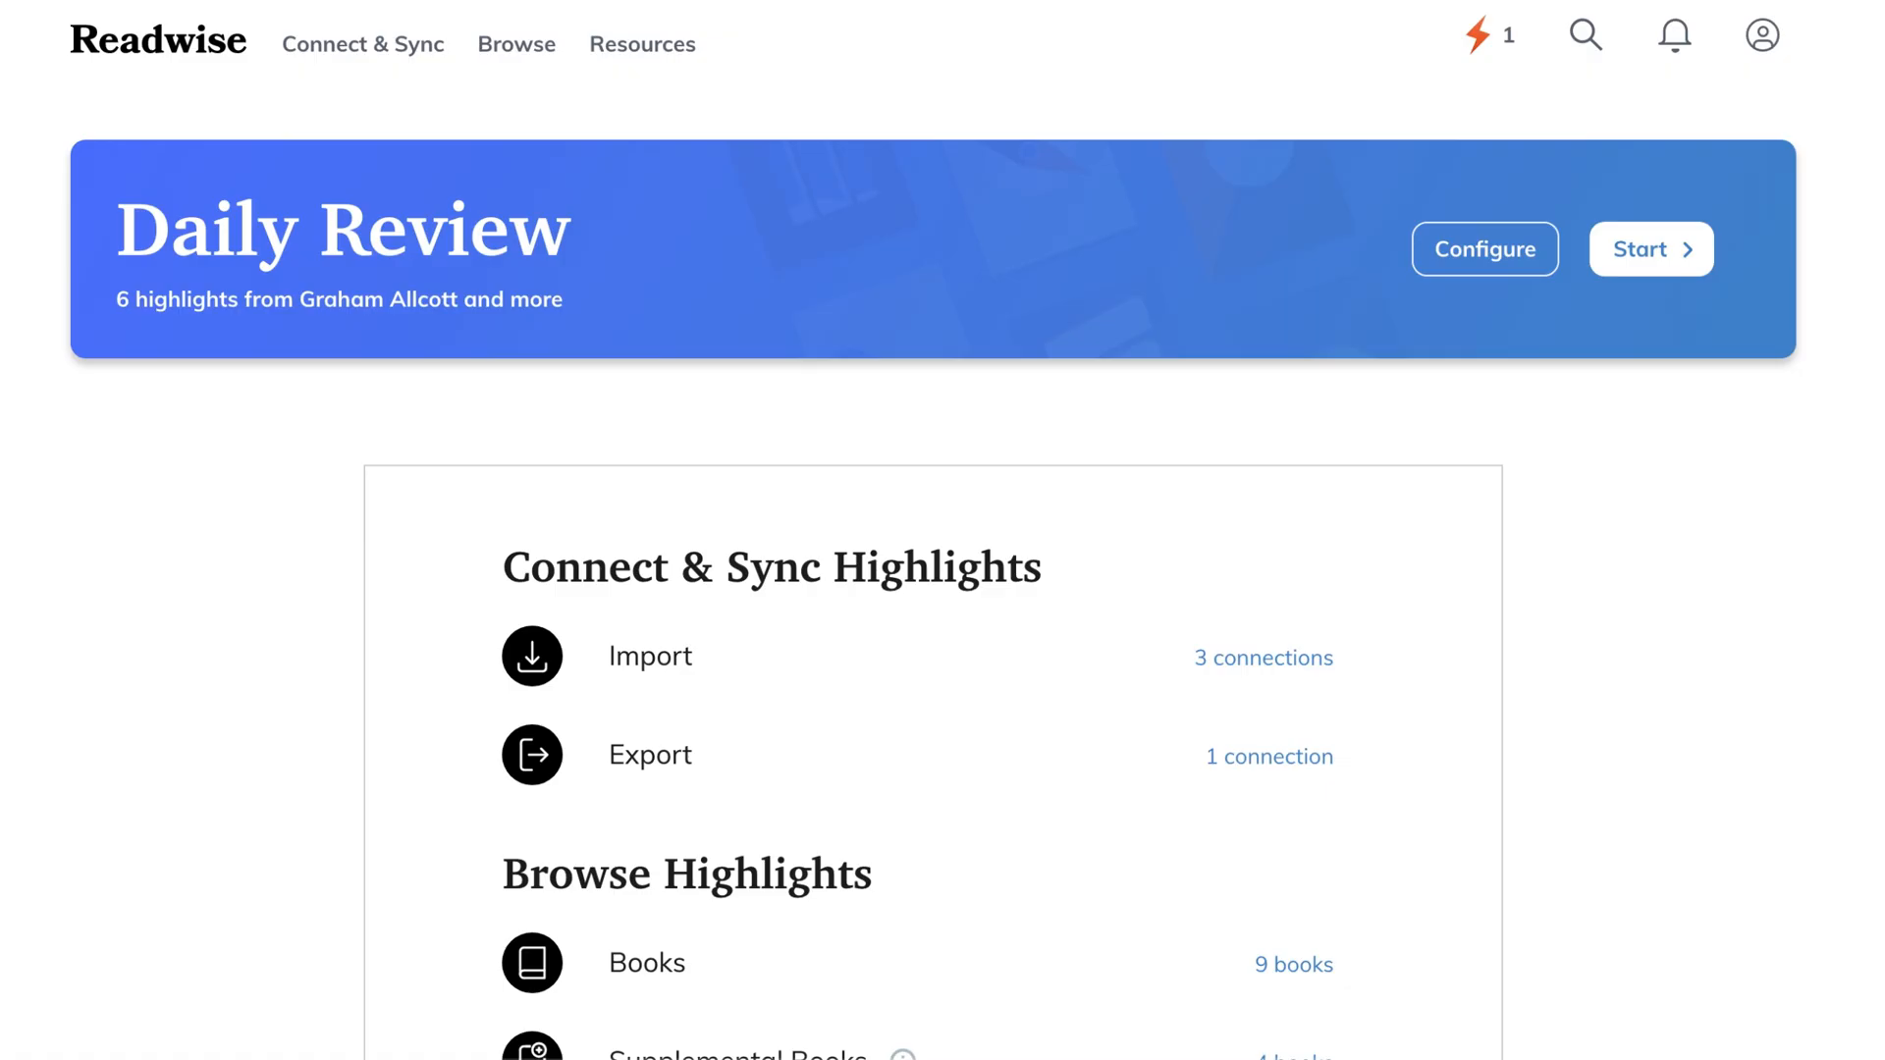
View the writing-masterclass thread's highlights under Tweets, then return to the tweet list
{"action": "left_click", "coordinate": [515, 44]}
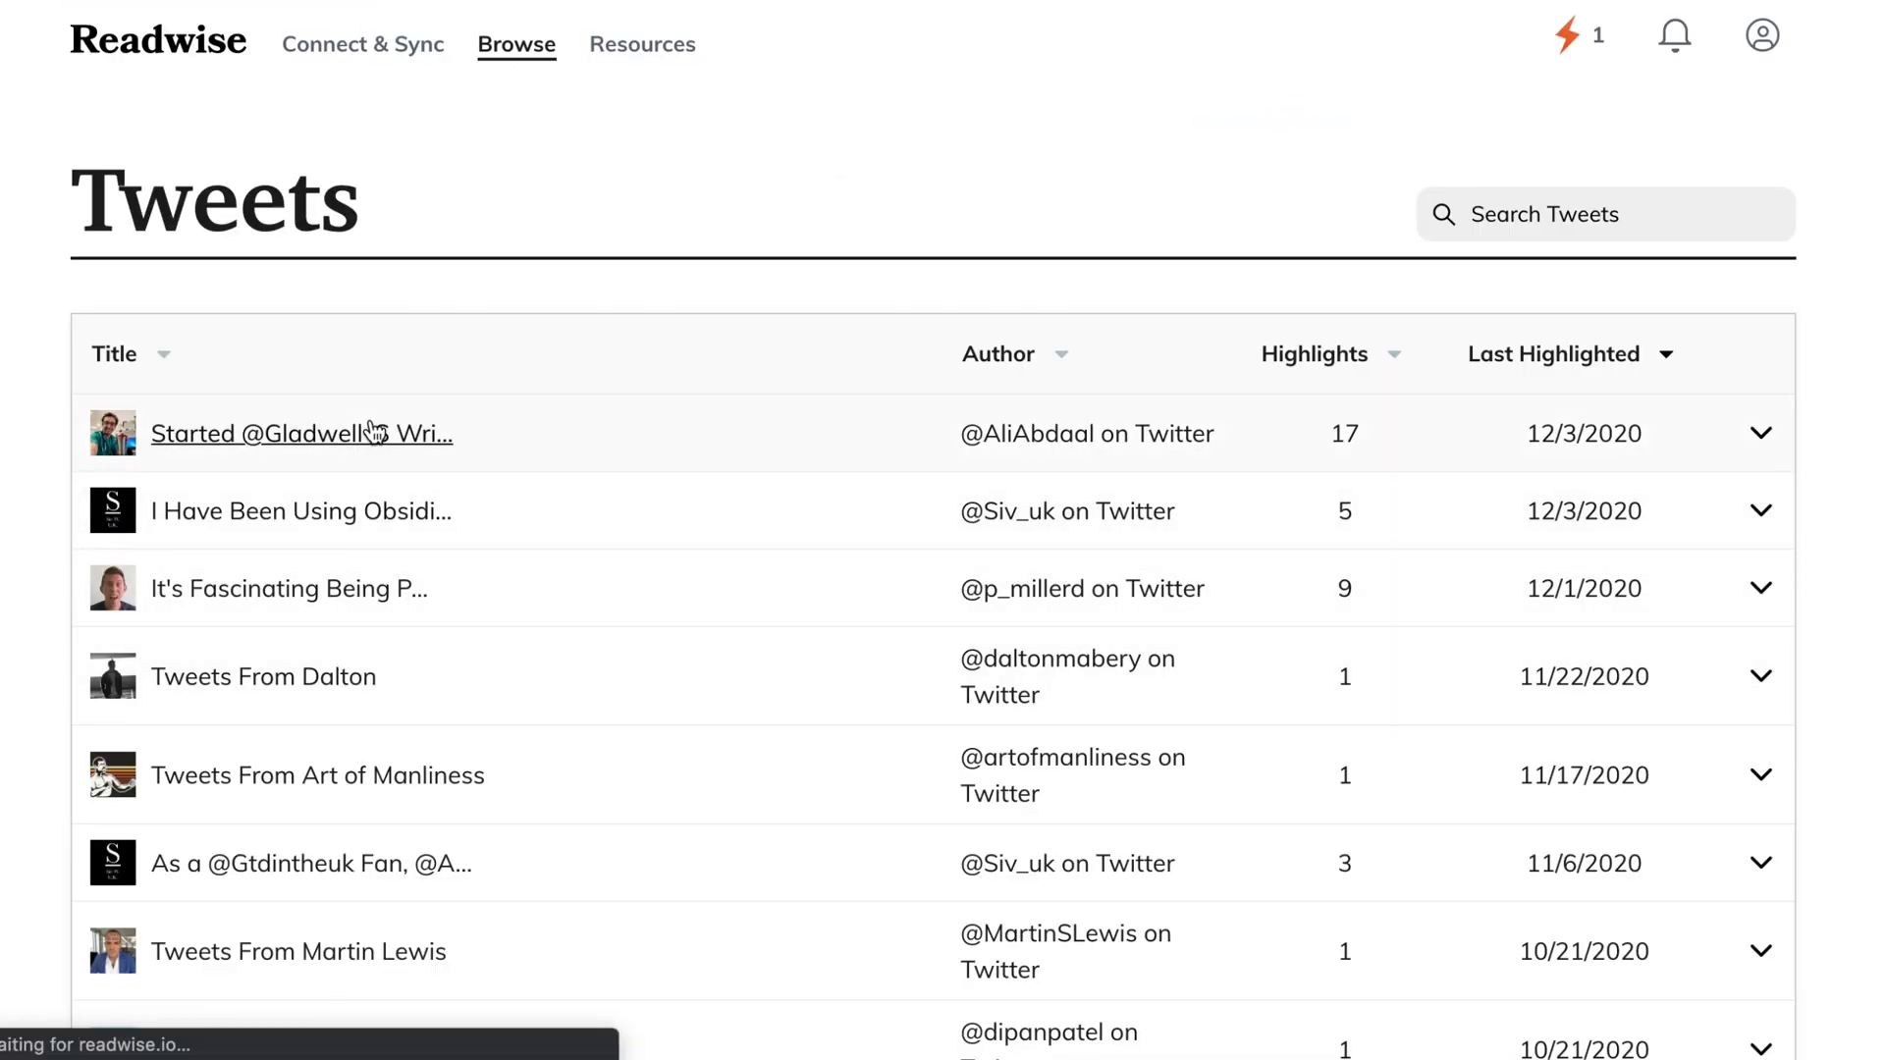
{"action": "left_click", "coordinate": [301, 434]}
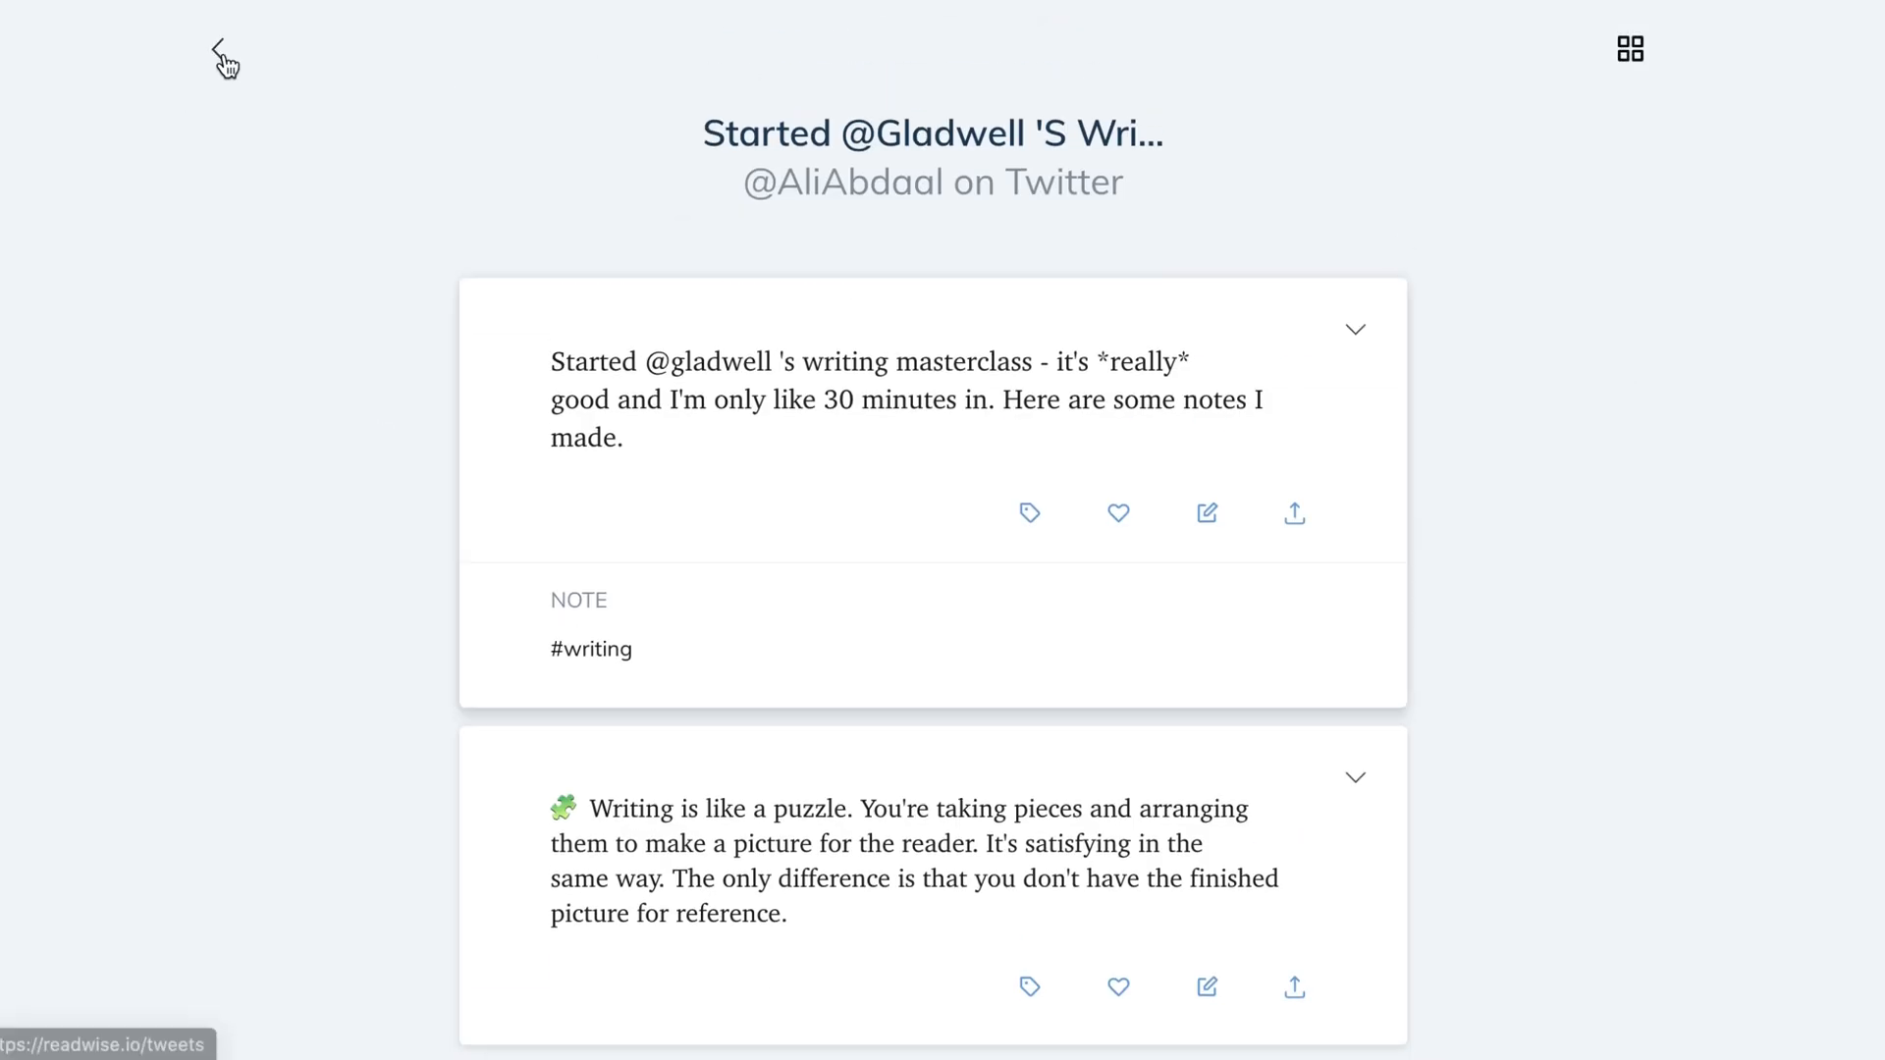
{"action": "left_click", "coordinate": [223, 58]}
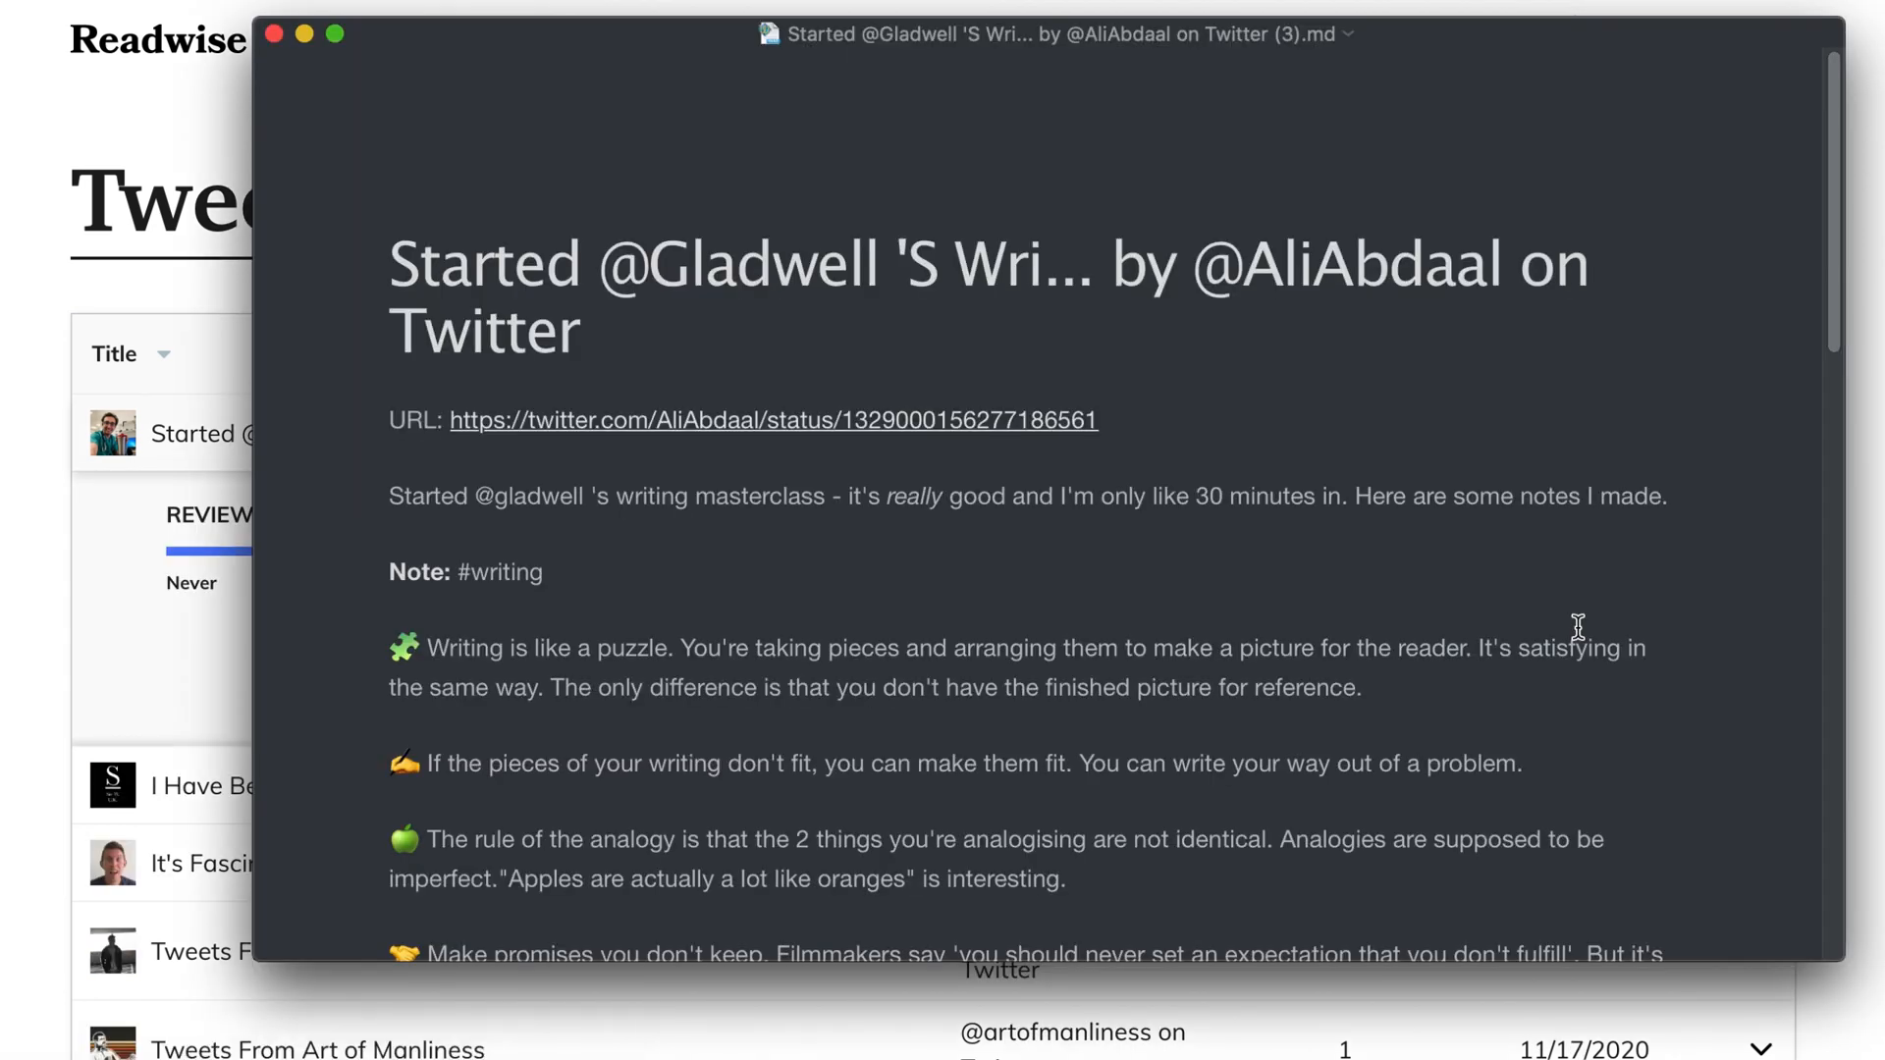
{"action": "mouse_move", "coordinate": [709, 418]}
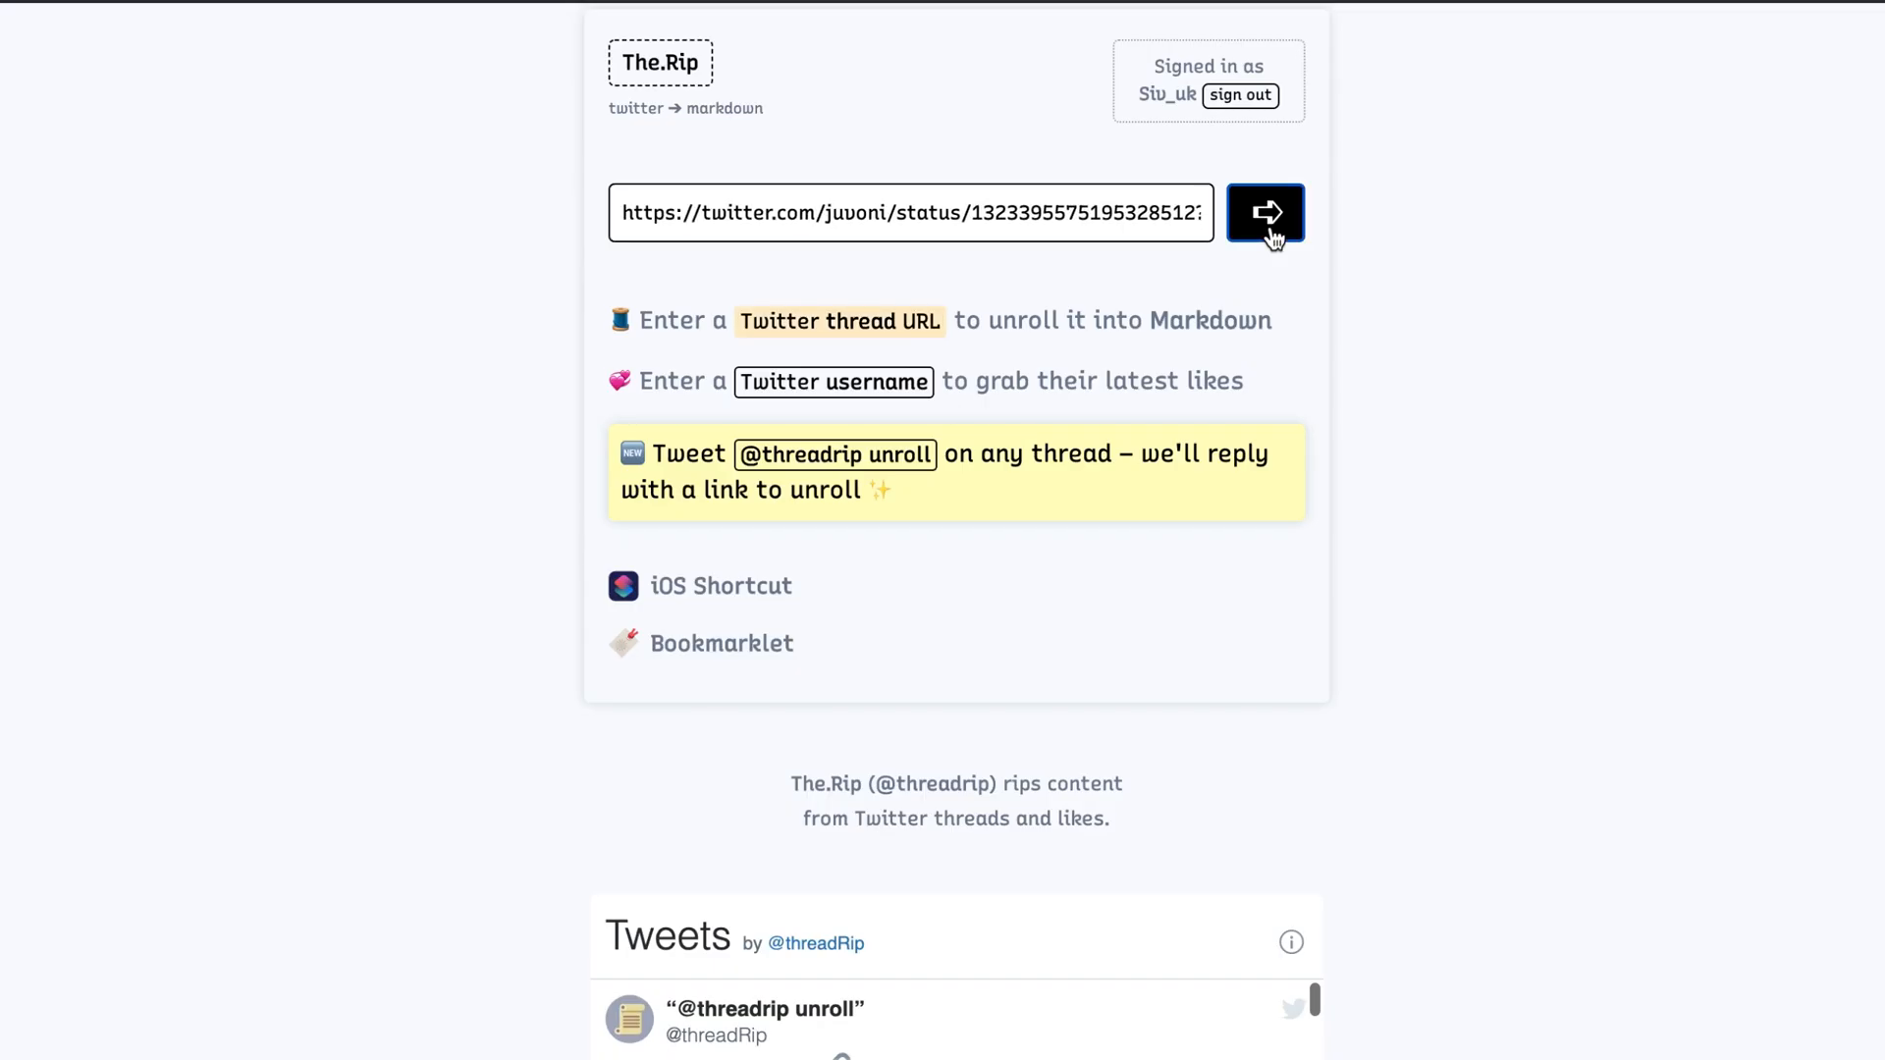
{"action": "left_click", "coordinate": [1264, 213]}
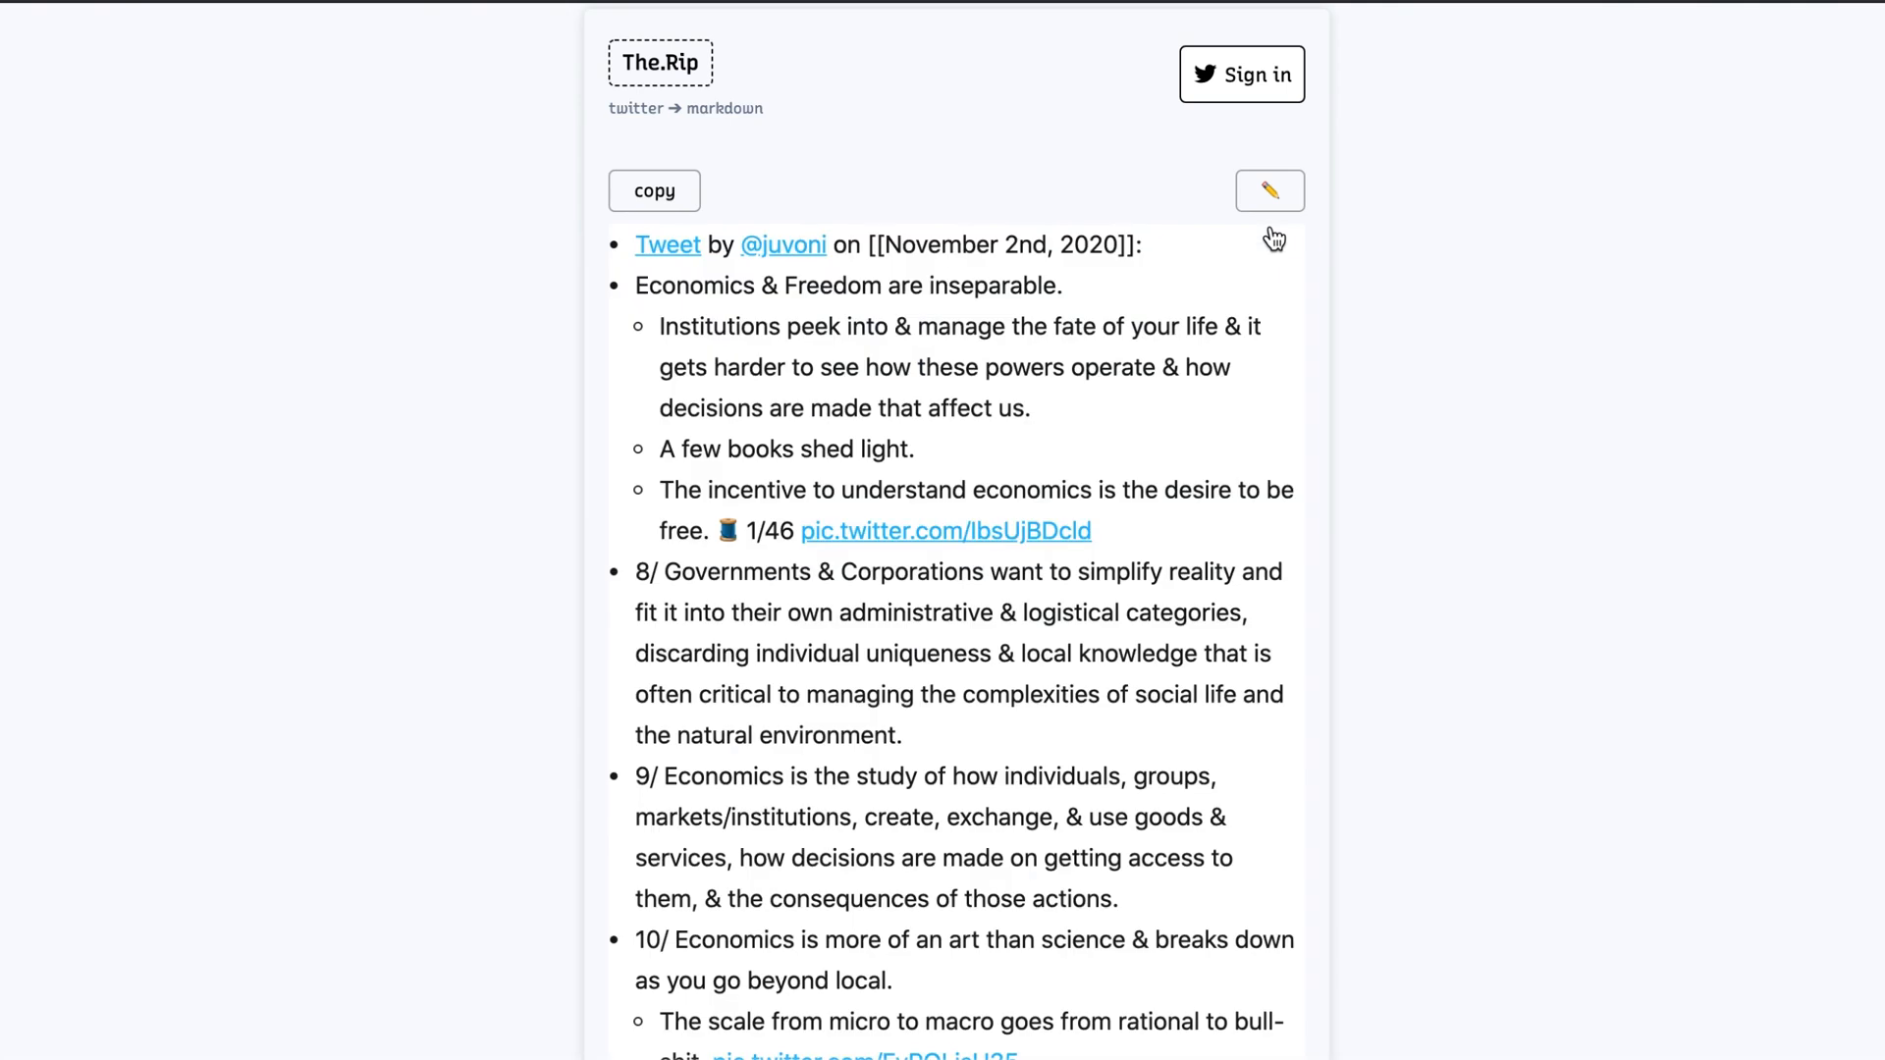
{"action": "scroll", "scroll_direction": "down", "scroll_amount": 3}
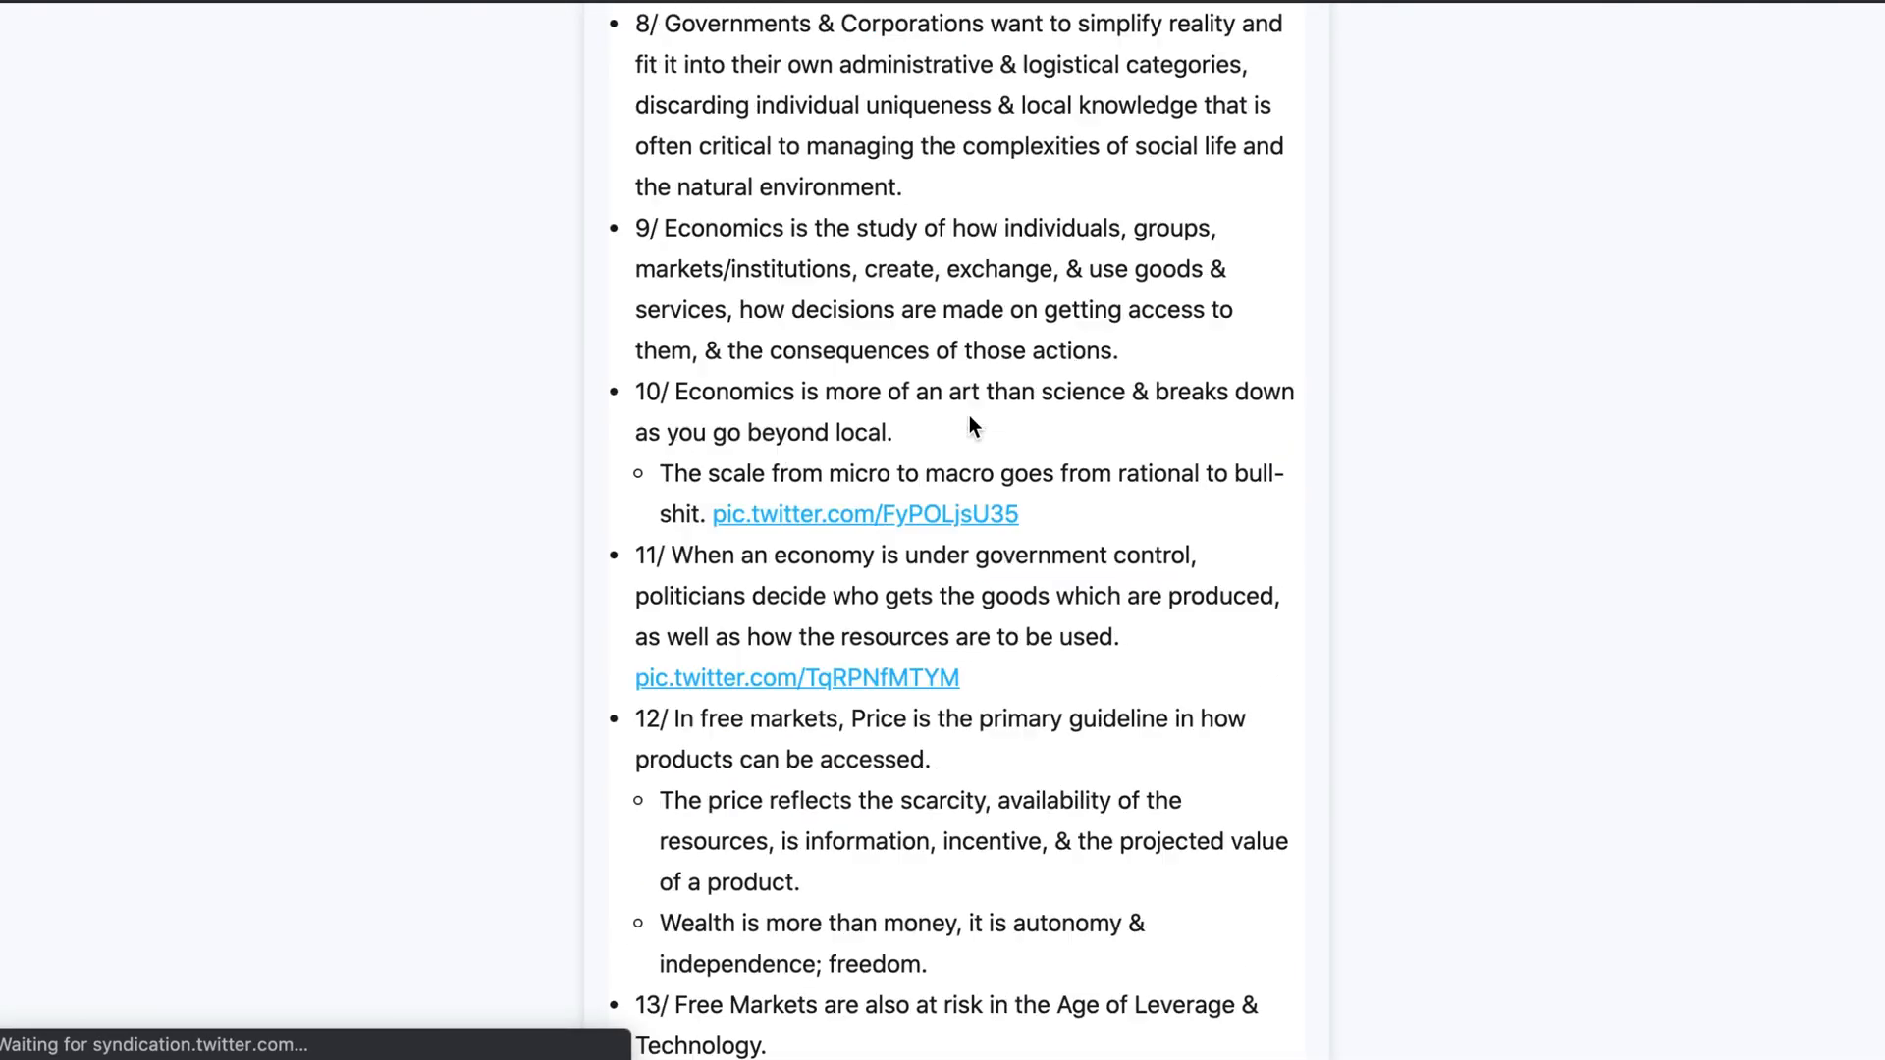
{"action": "scroll", "scroll_direction": "up", "scroll_amount": 3}
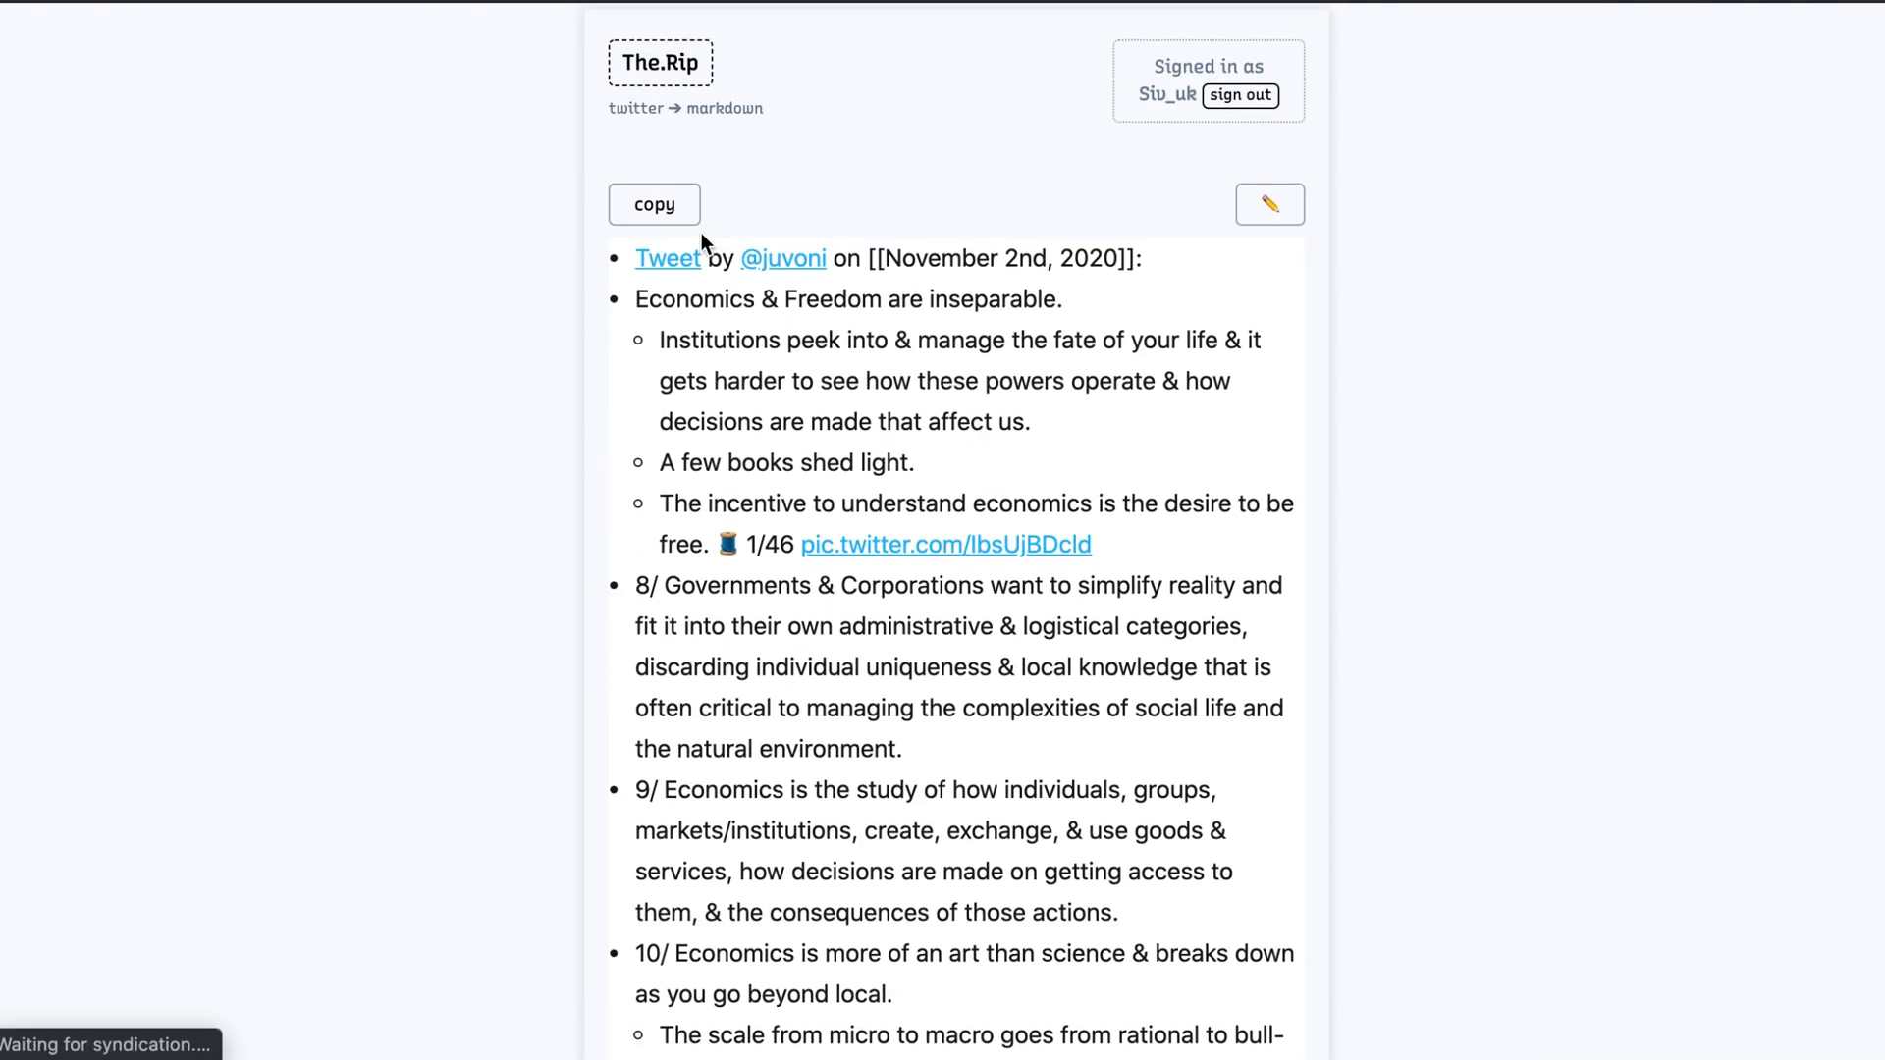
{"action": "left_click", "coordinate": [653, 204]}
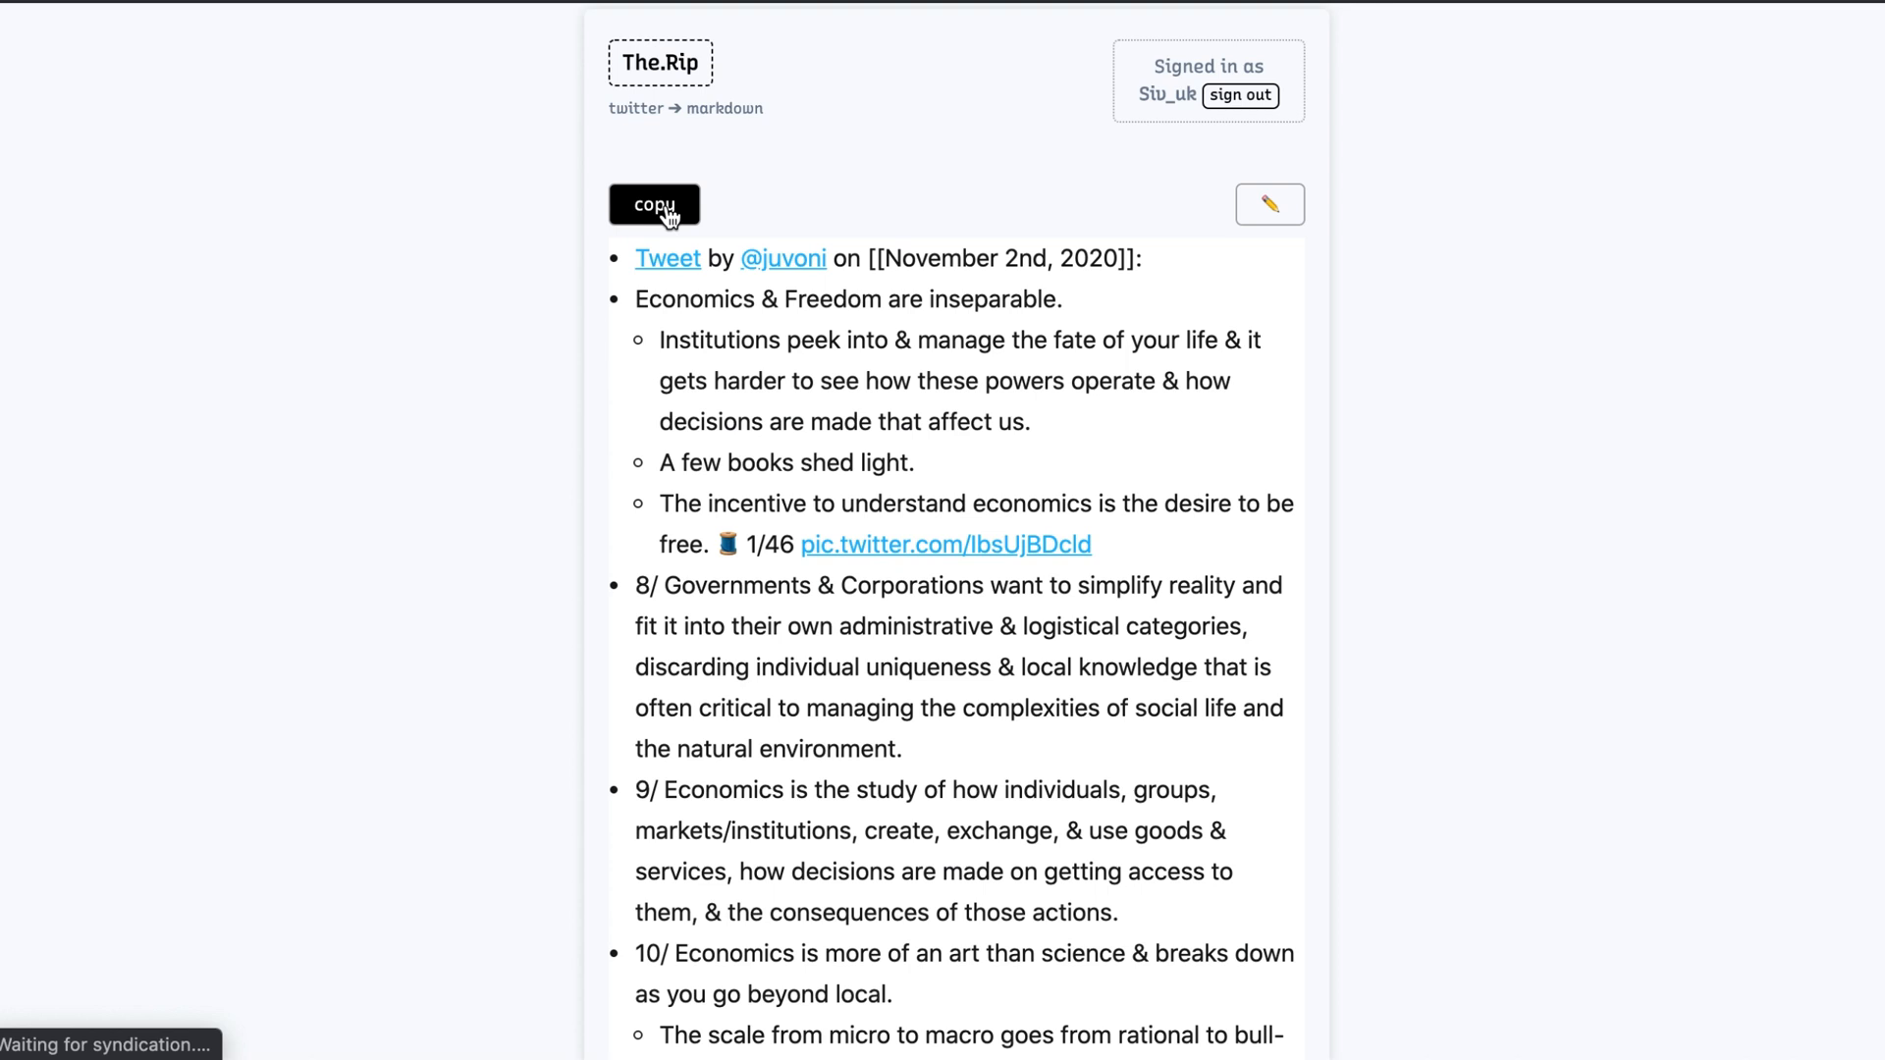
{"action": "left_click", "coordinate": [653, 203]}
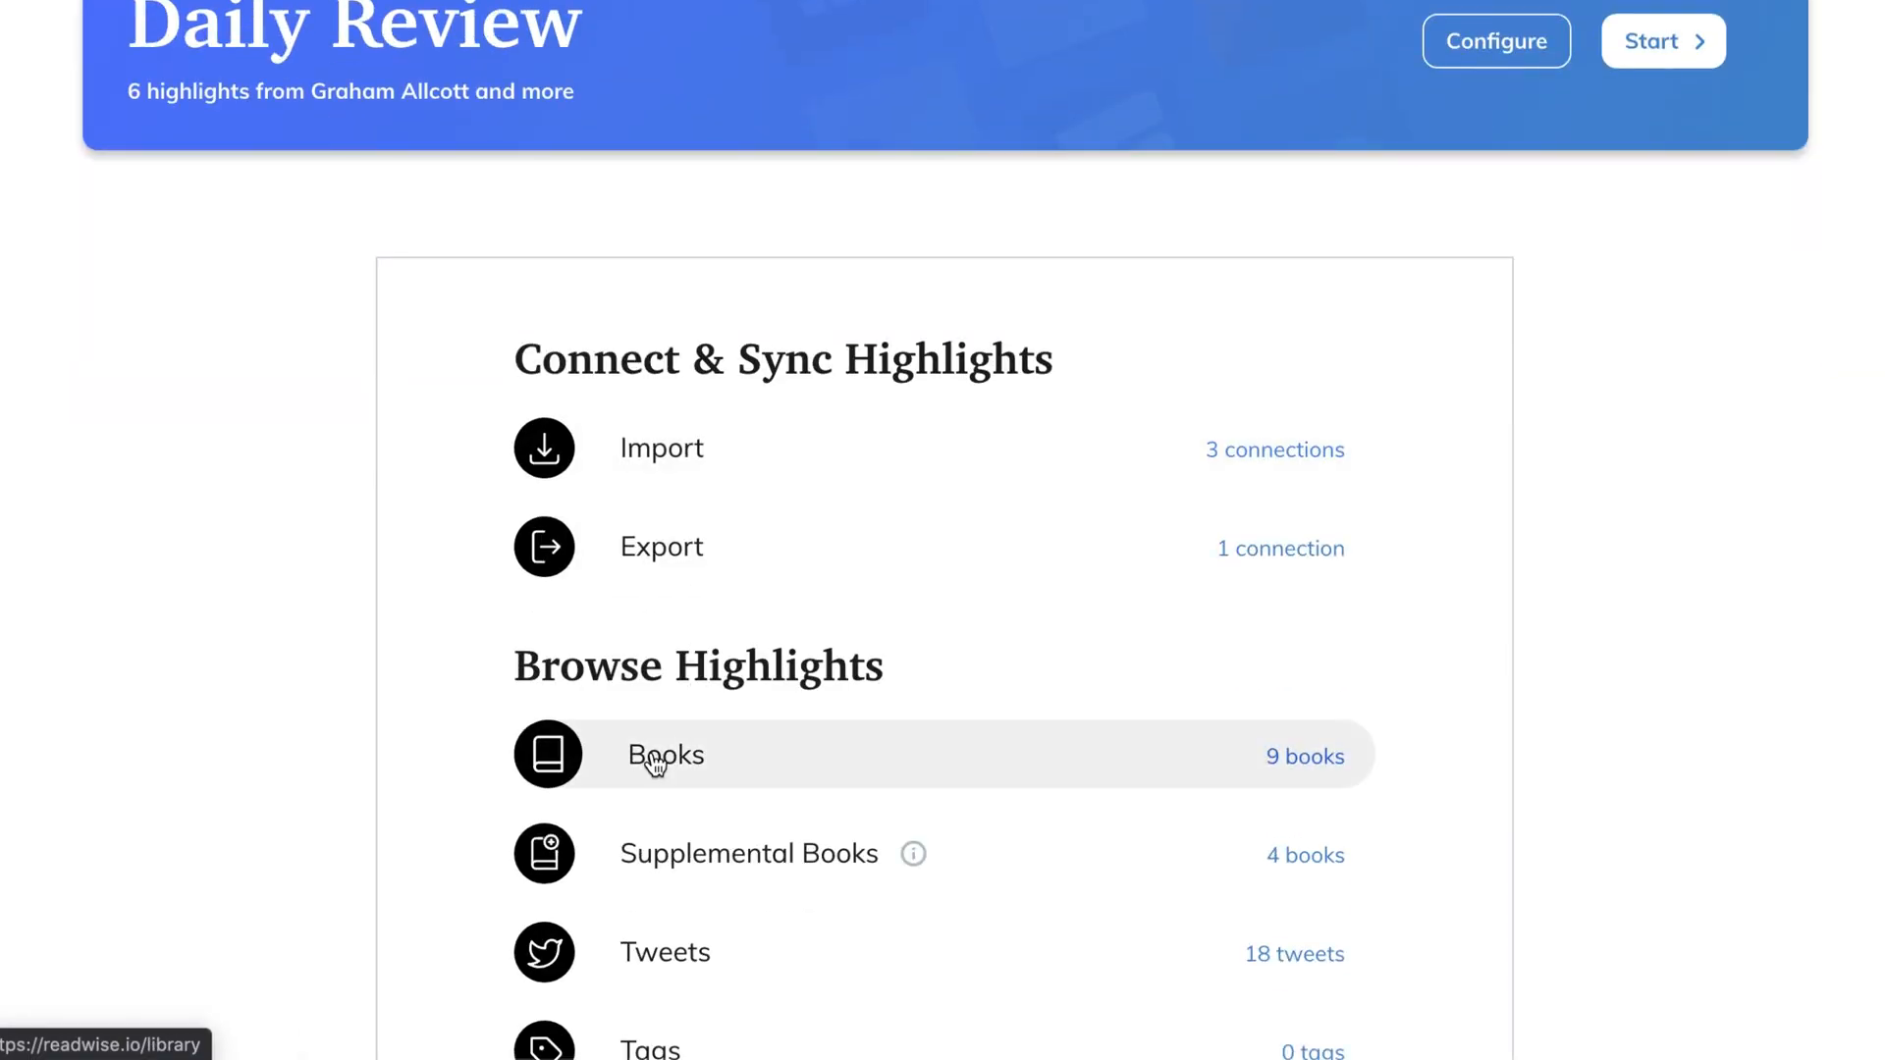
Expand Habit Stacking in the Books library and export its highlights as Markdown
{"action": "left_click", "coordinate": [665, 755]}
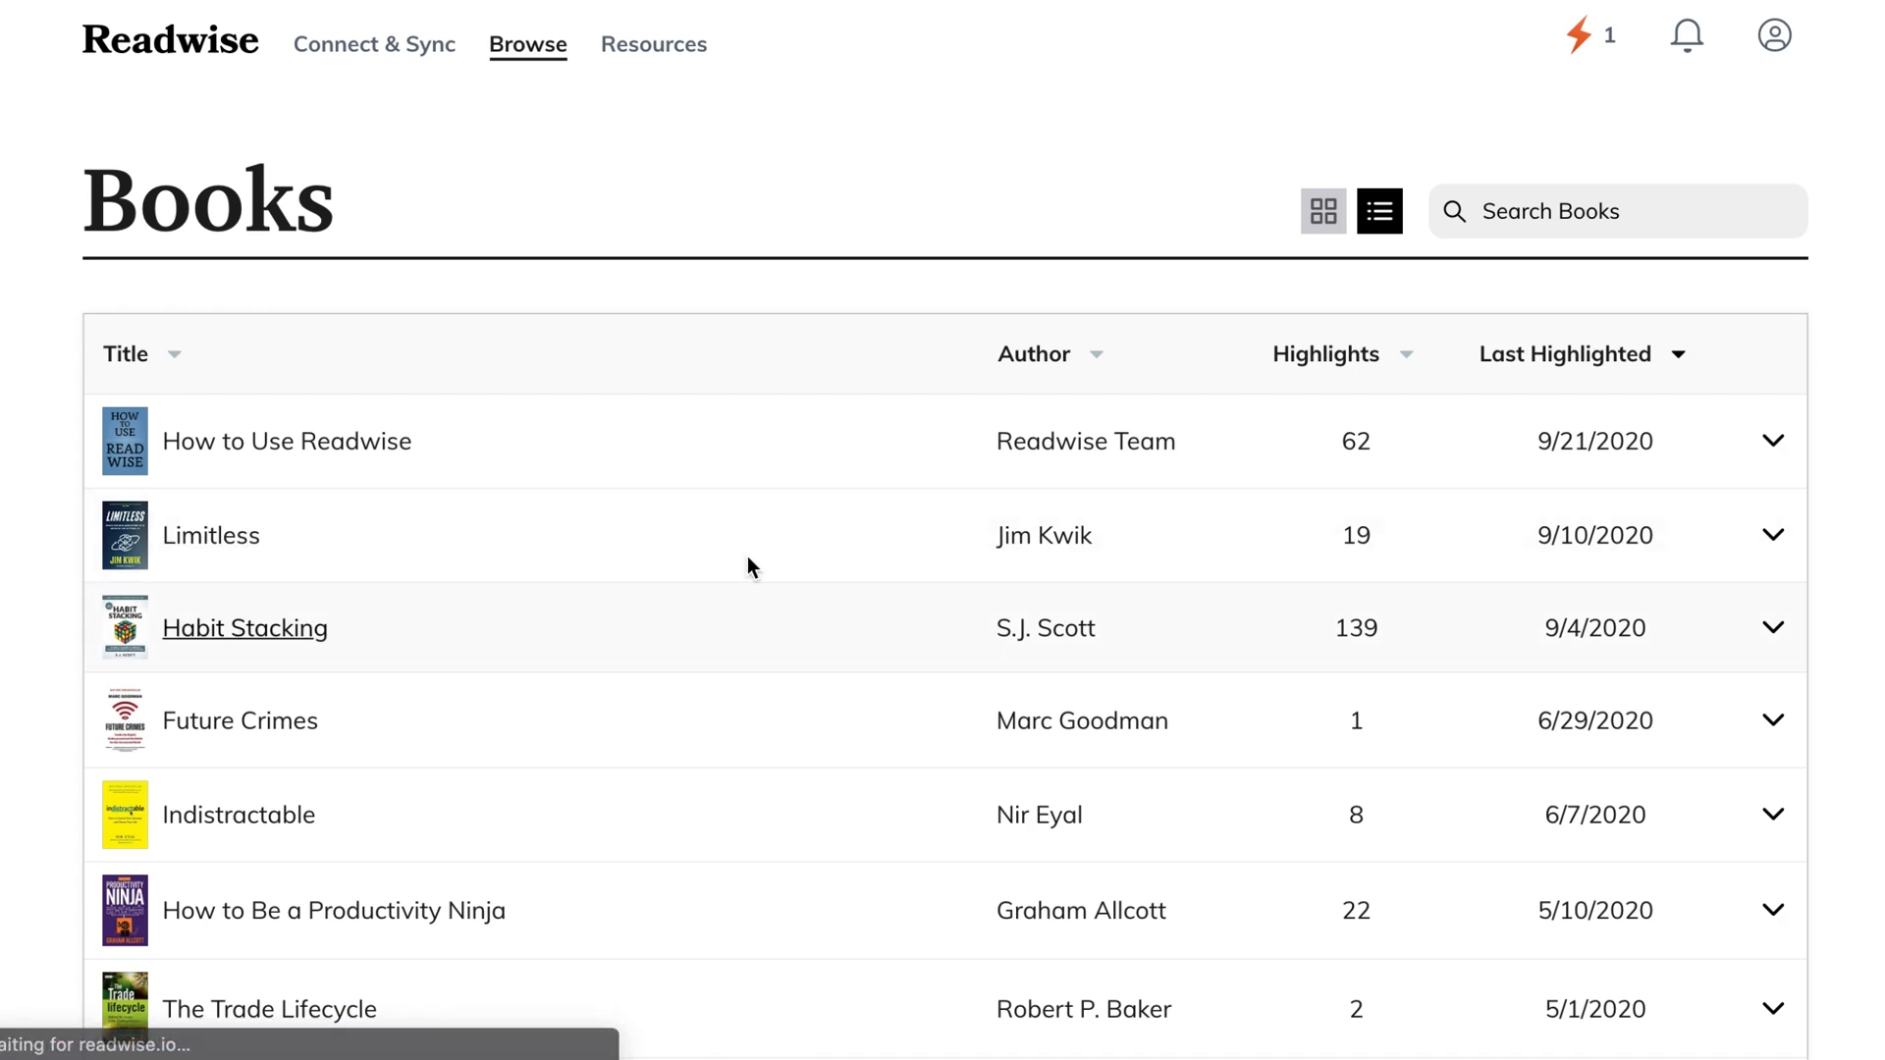
{"action": "left_click", "coordinate": [245, 628]}
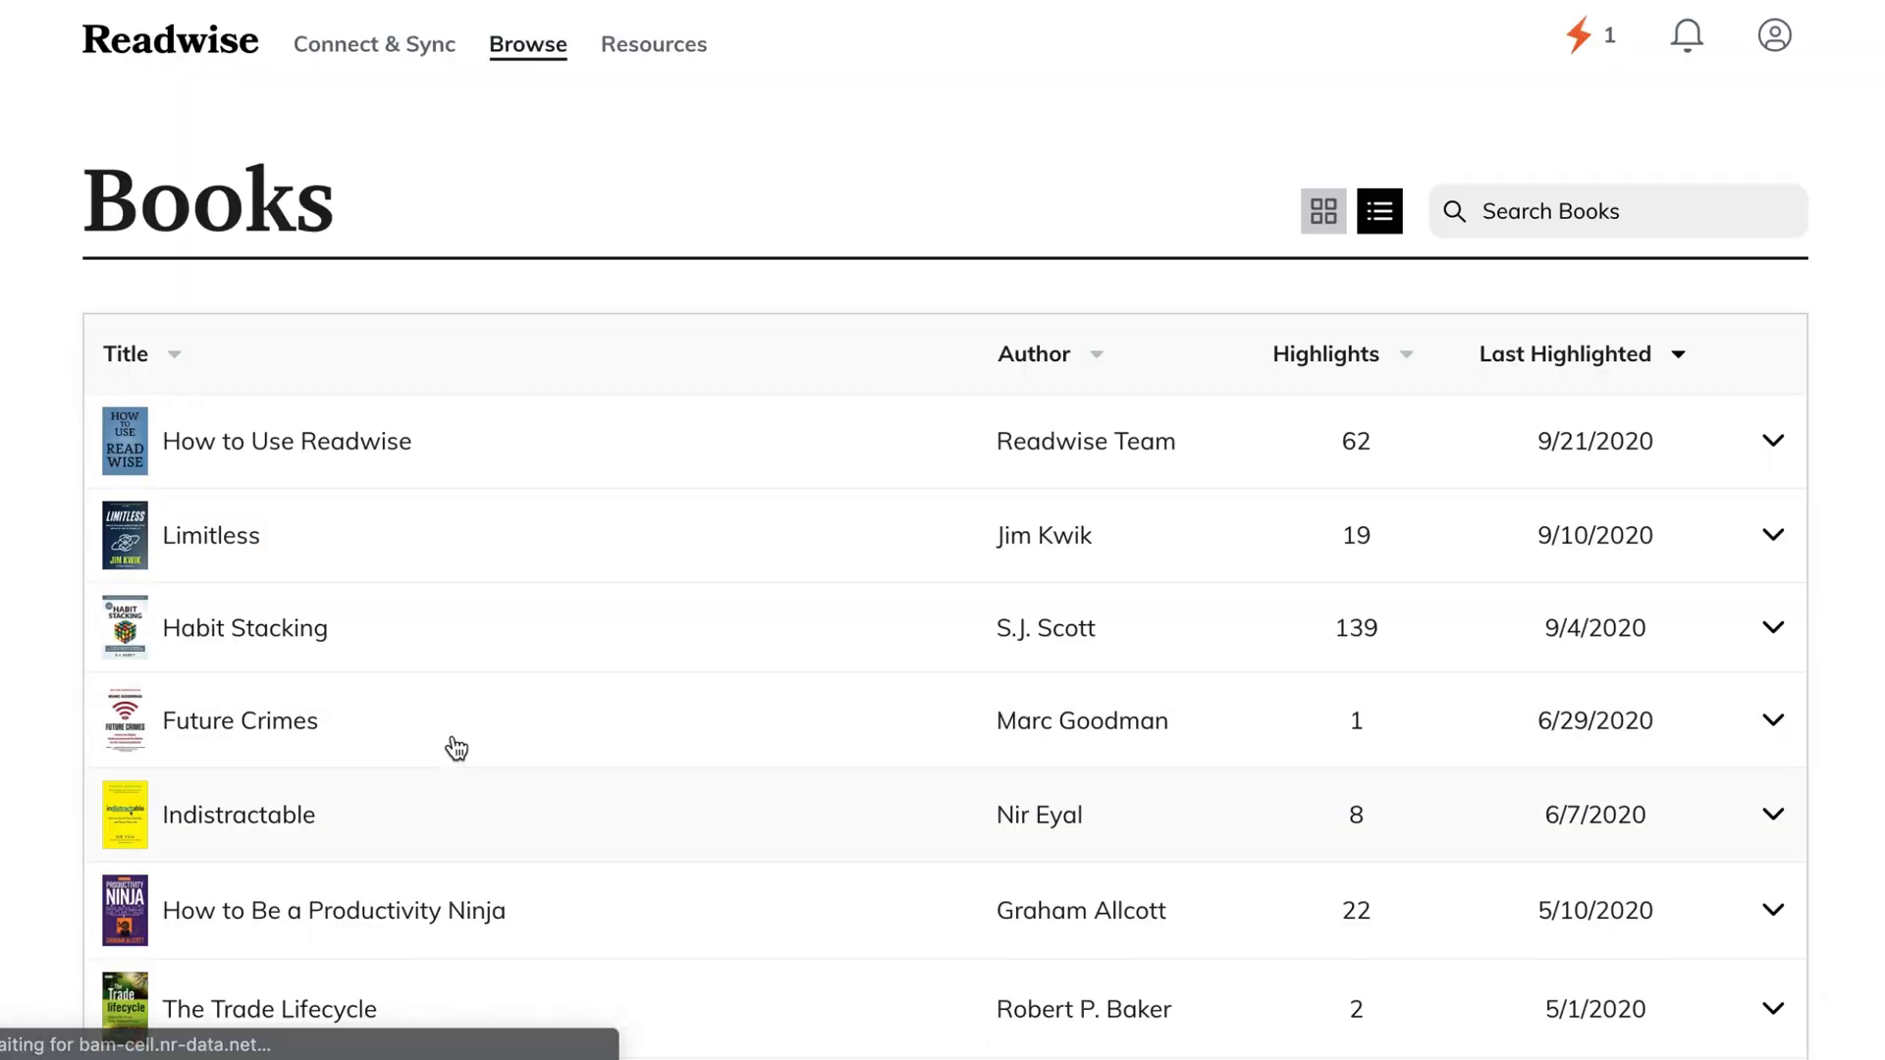
{"action": "left_click", "coordinate": [1772, 628]}
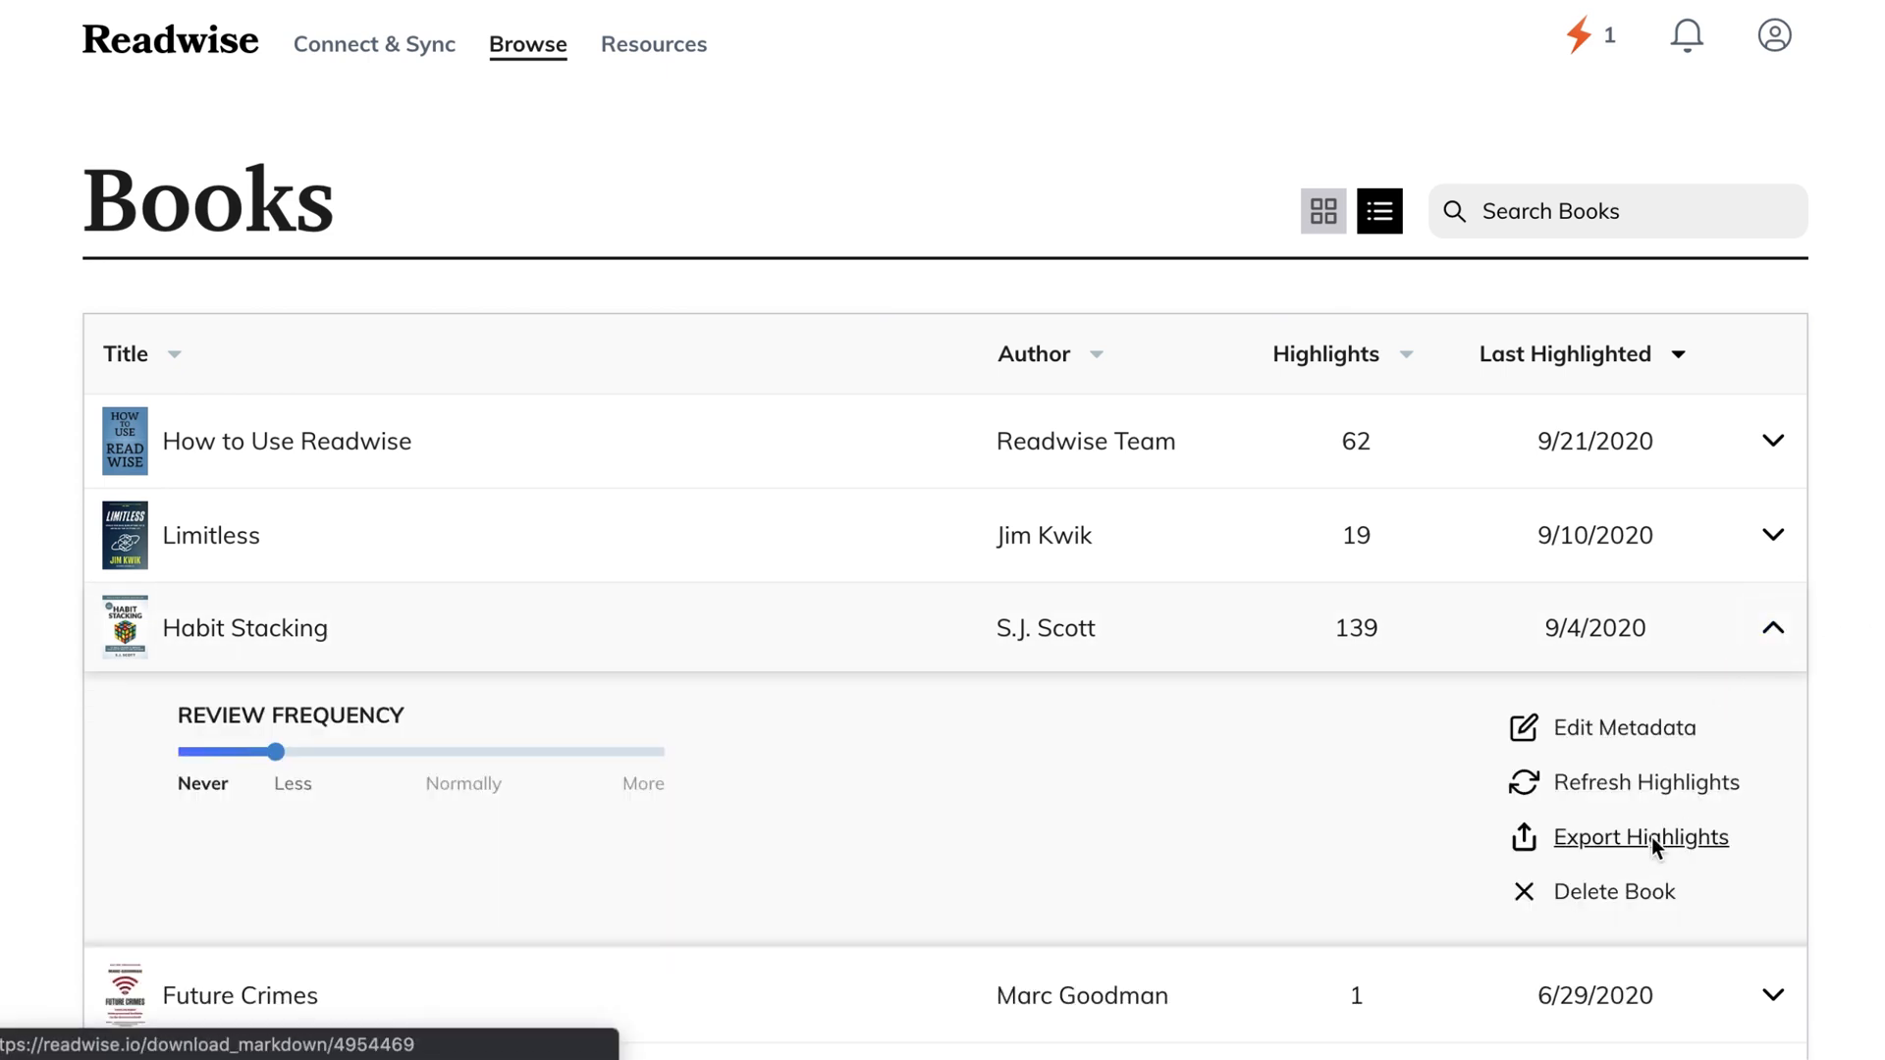
{"action": "left_click", "coordinate": [1638, 837]}
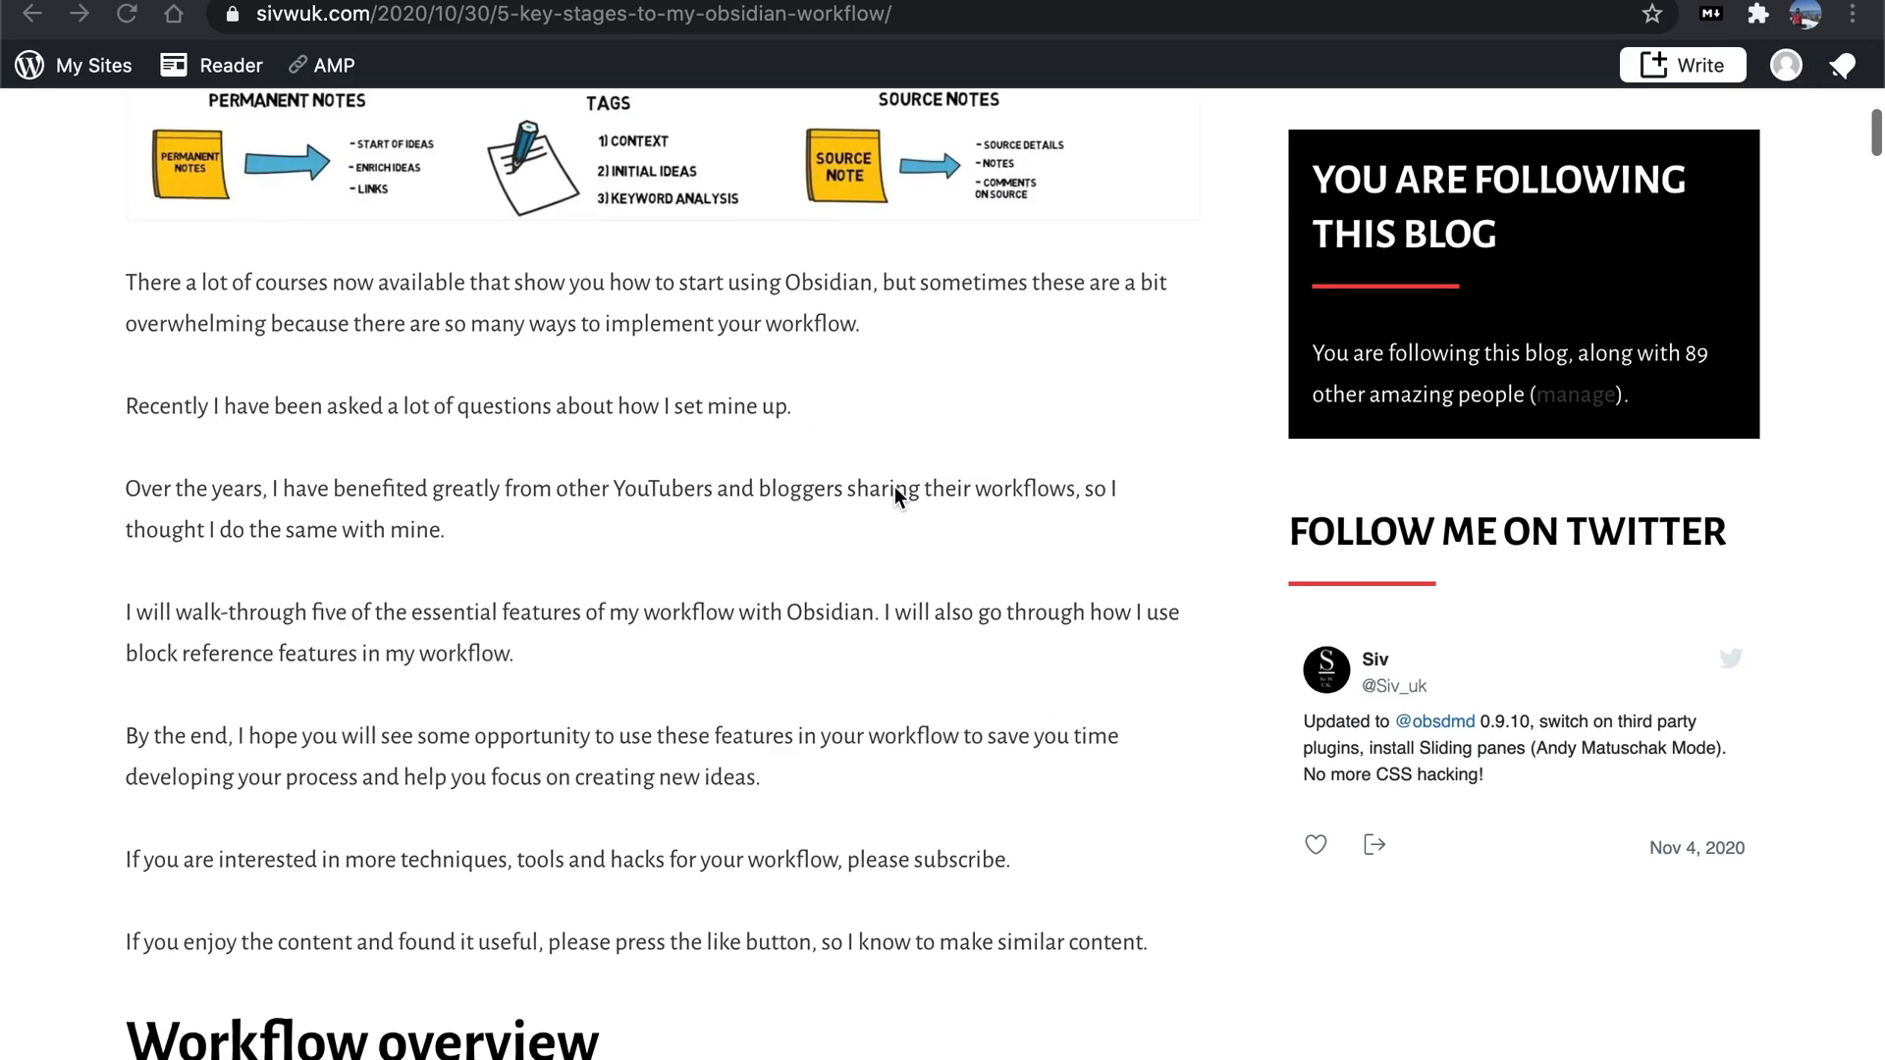
Clip the '5 key stages to my Obsidian workflow' article with MarkDownload and download it
{"action": "scroll", "scroll_direction": "up", "scroll_amount": 3}
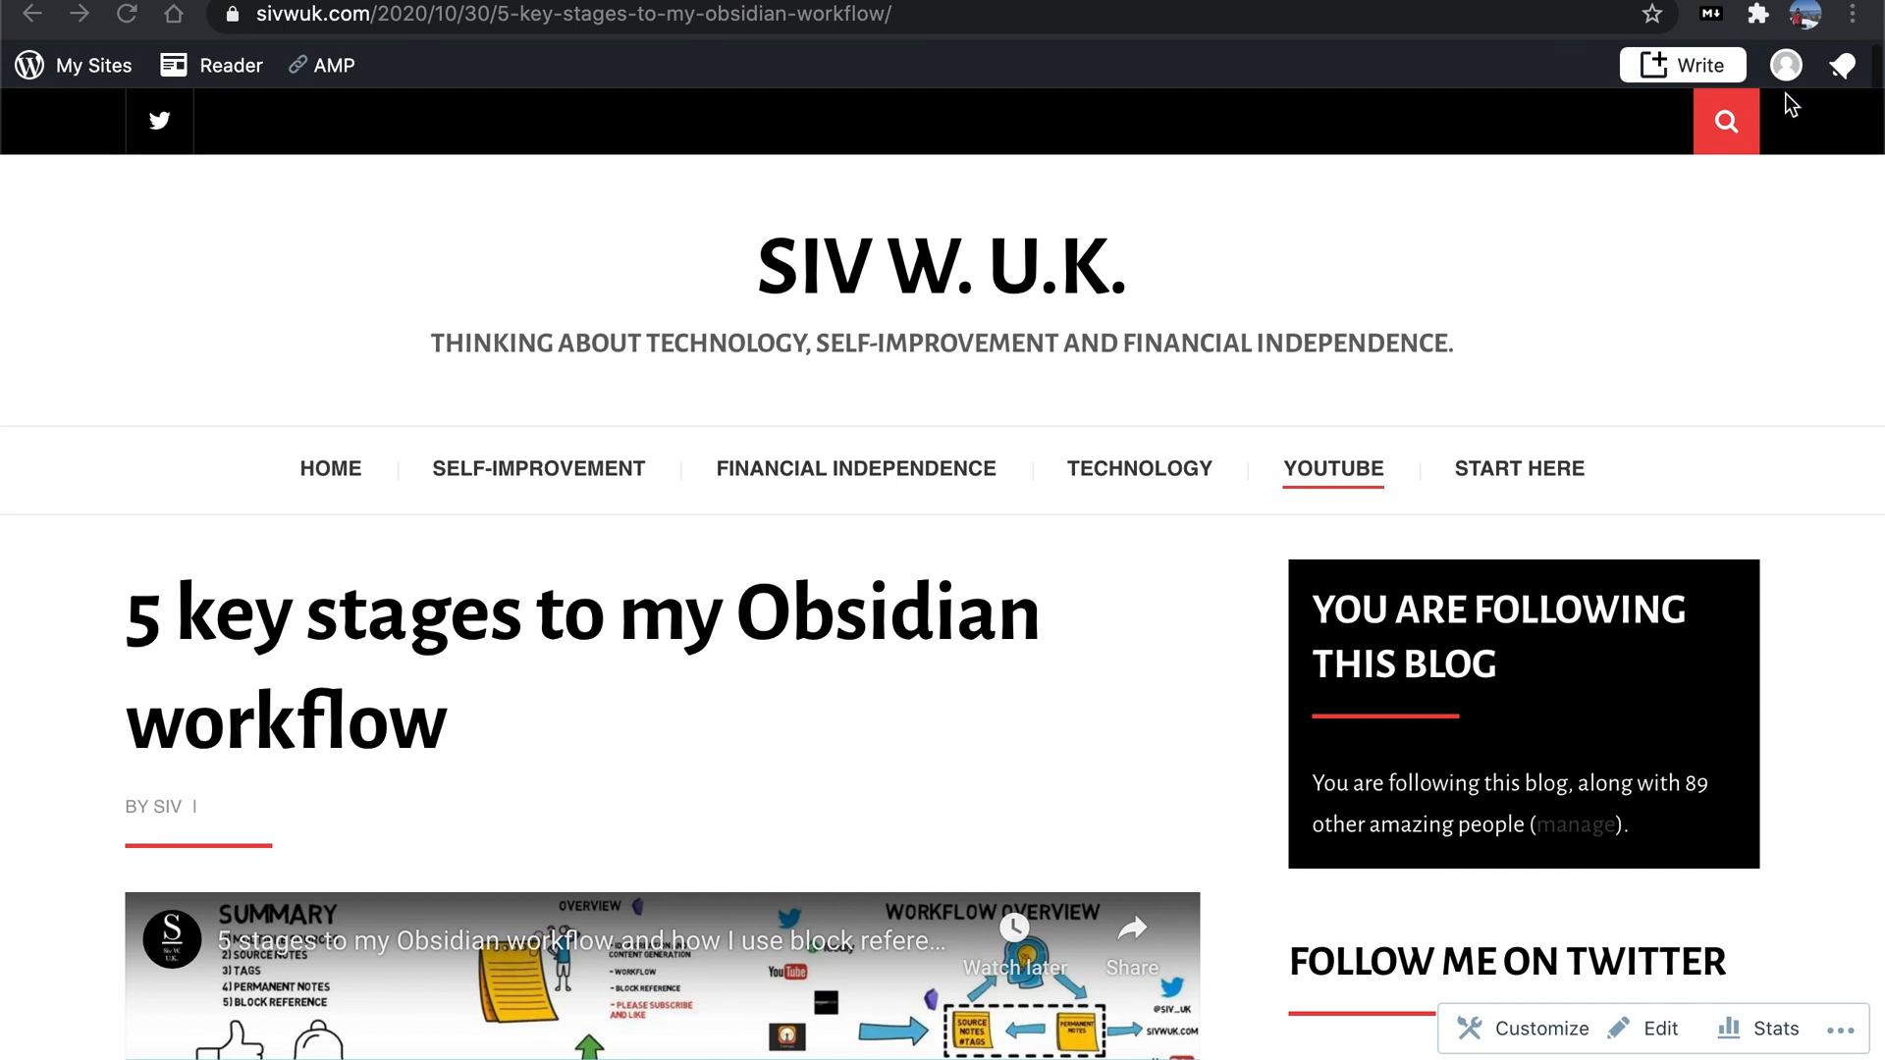
{"action": "left_click", "coordinate": [1756, 14]}
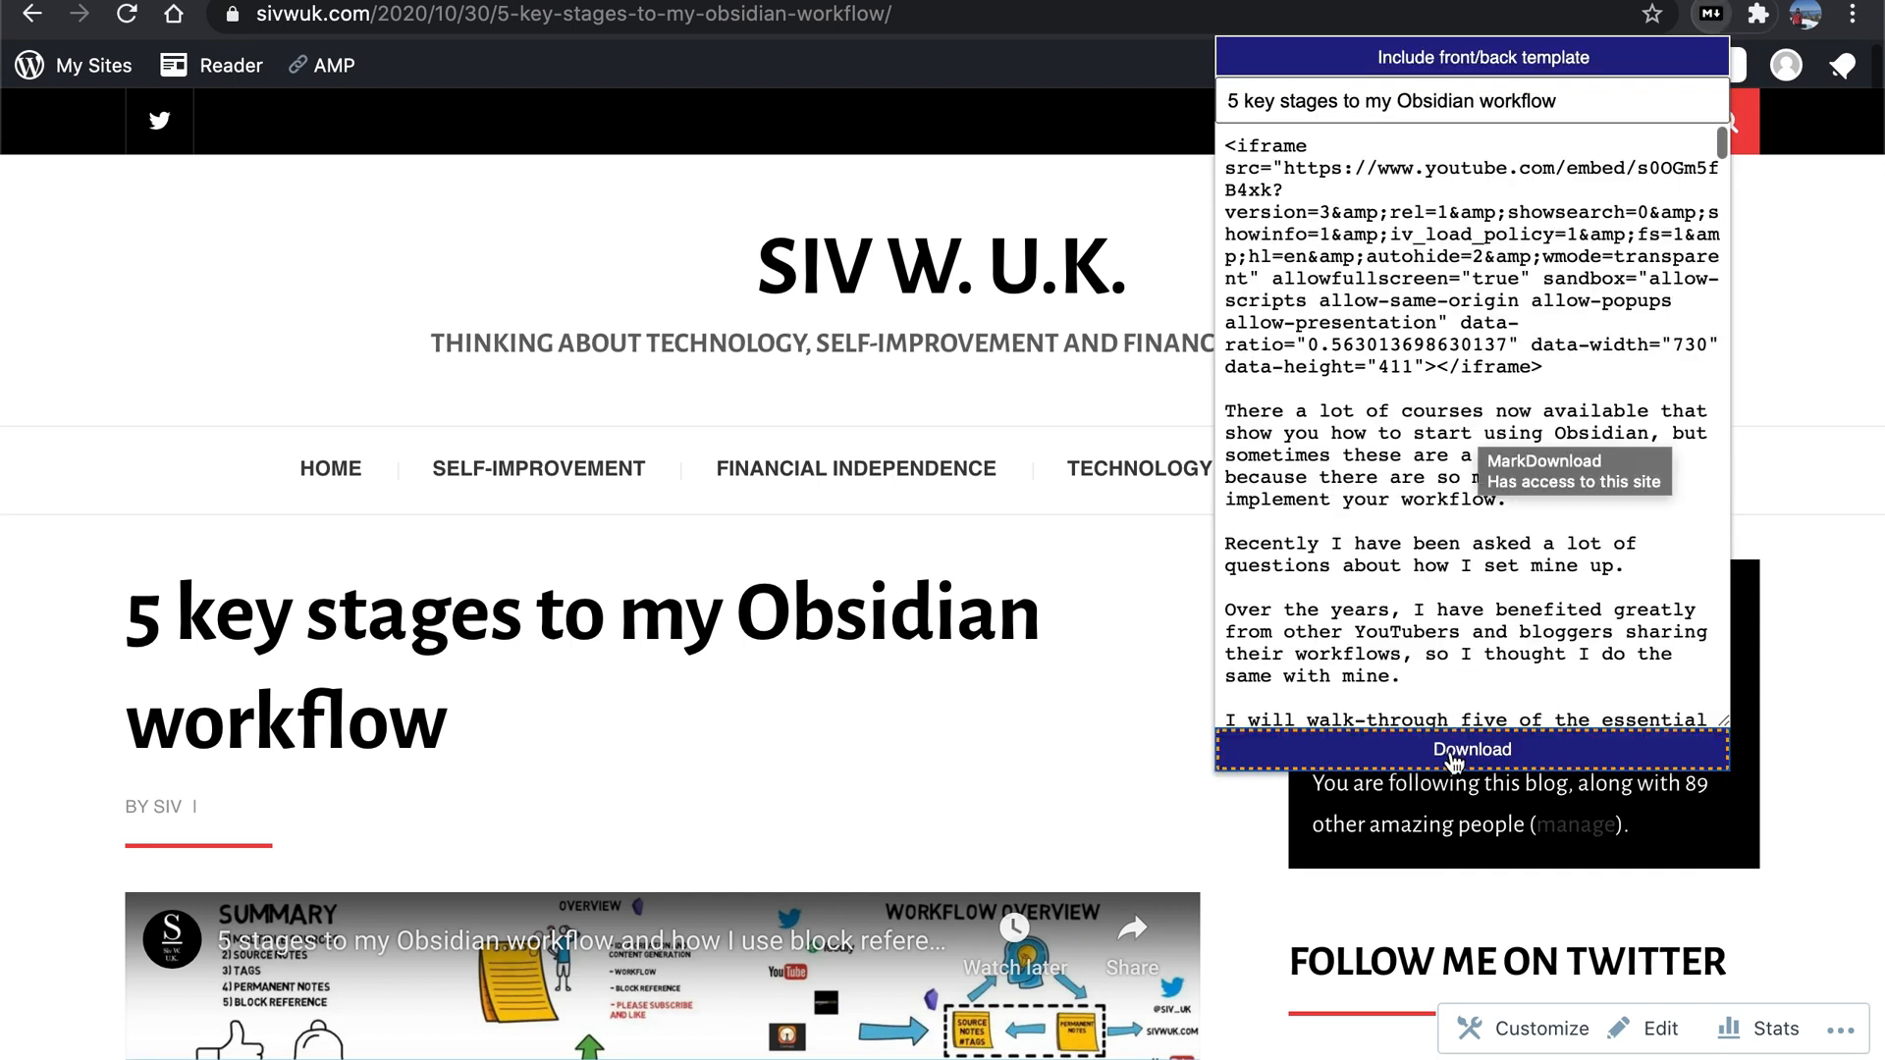
{"action": "left_click", "coordinate": [1470, 749]}
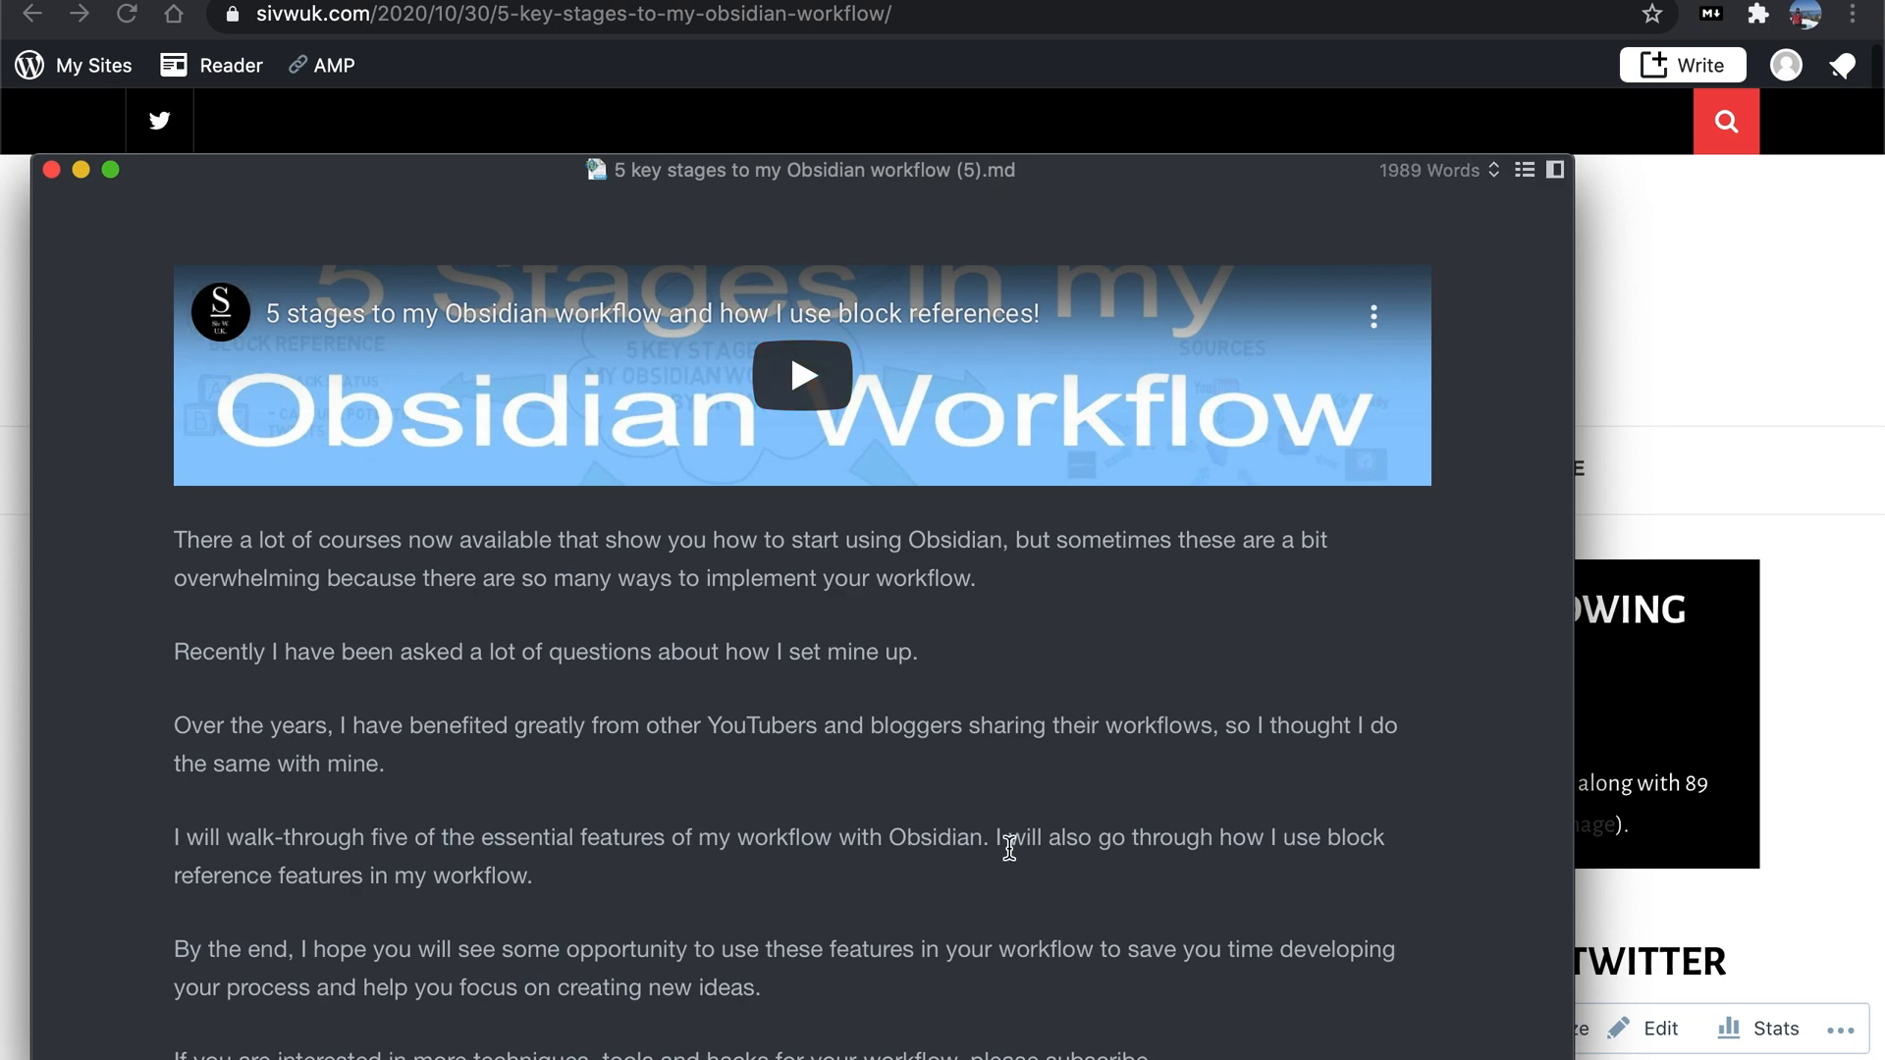
{"action": "scroll", "scroll_direction": "down", "scroll_amount": 3}
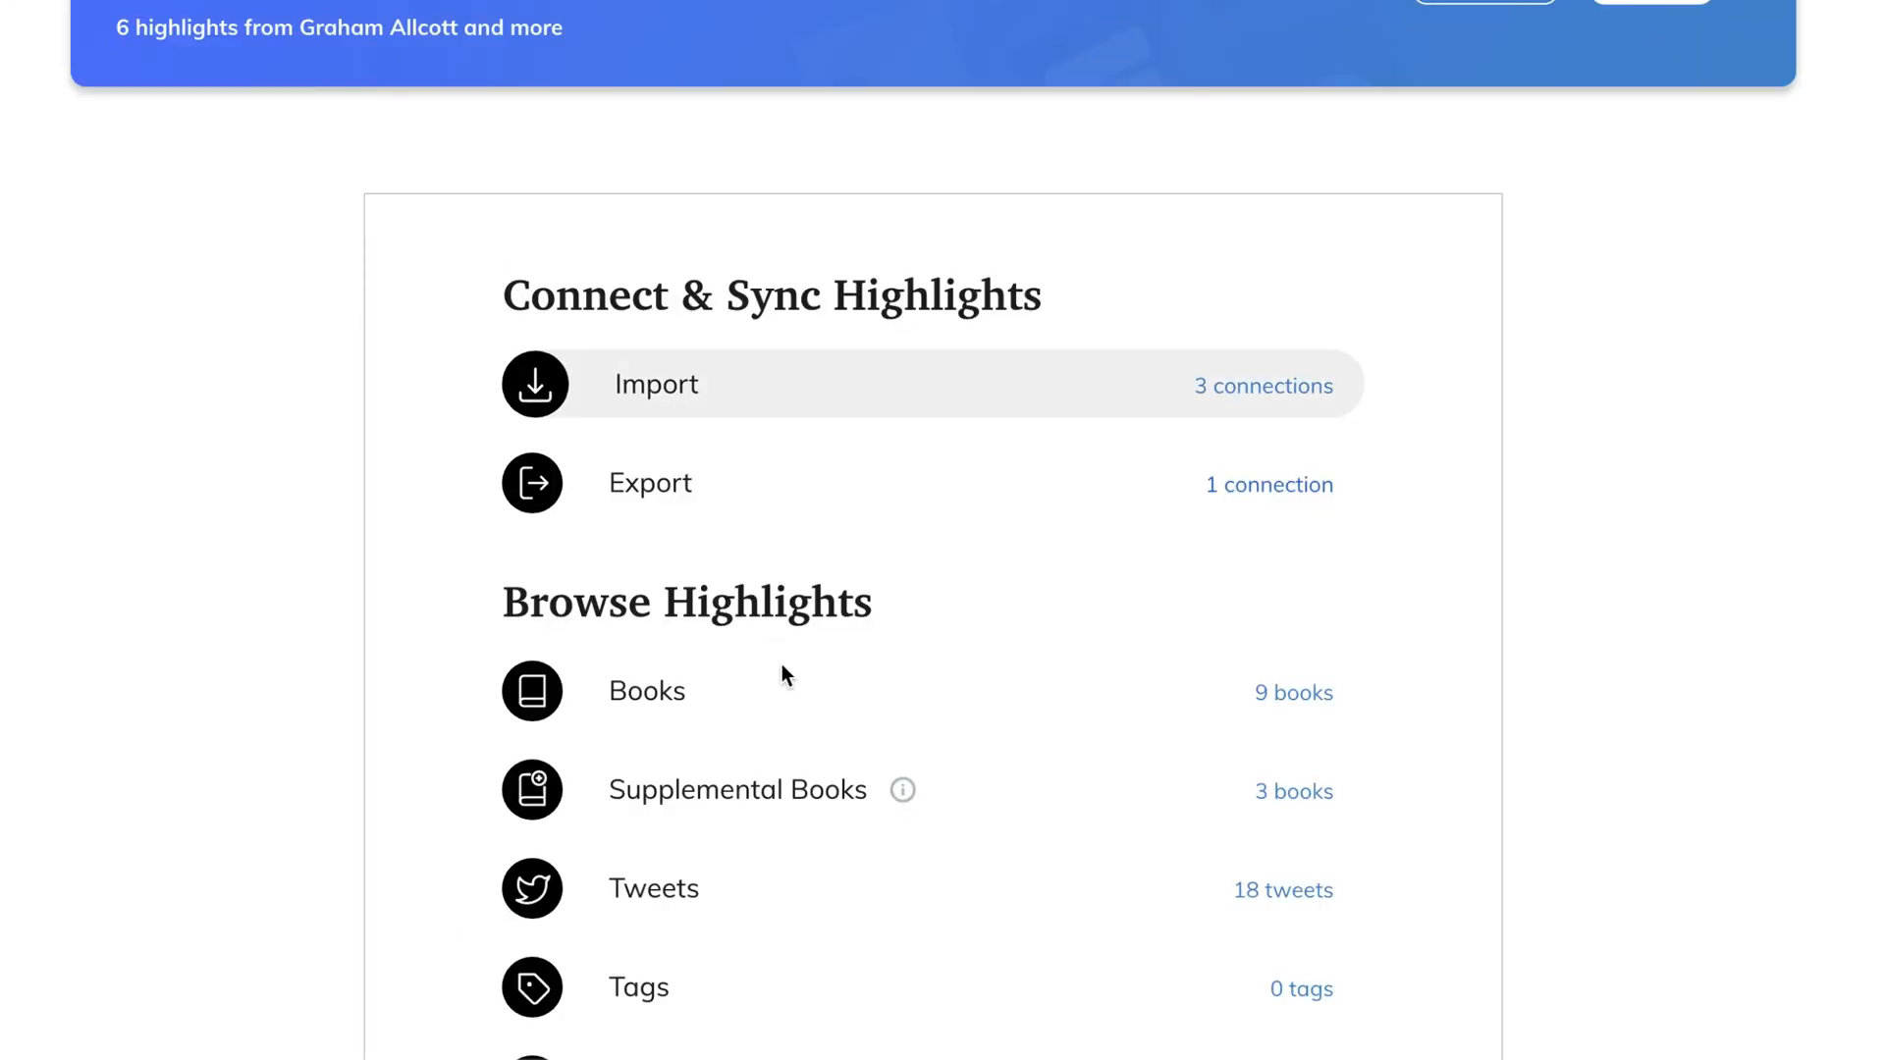
{"action": "mouse_move", "coordinate": [903, 789]}
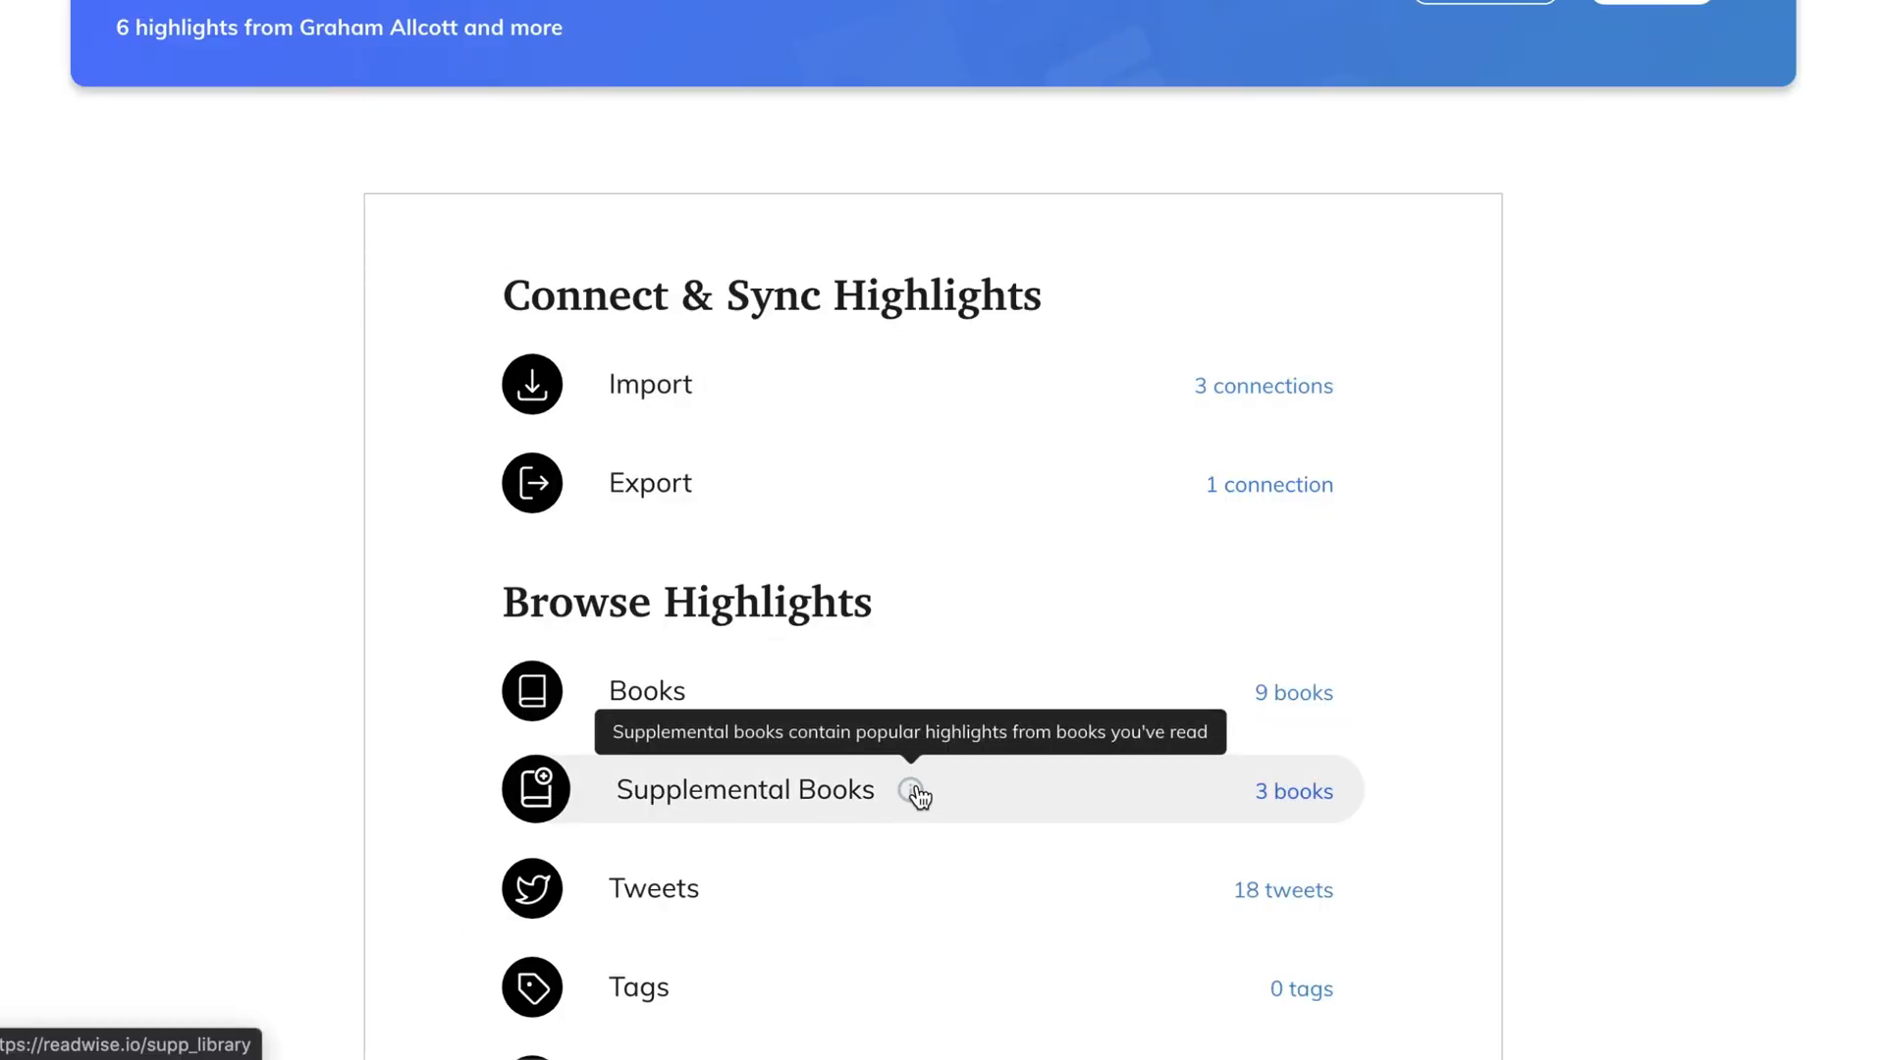
Open Supplemental Books and search for a book title starting with 'tim'
{"action": "left_click", "coordinate": [745, 789]}
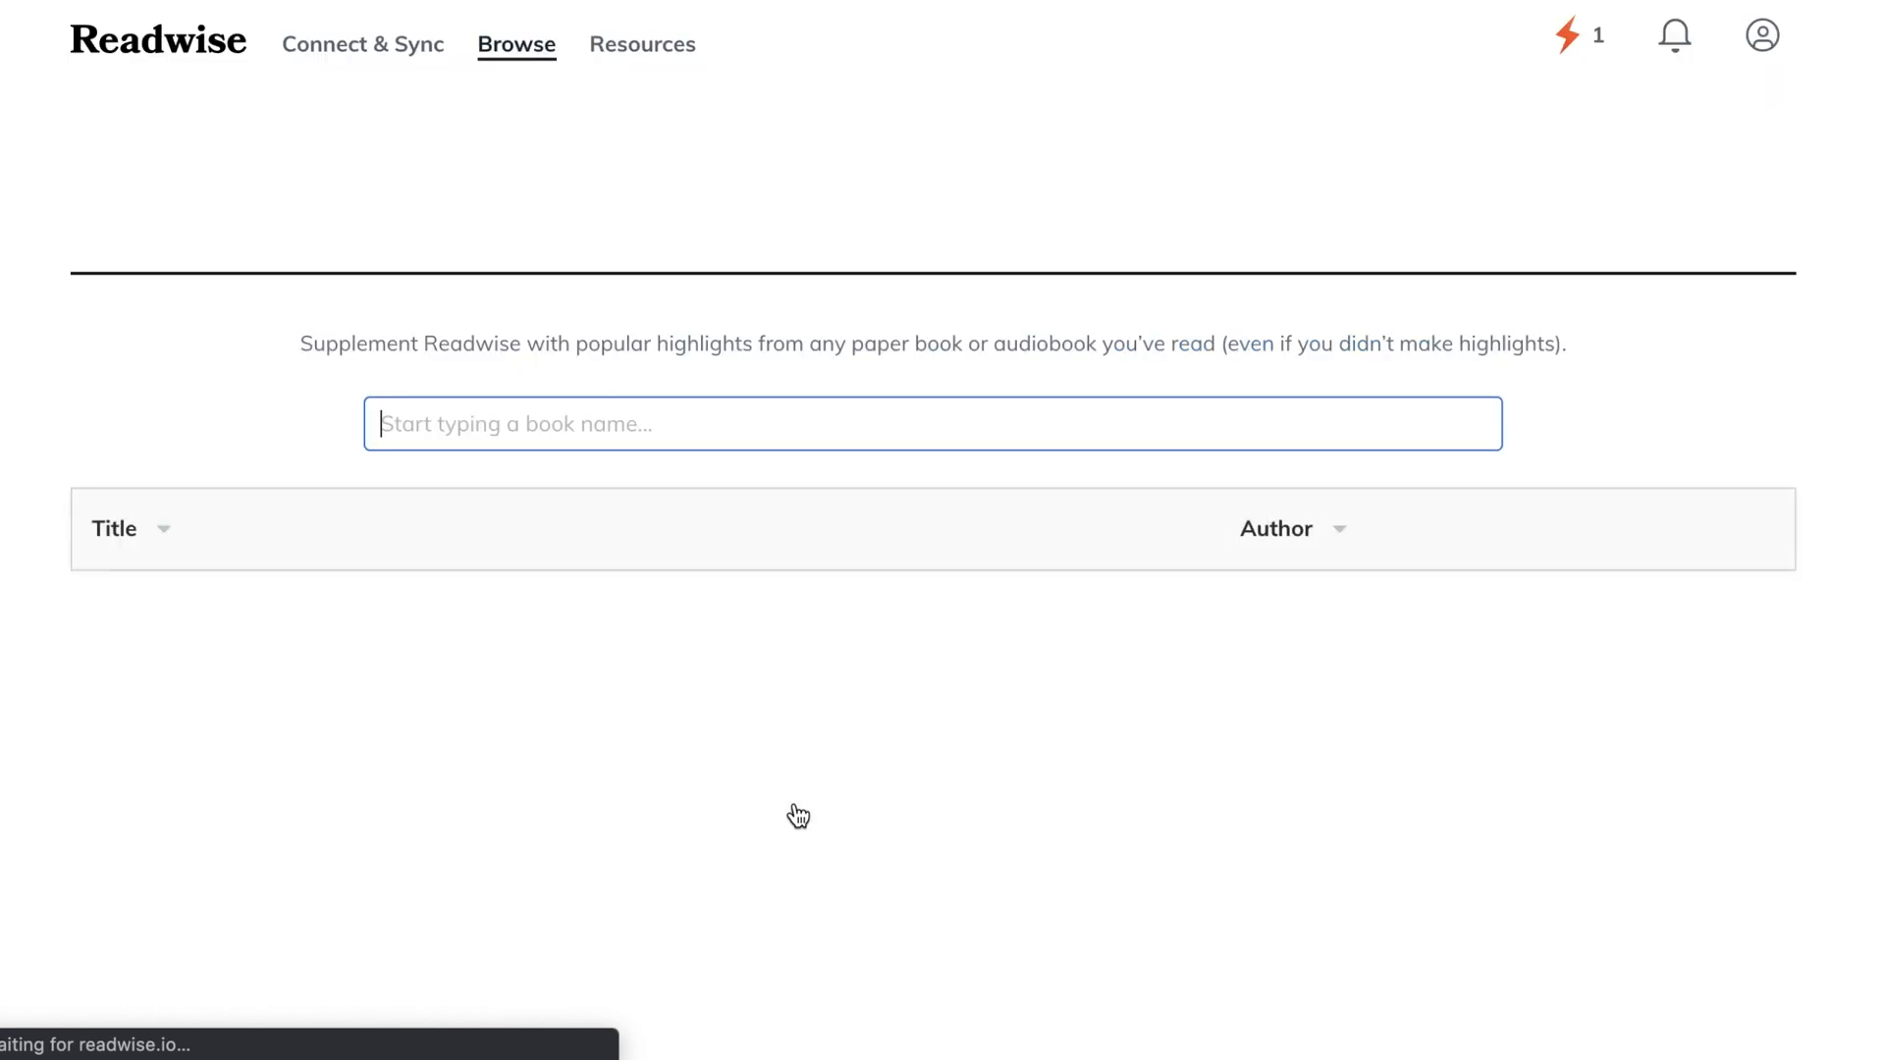
{"action": "type", "text": "tim"}
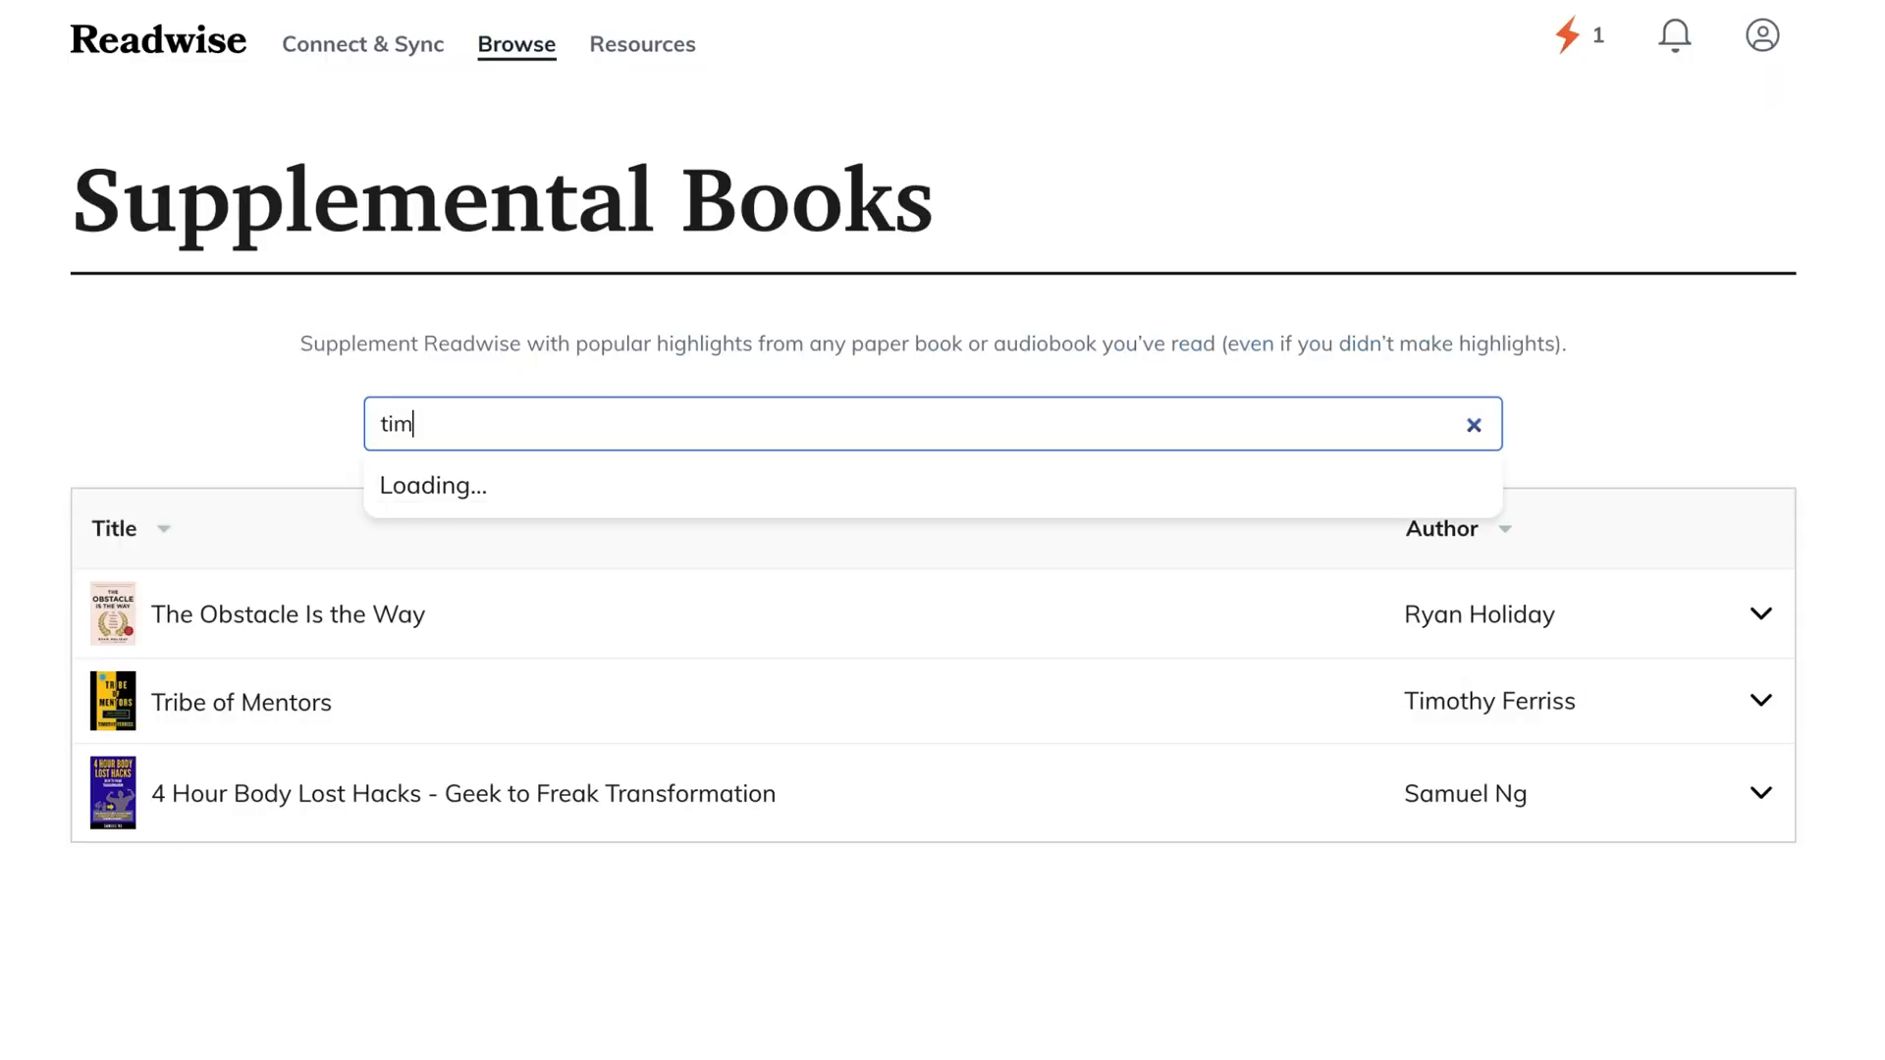
{"action": "left_click", "coordinate": [1471, 424]}
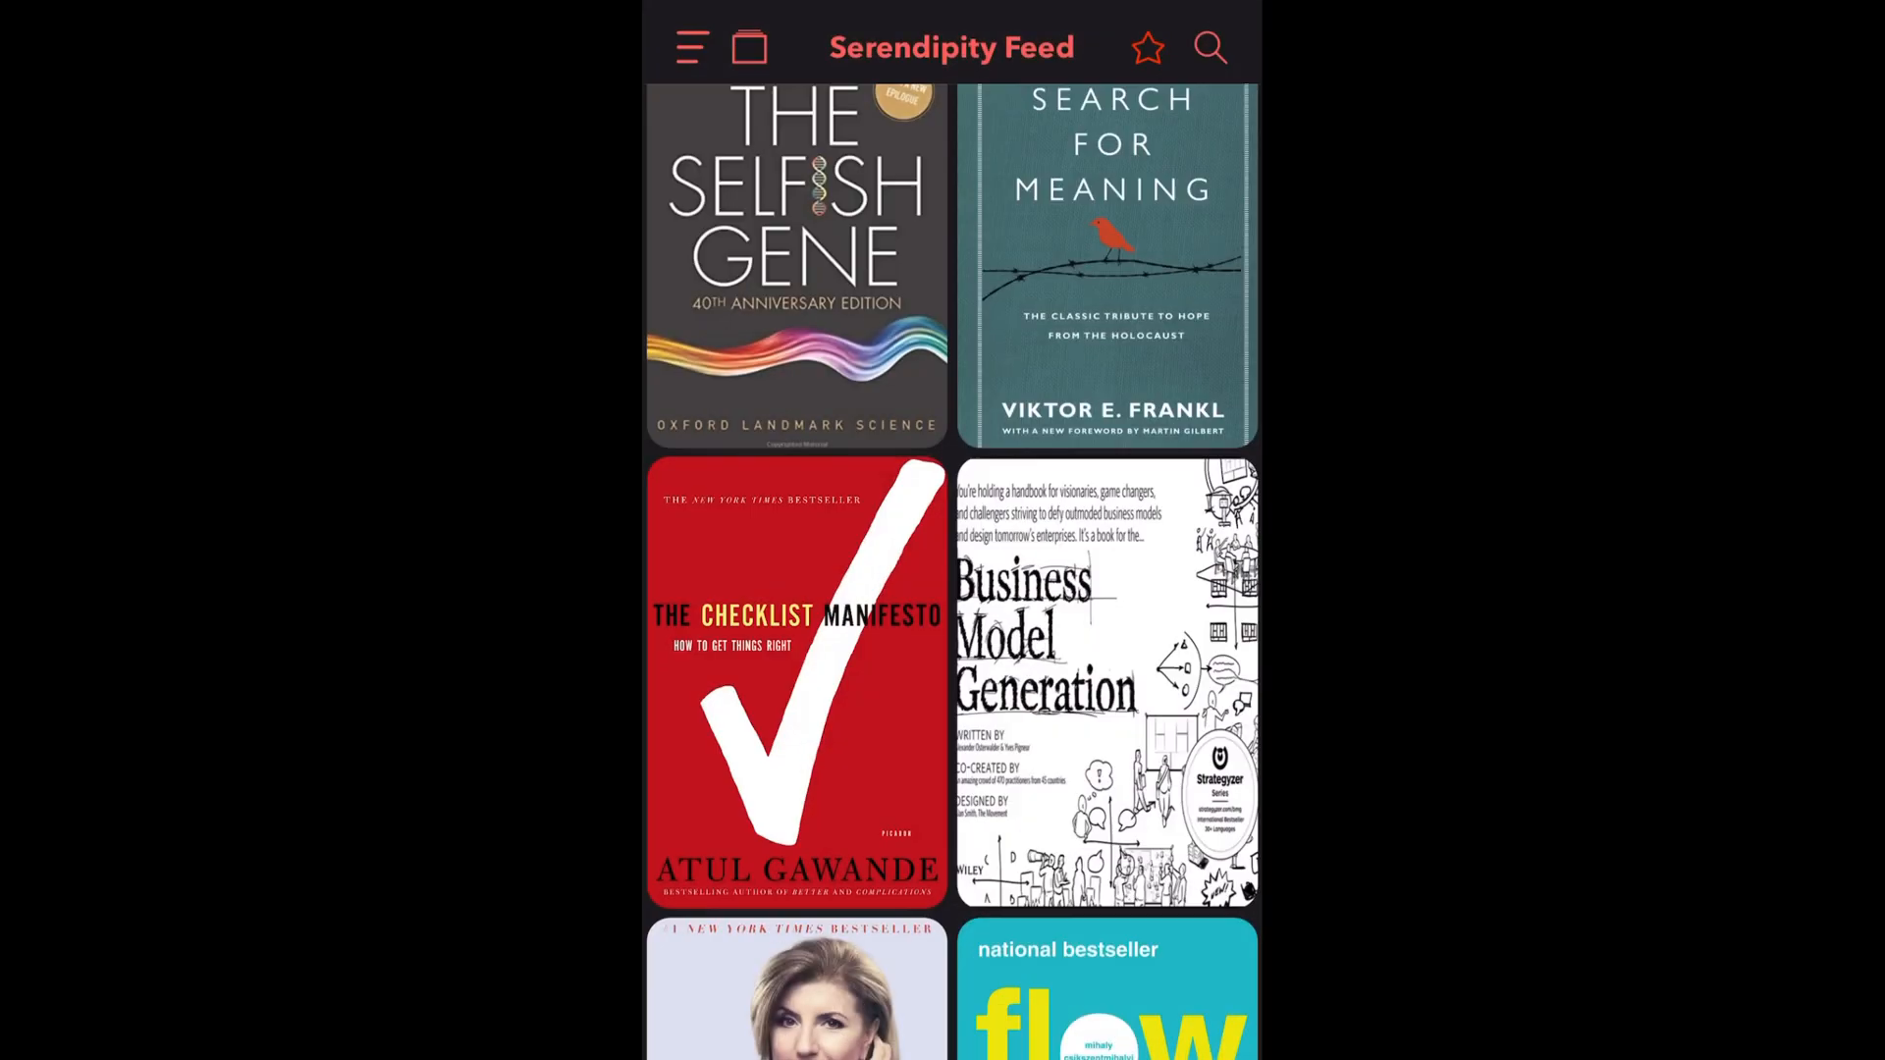
Find The Checklist Manifesto in the Serendipity Feed and scroll through its free summary
{"action": "scroll", "scroll_direction": "down", "scroll_amount": 3}
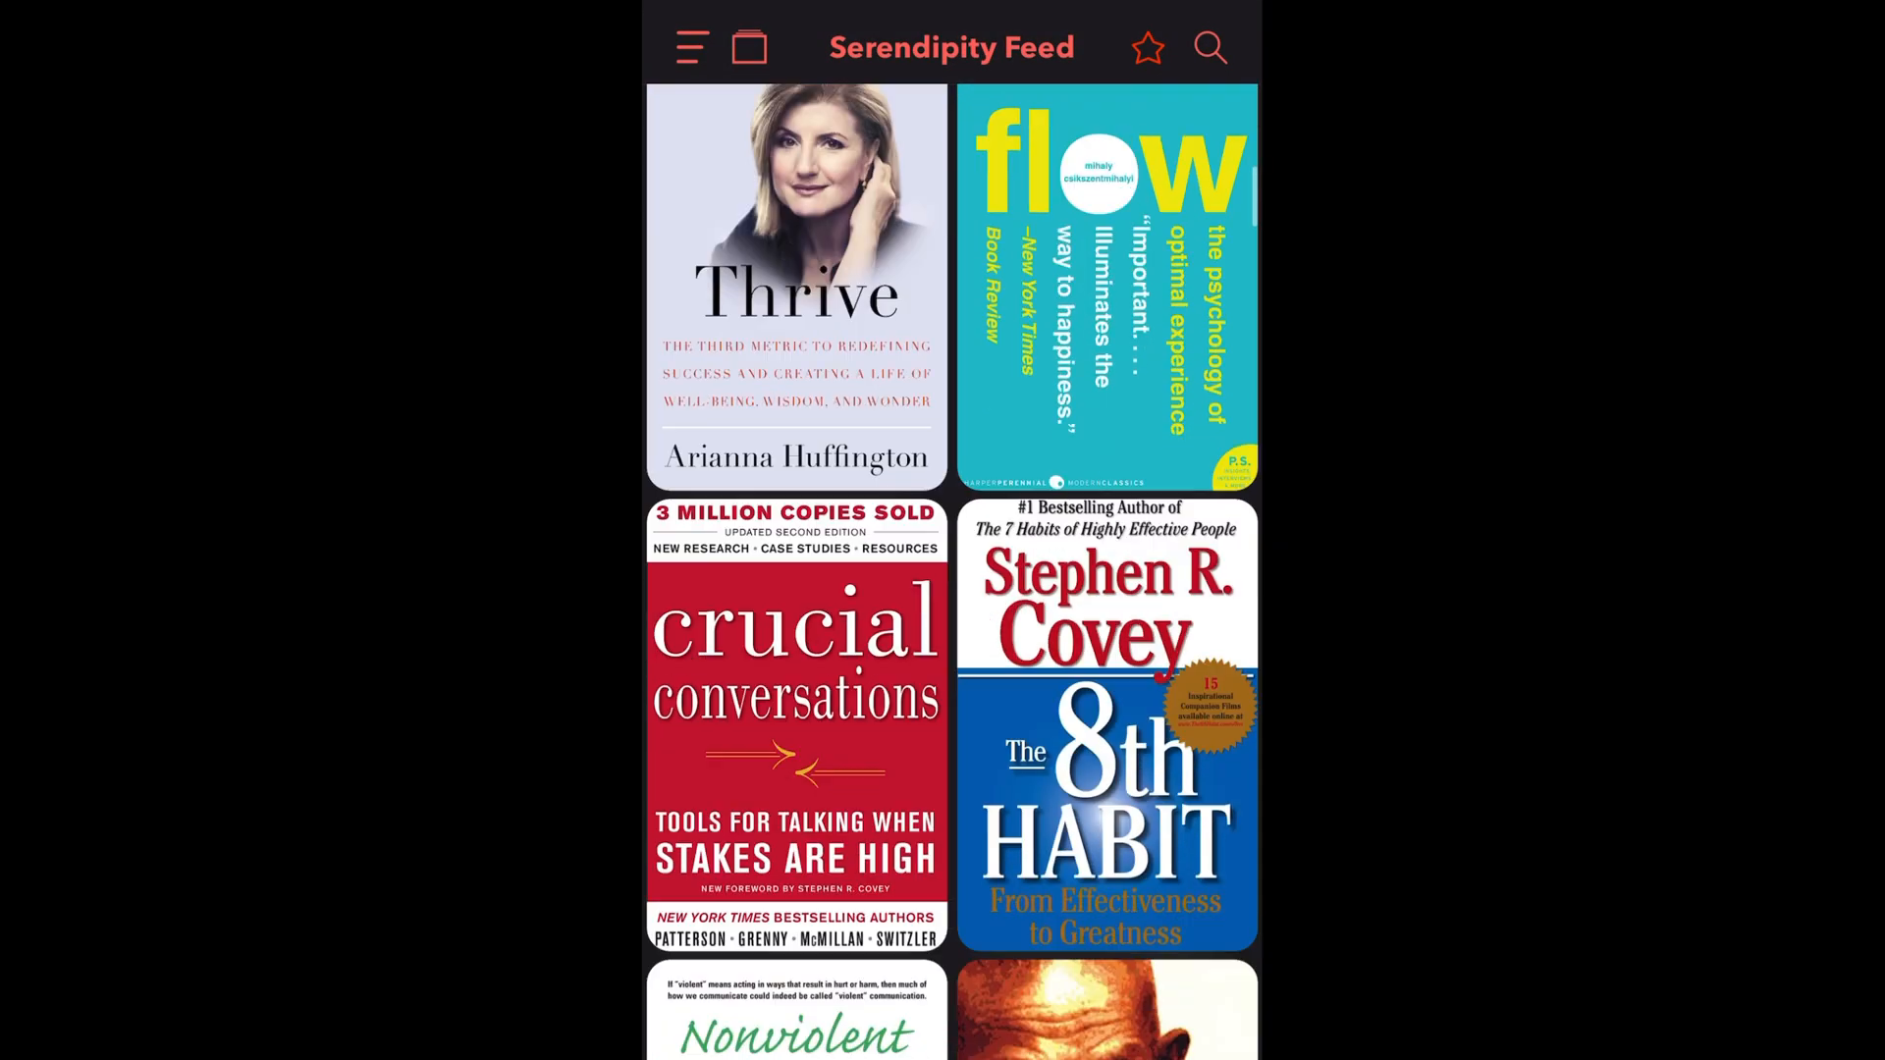
{"action": "scroll", "scroll_direction": "down", "scroll_amount": 3}
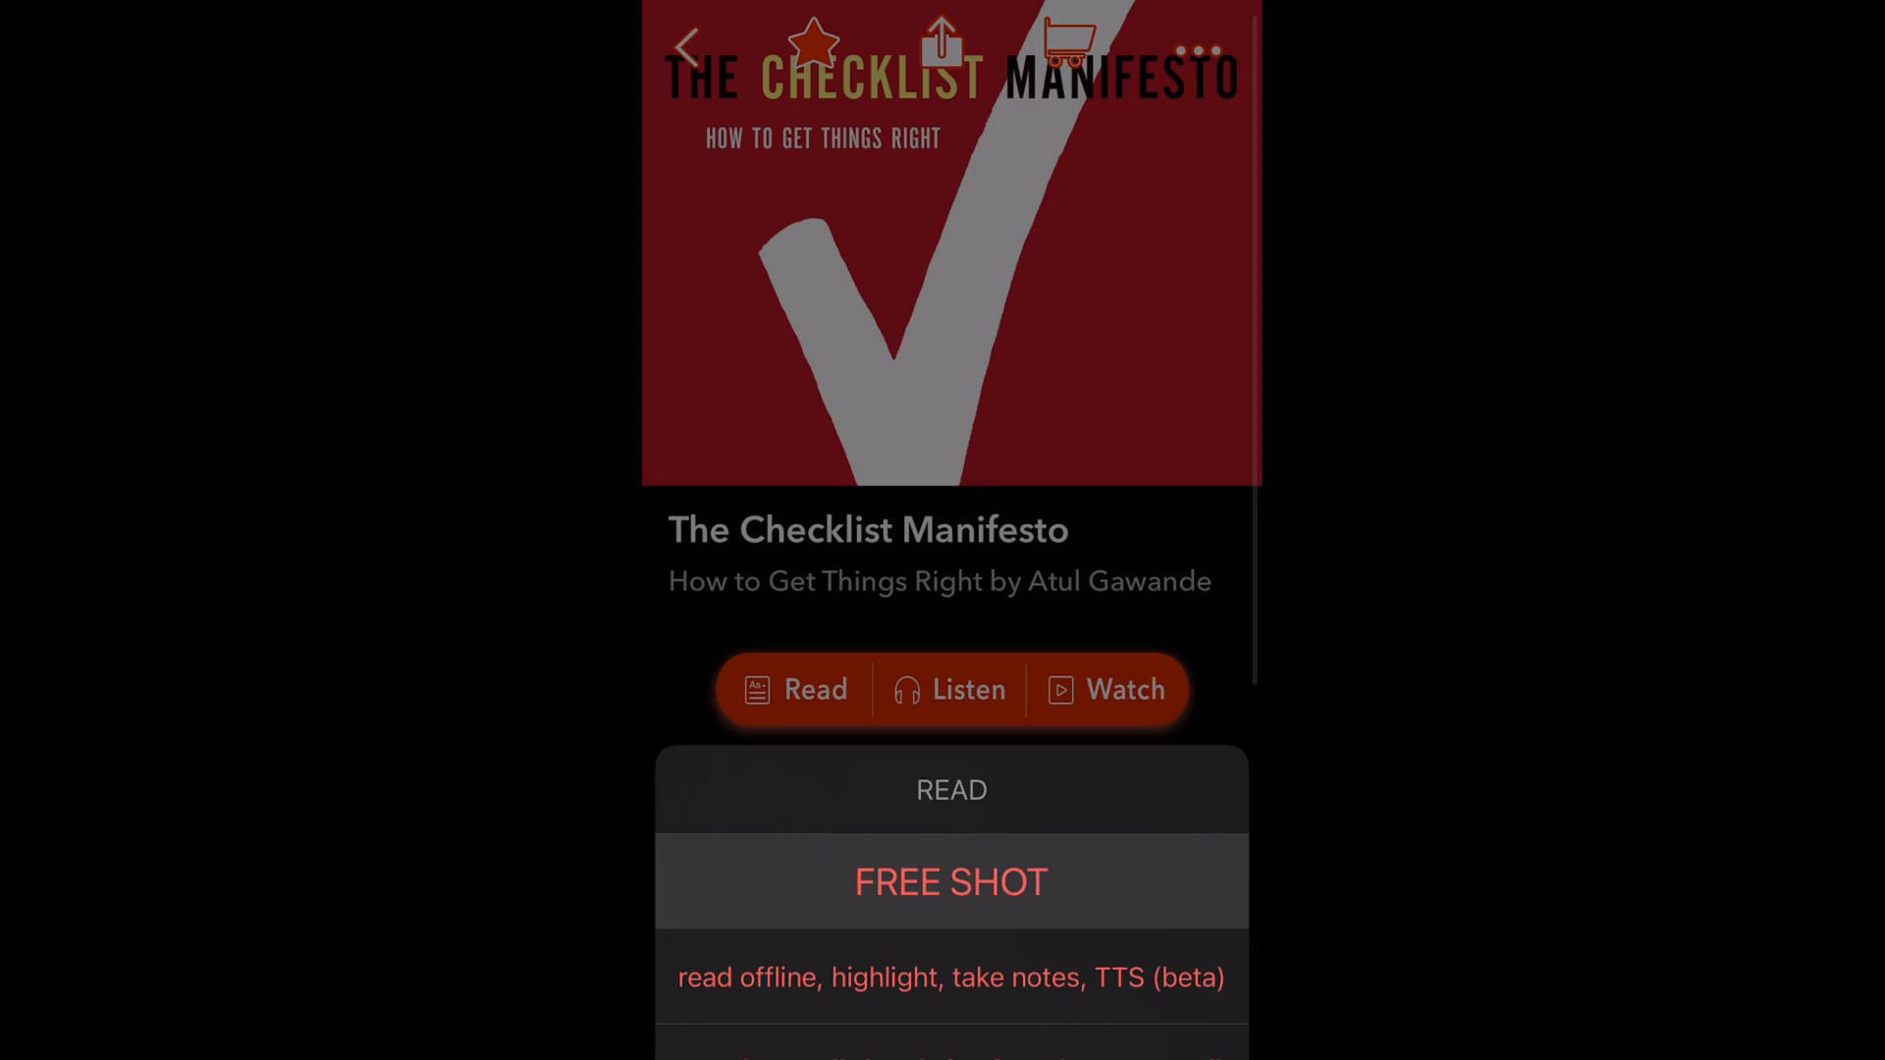
{"action": "left_click", "coordinate": [951, 882]}
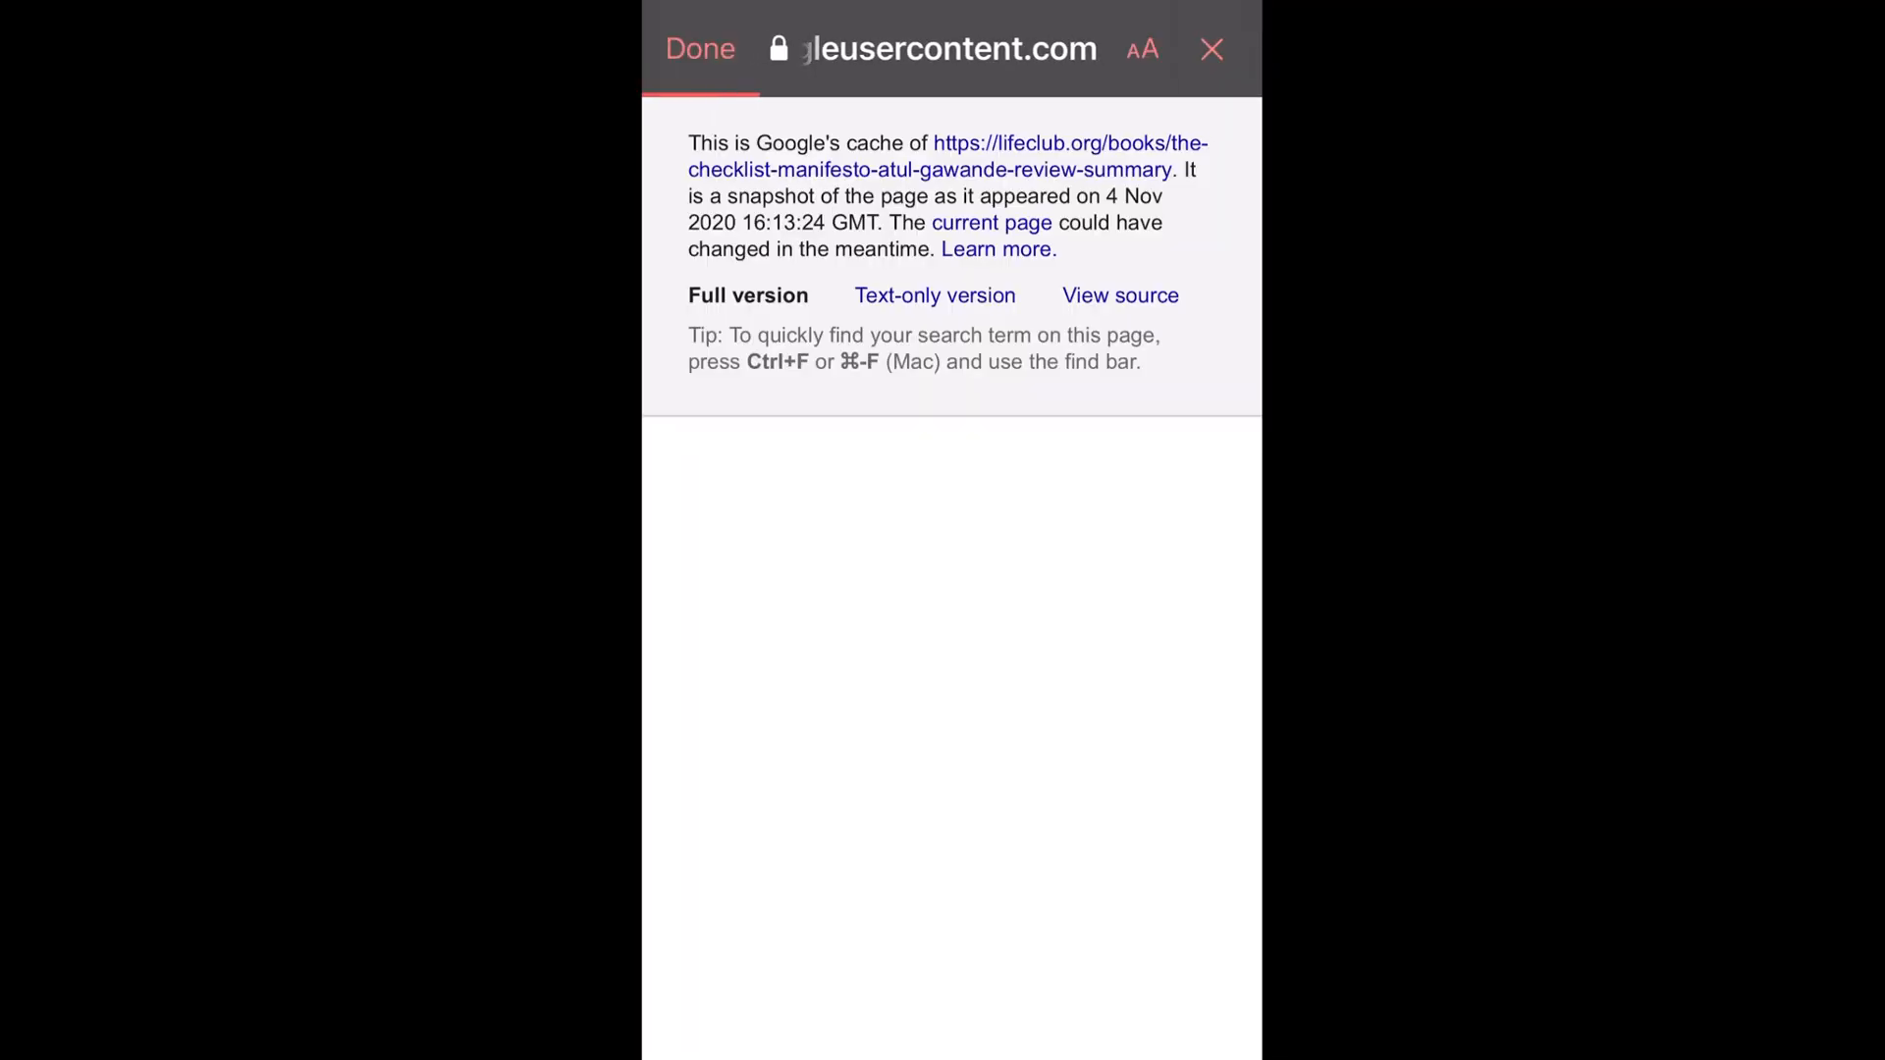
{"action": "scroll", "scroll_direction": "down", "scroll_amount": 3}
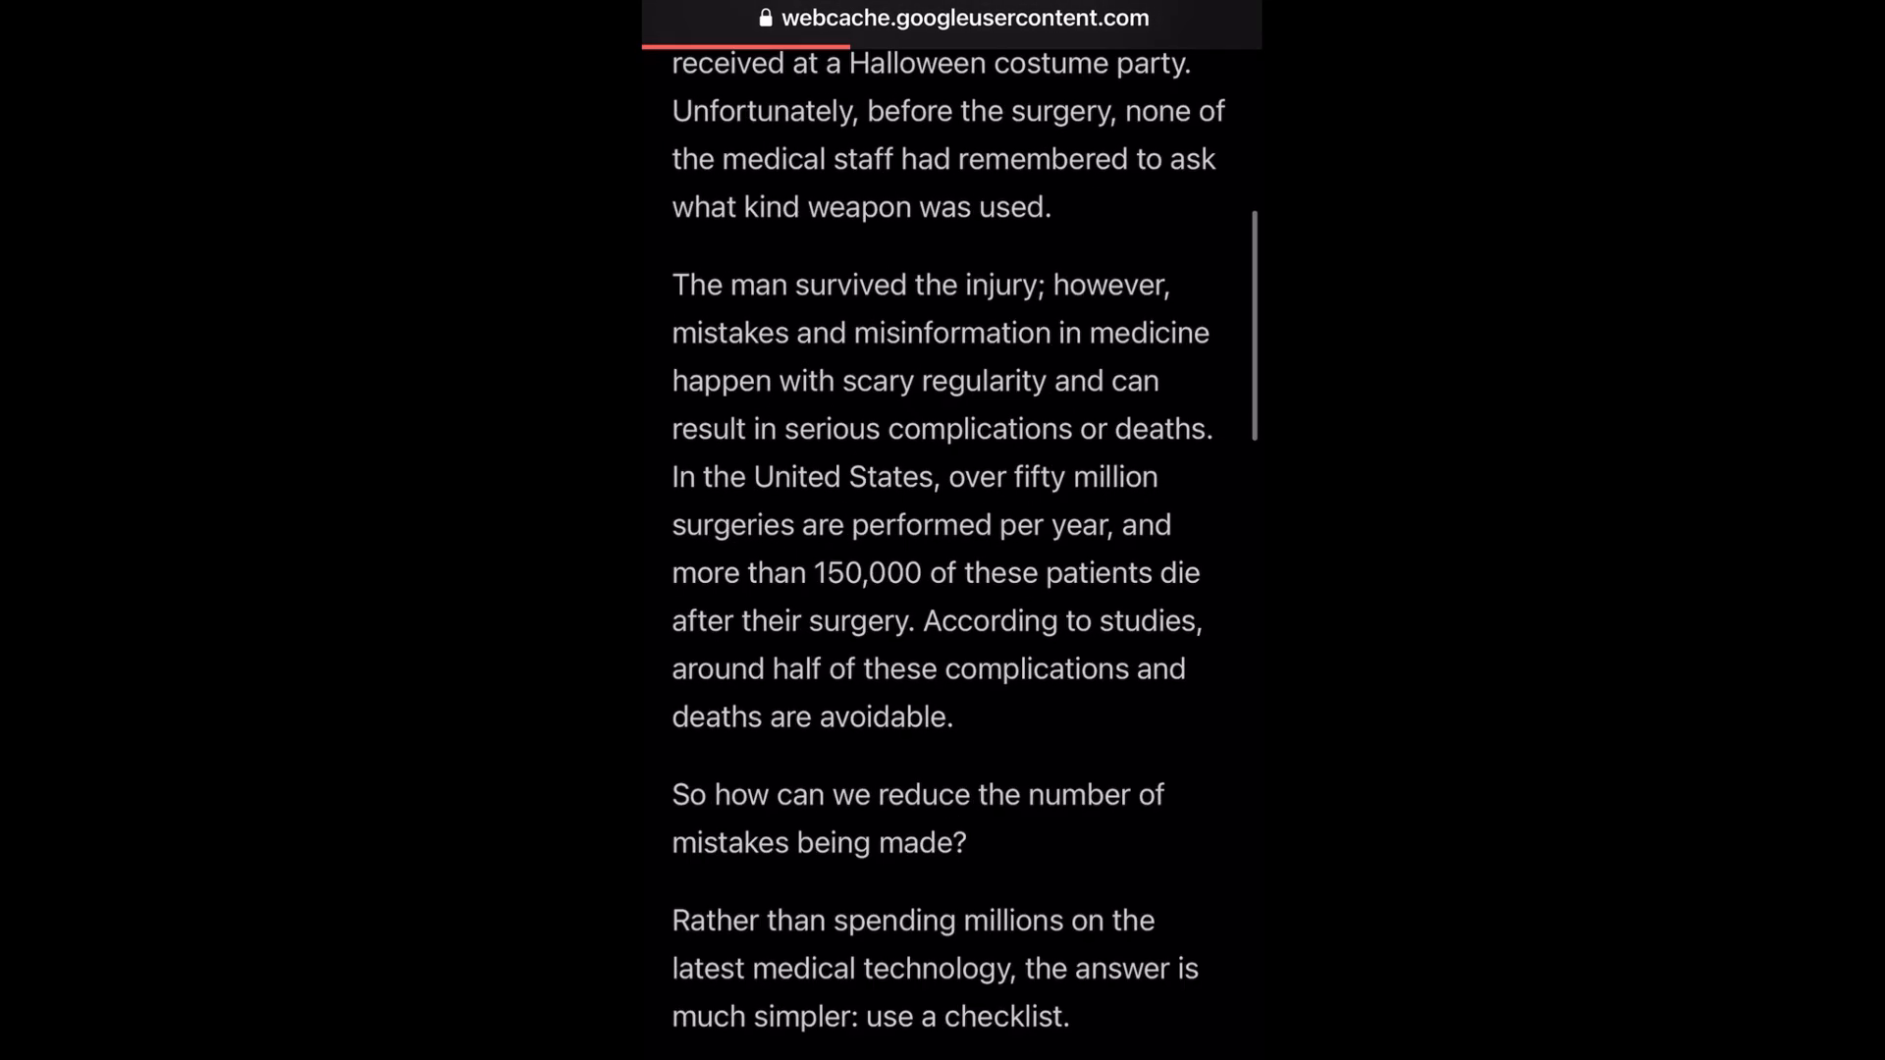
{"action": "scroll", "scroll_direction": "down", "scroll_amount": 3}
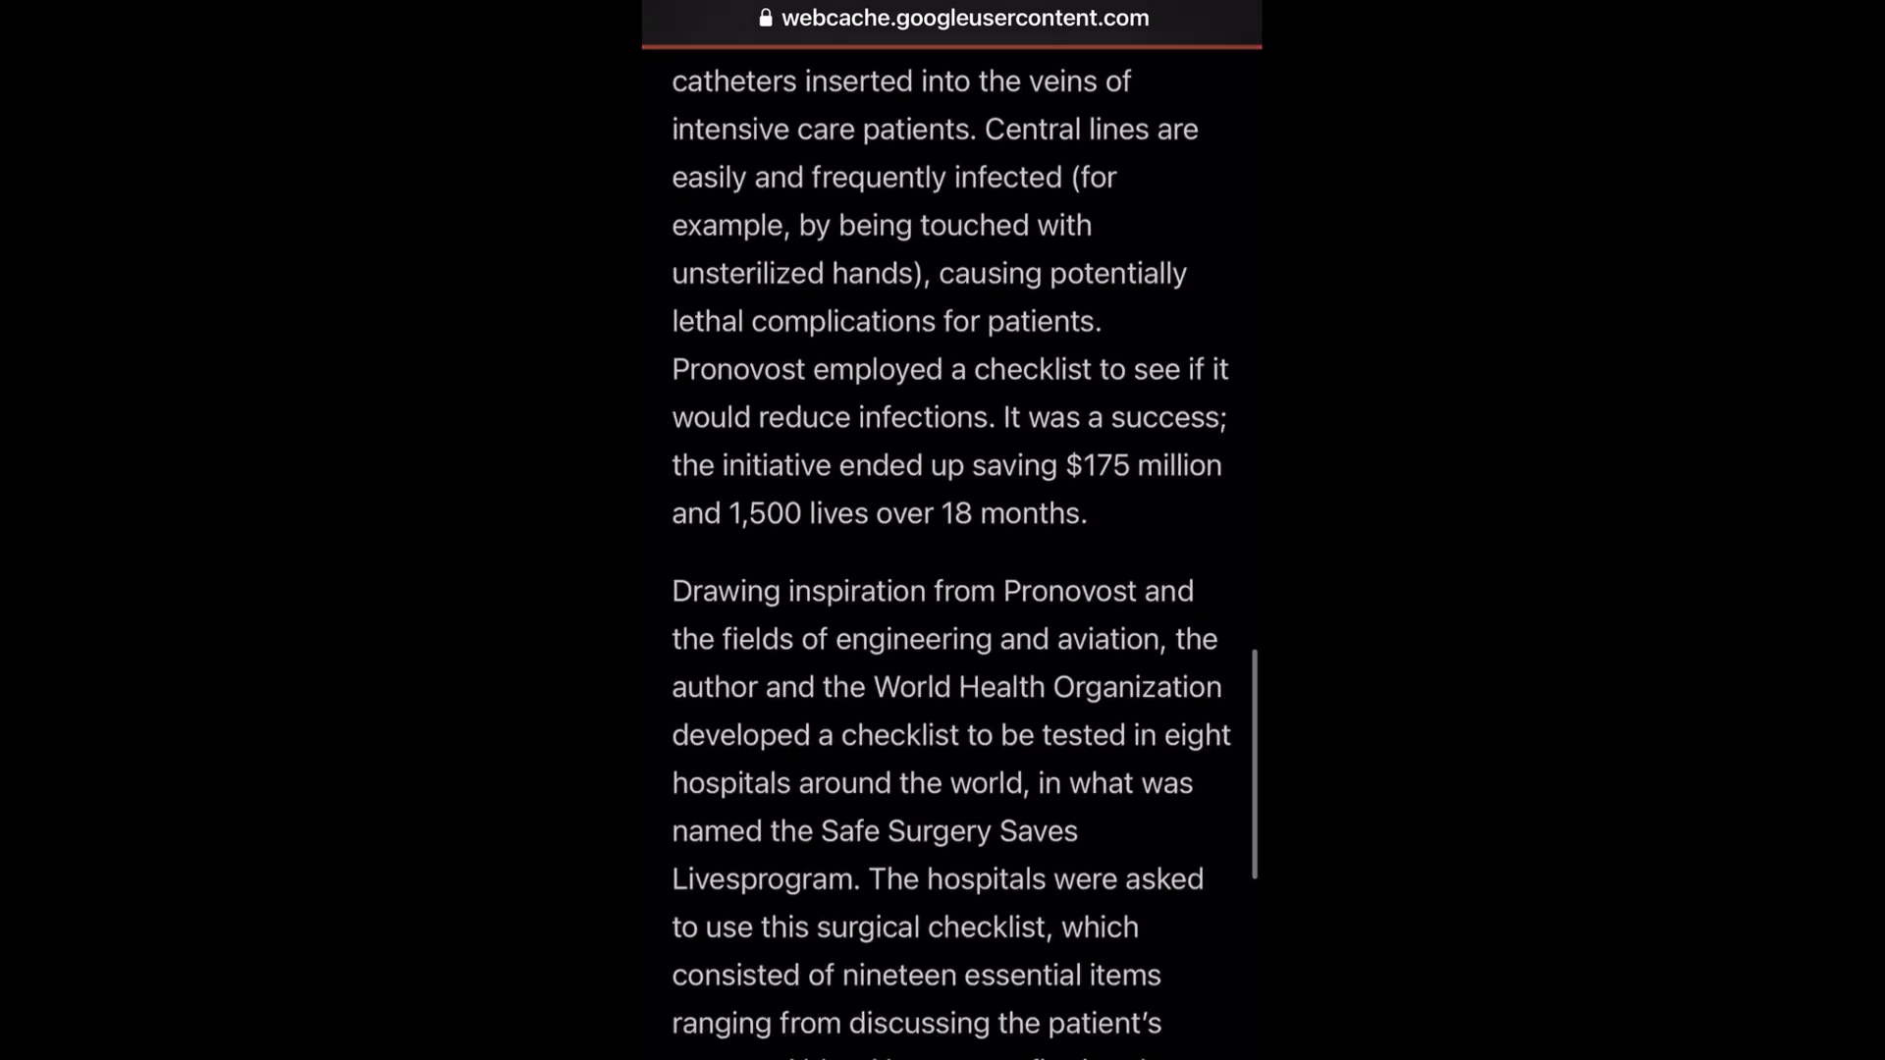